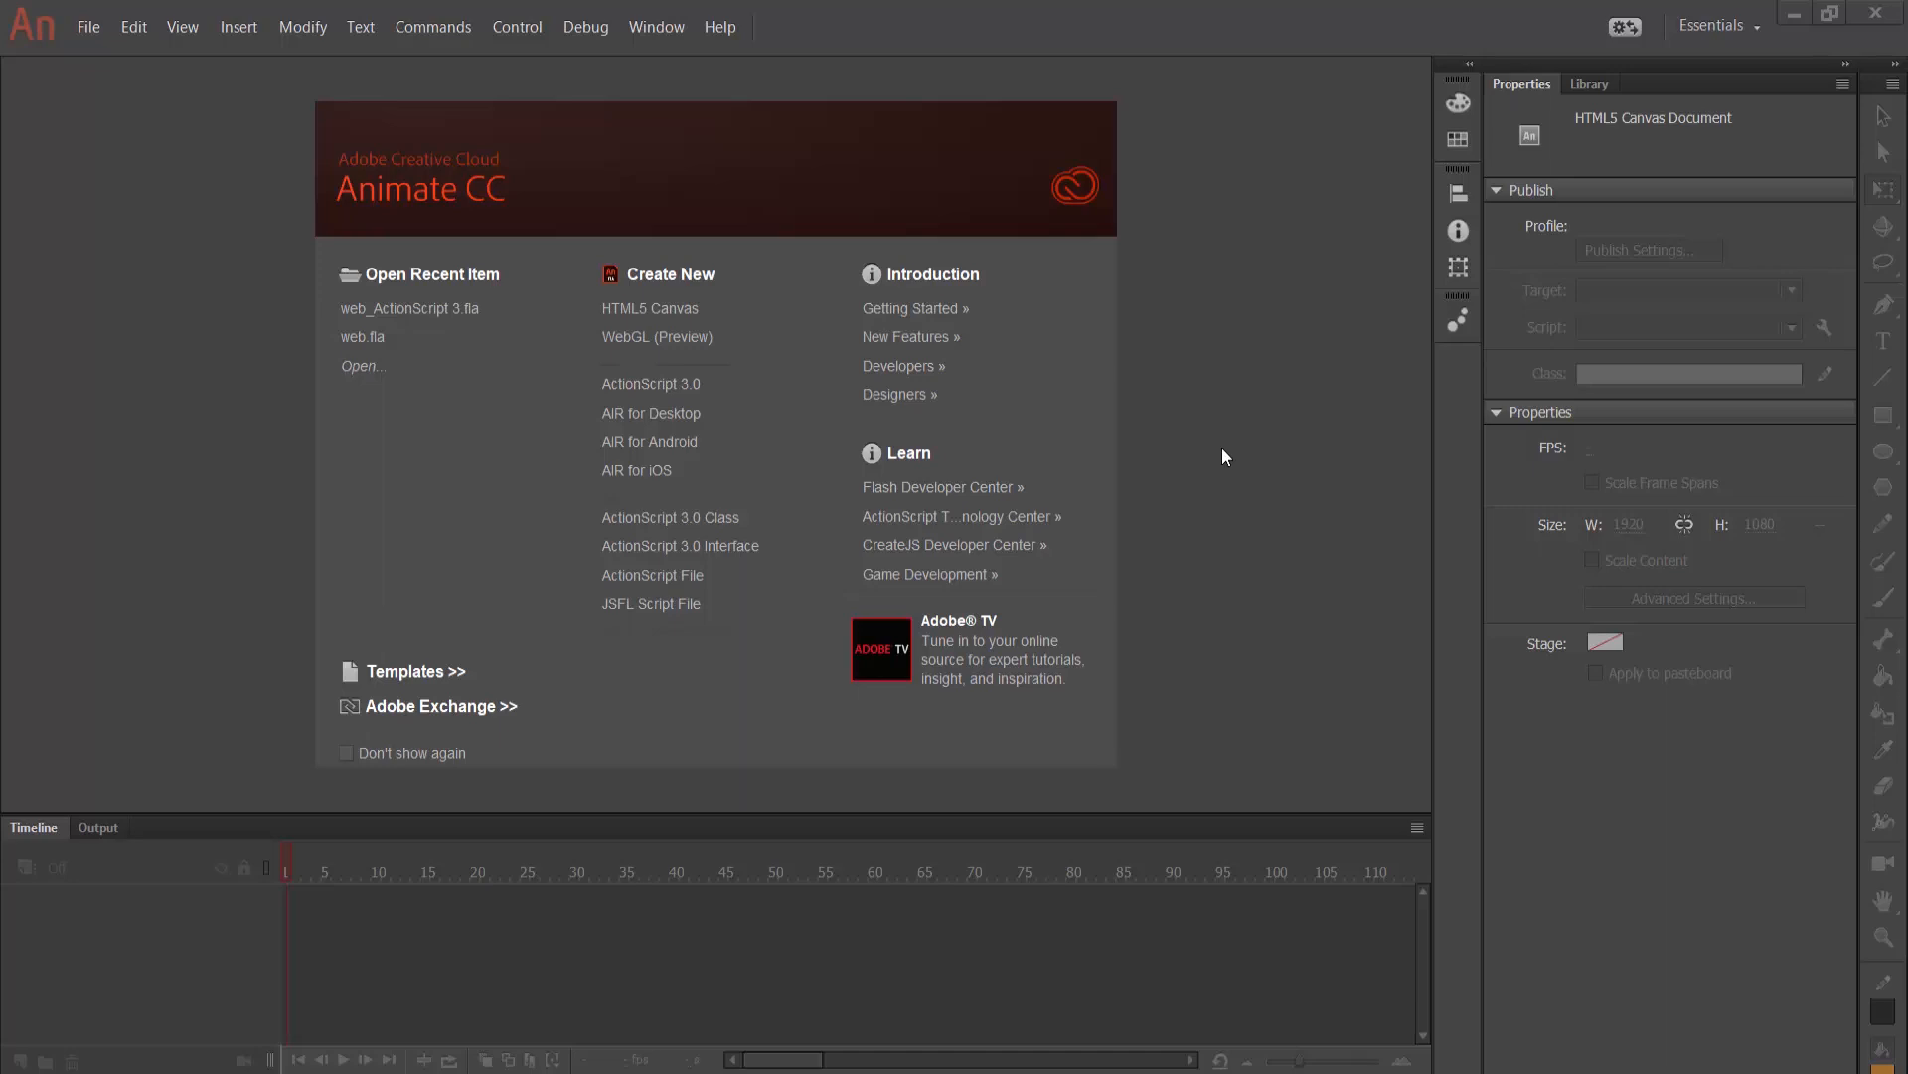
mouse_move(1054, 465)
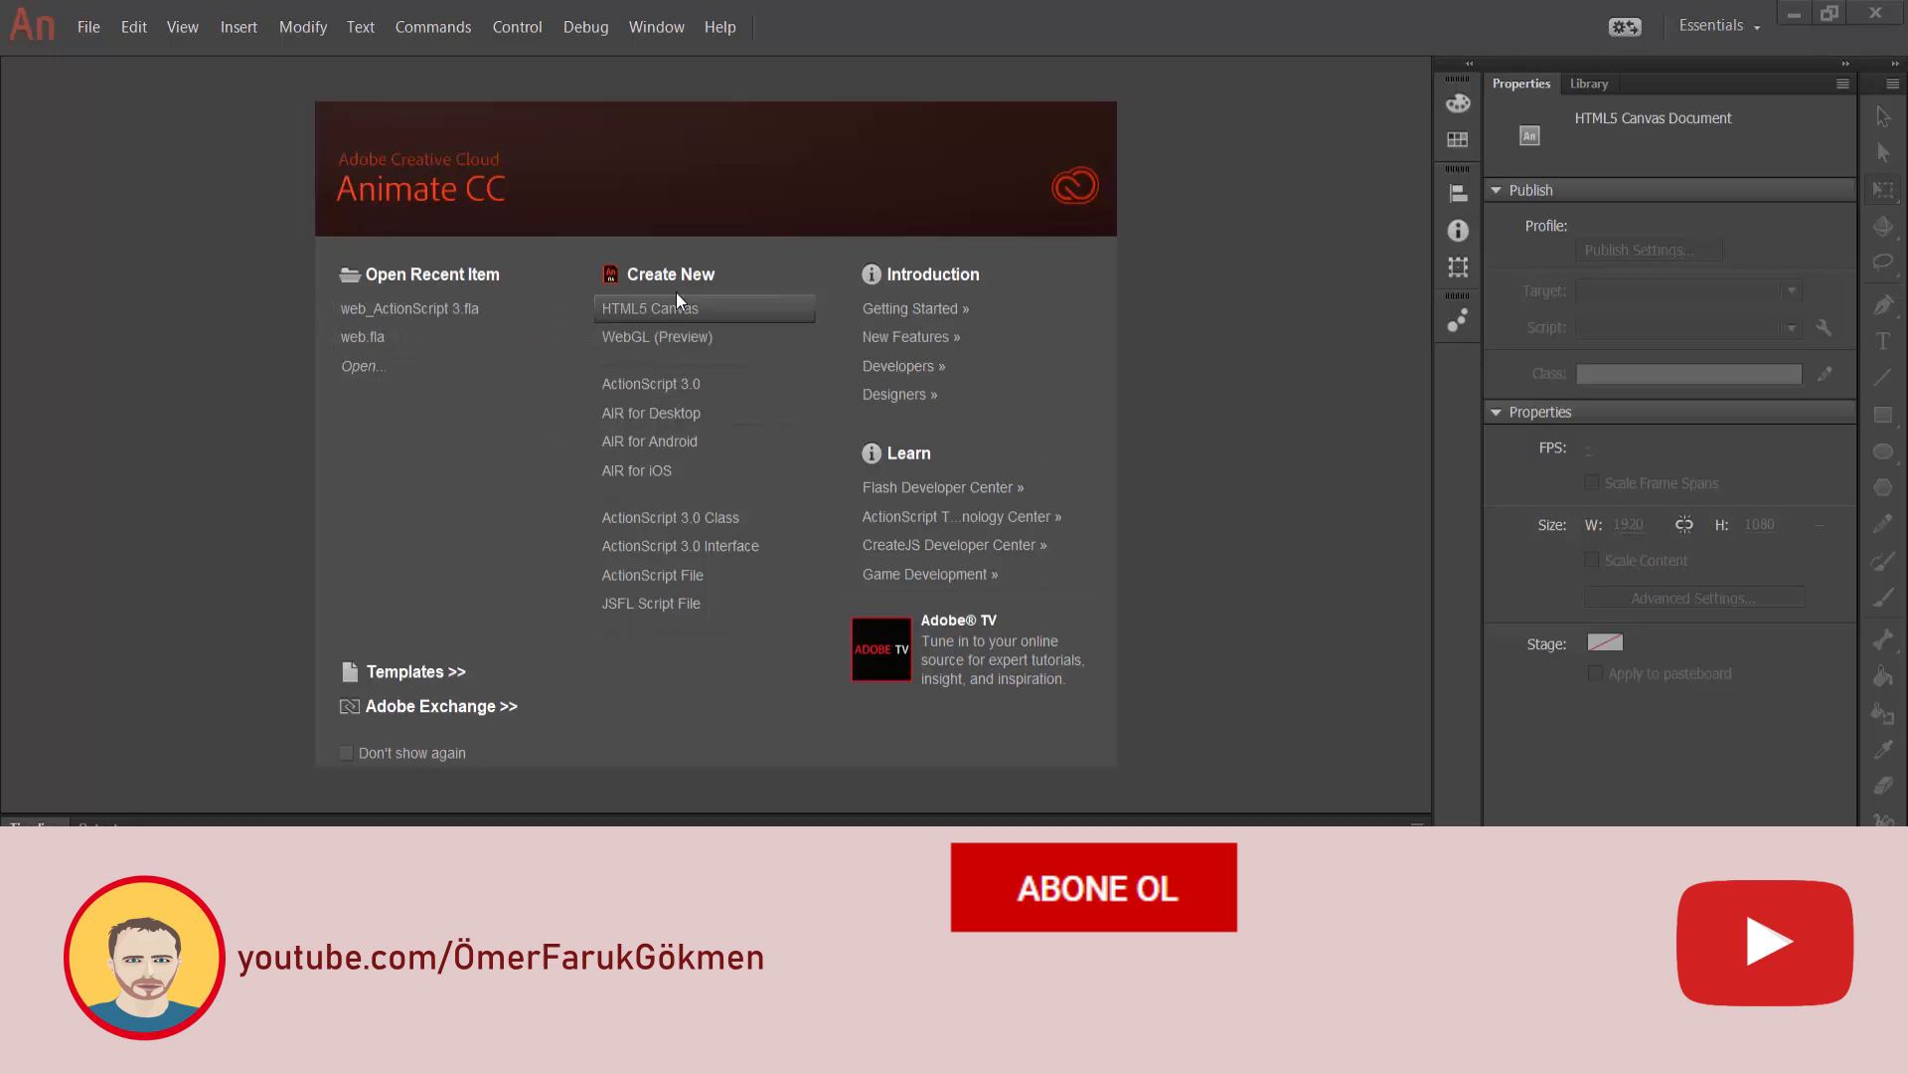
mouse_move(613, 596)
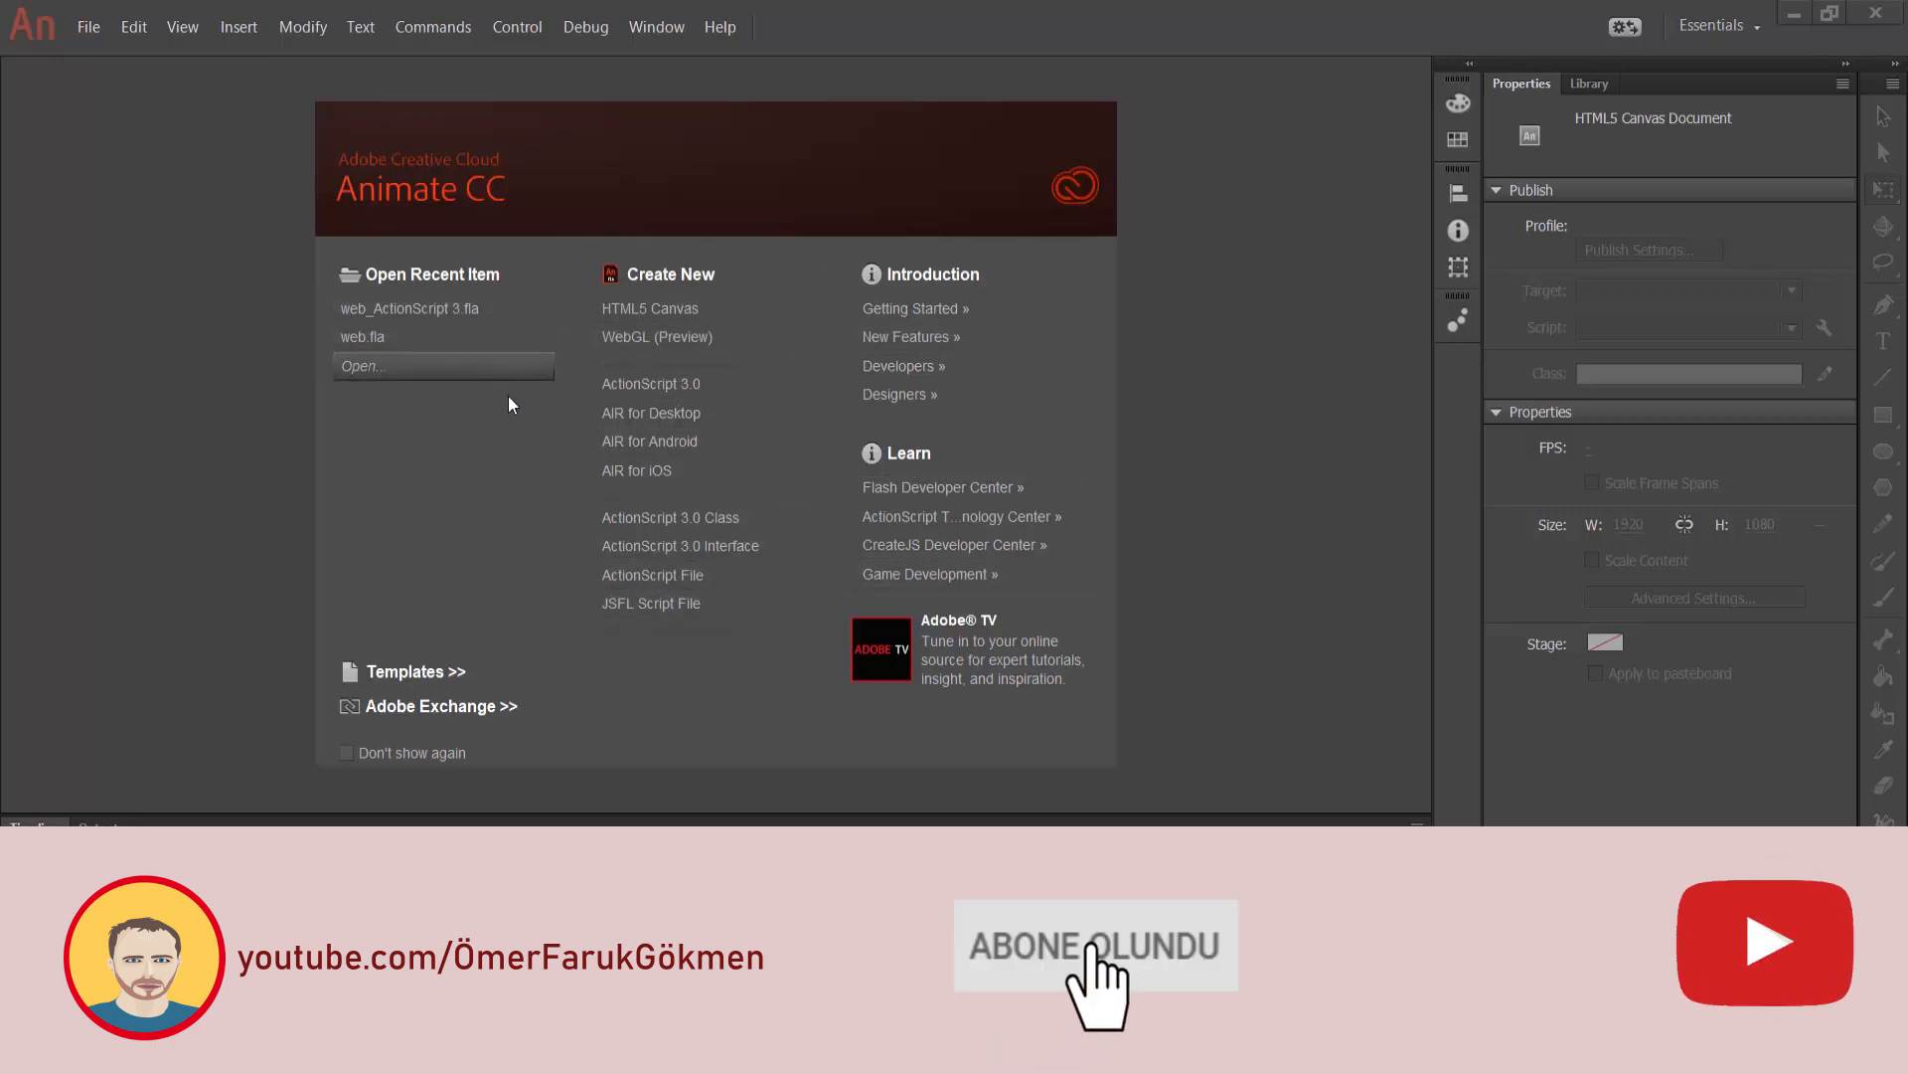
mouse_move(682, 314)
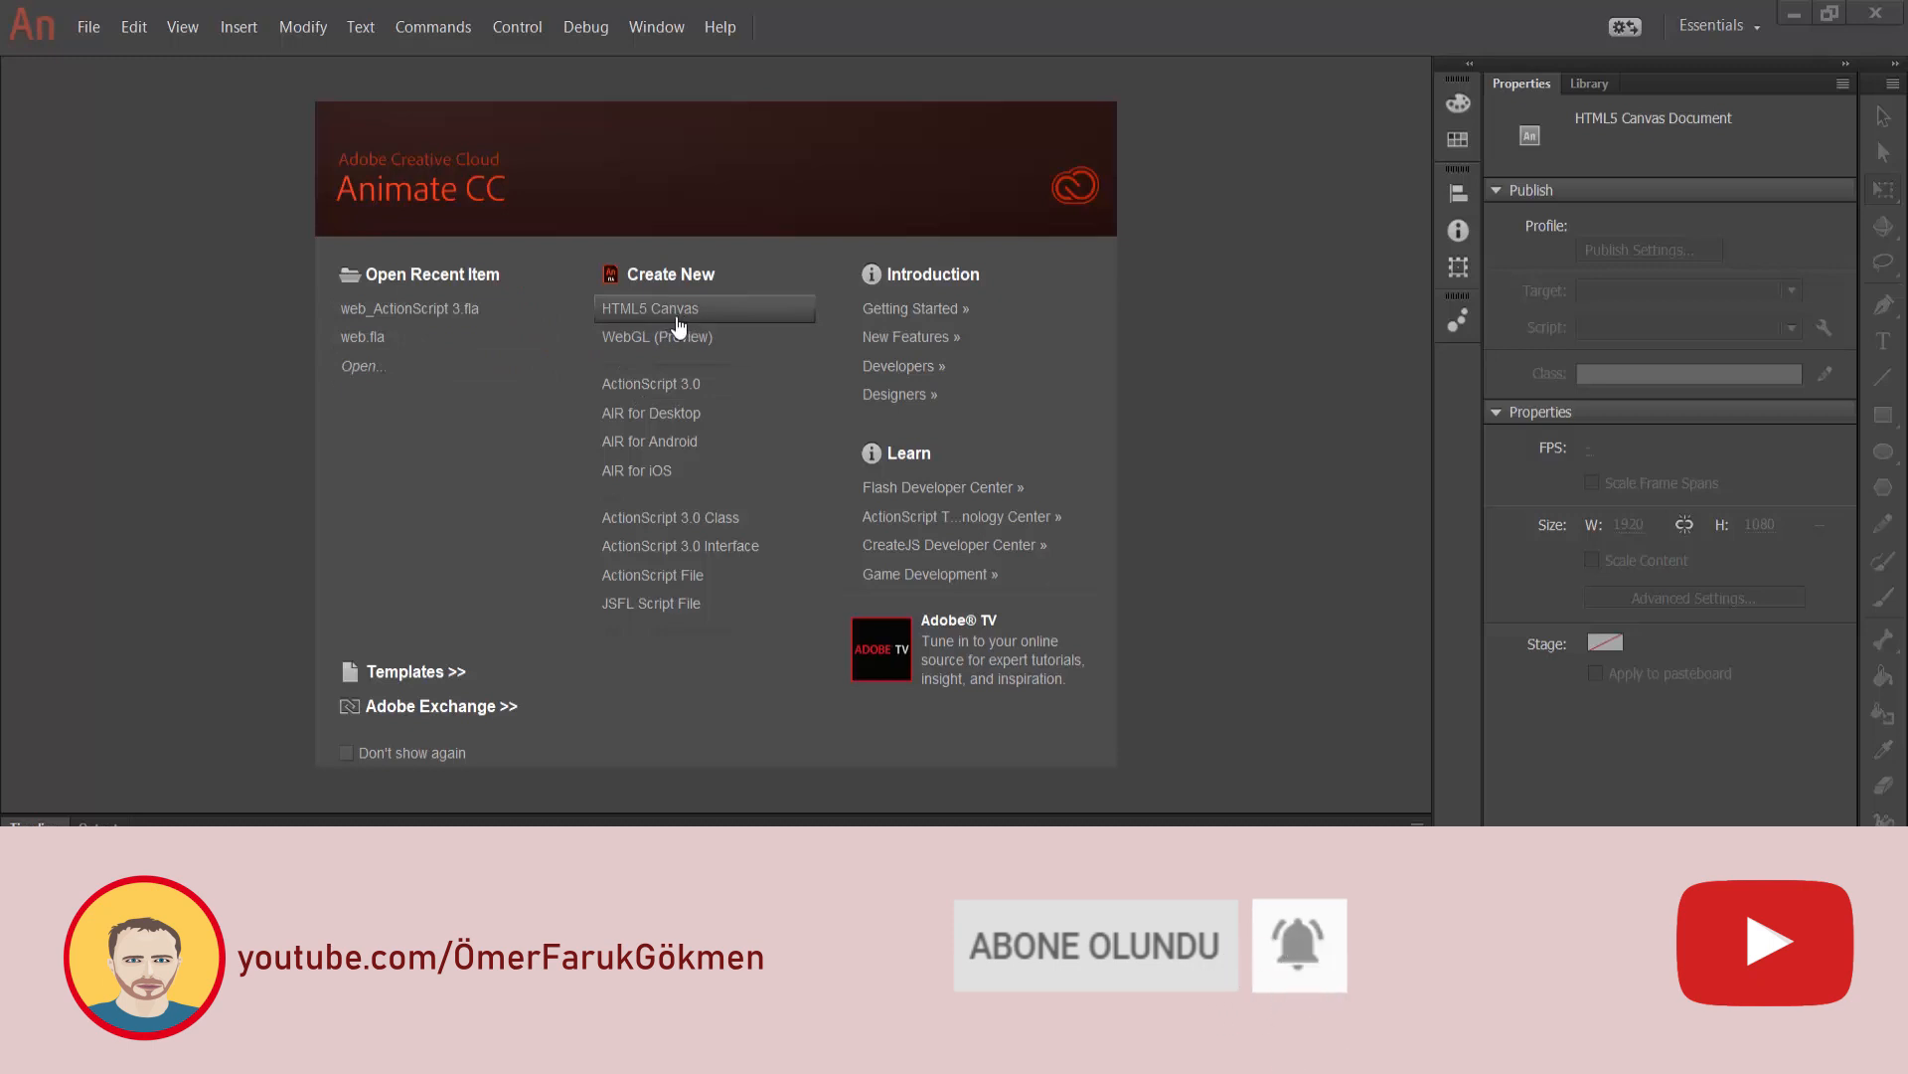
- Create a new HTML5 Canvas document from the Start screen
left_click(649, 308)
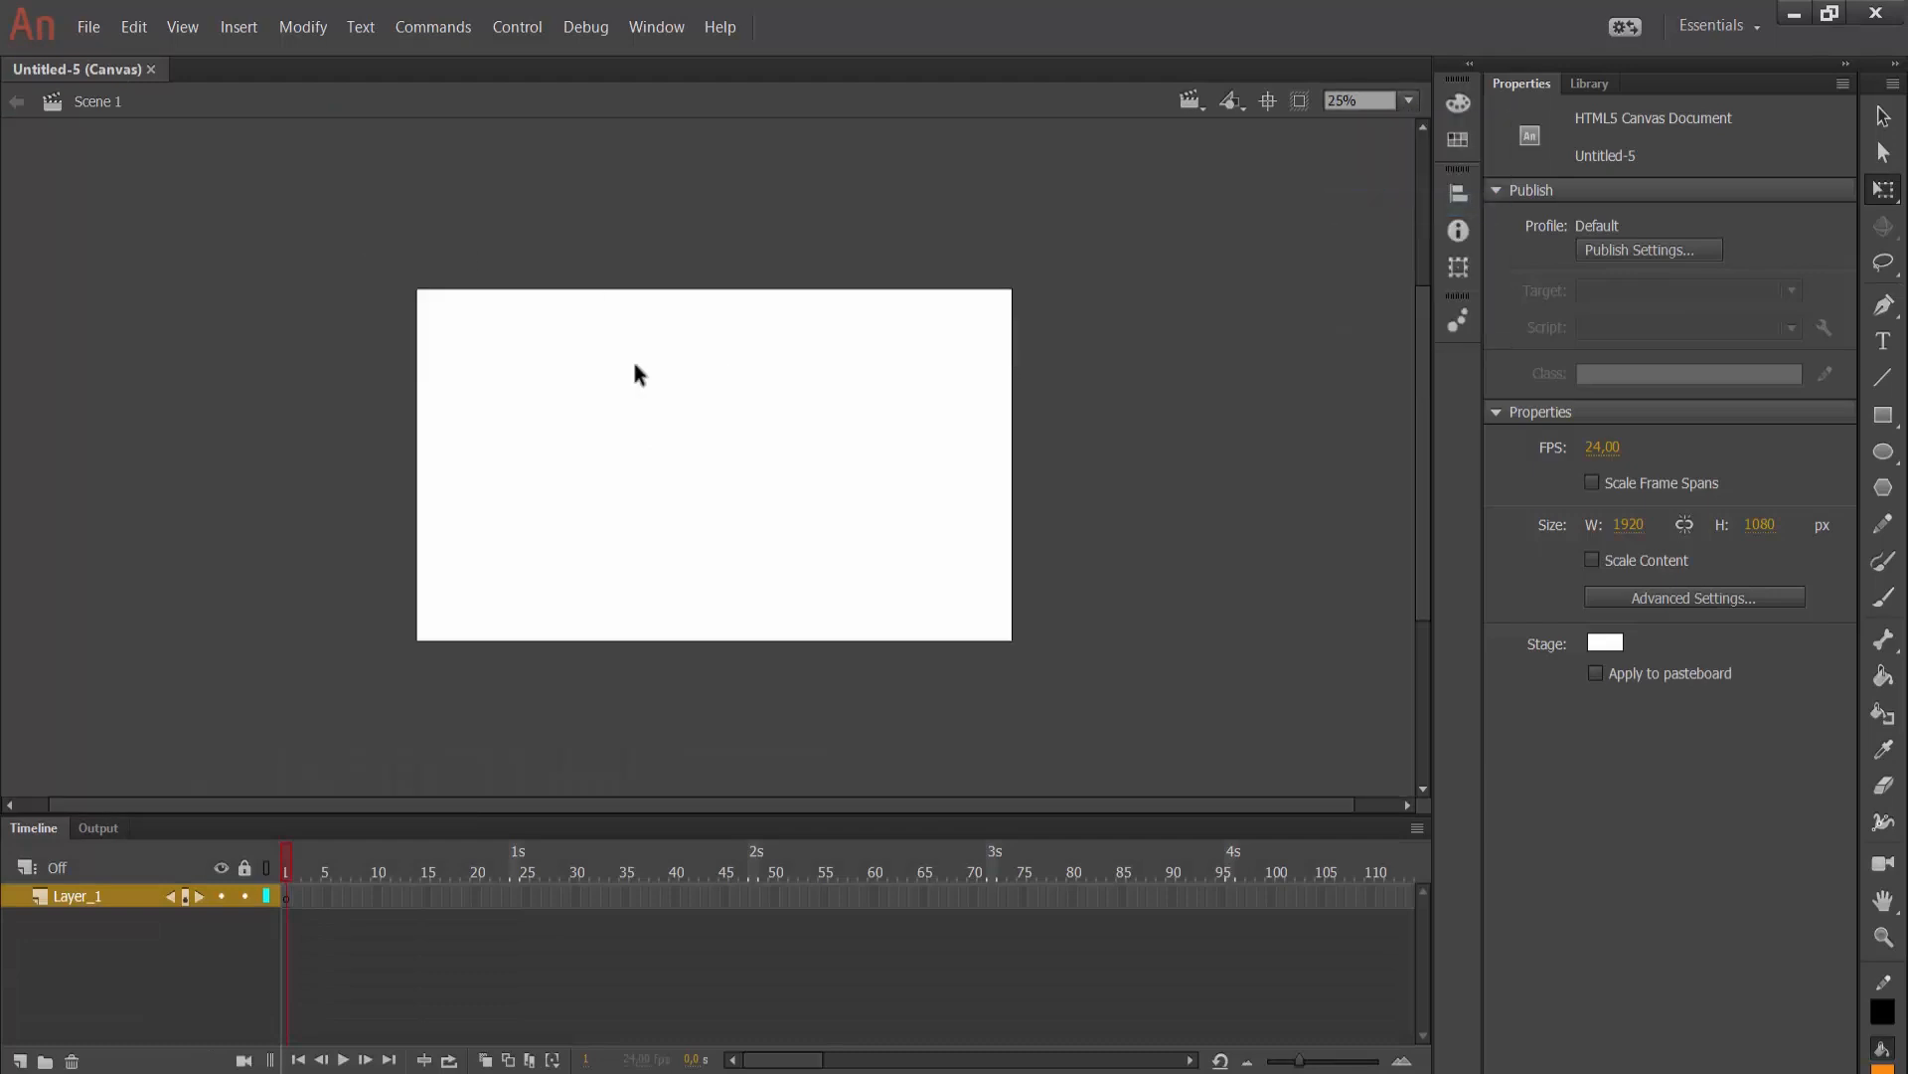
mouse_move(119, 76)
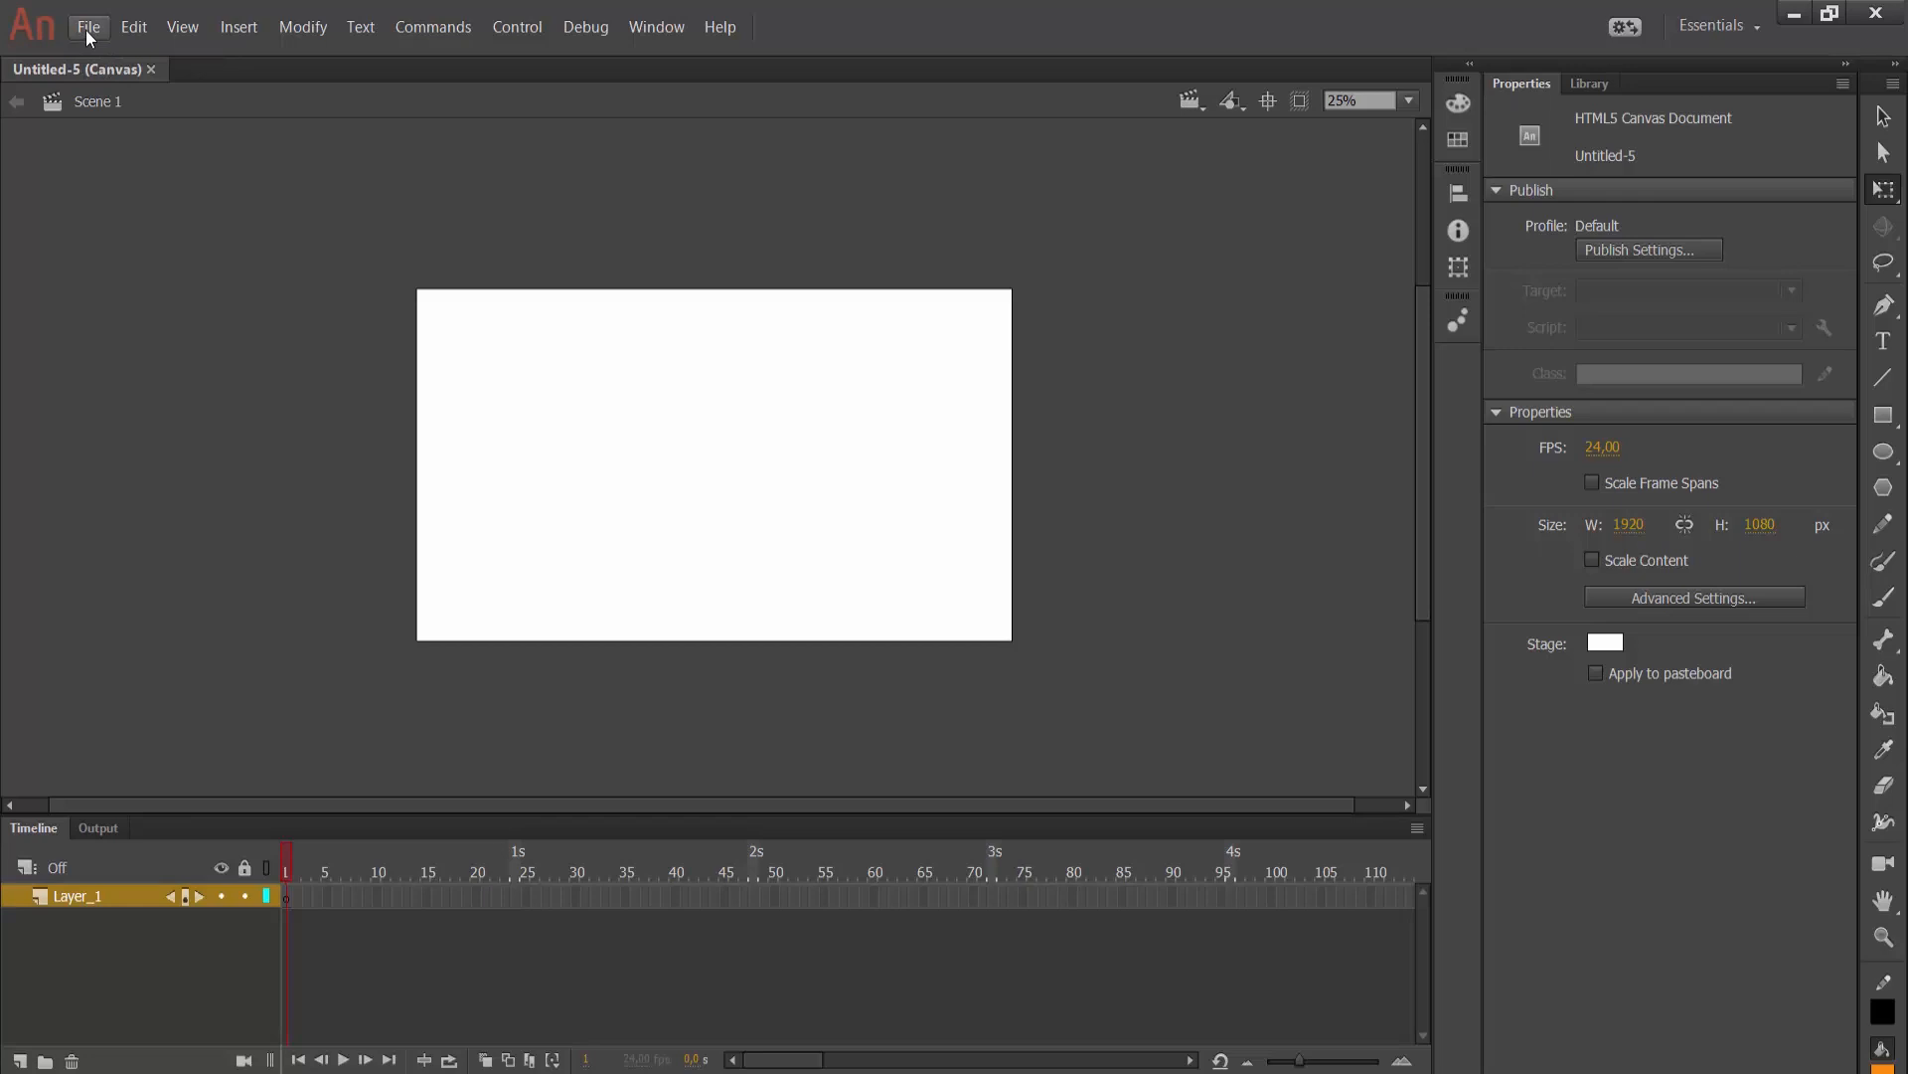
- Create a new ActionScript 3.0 document through File > New
left_click(87, 26)
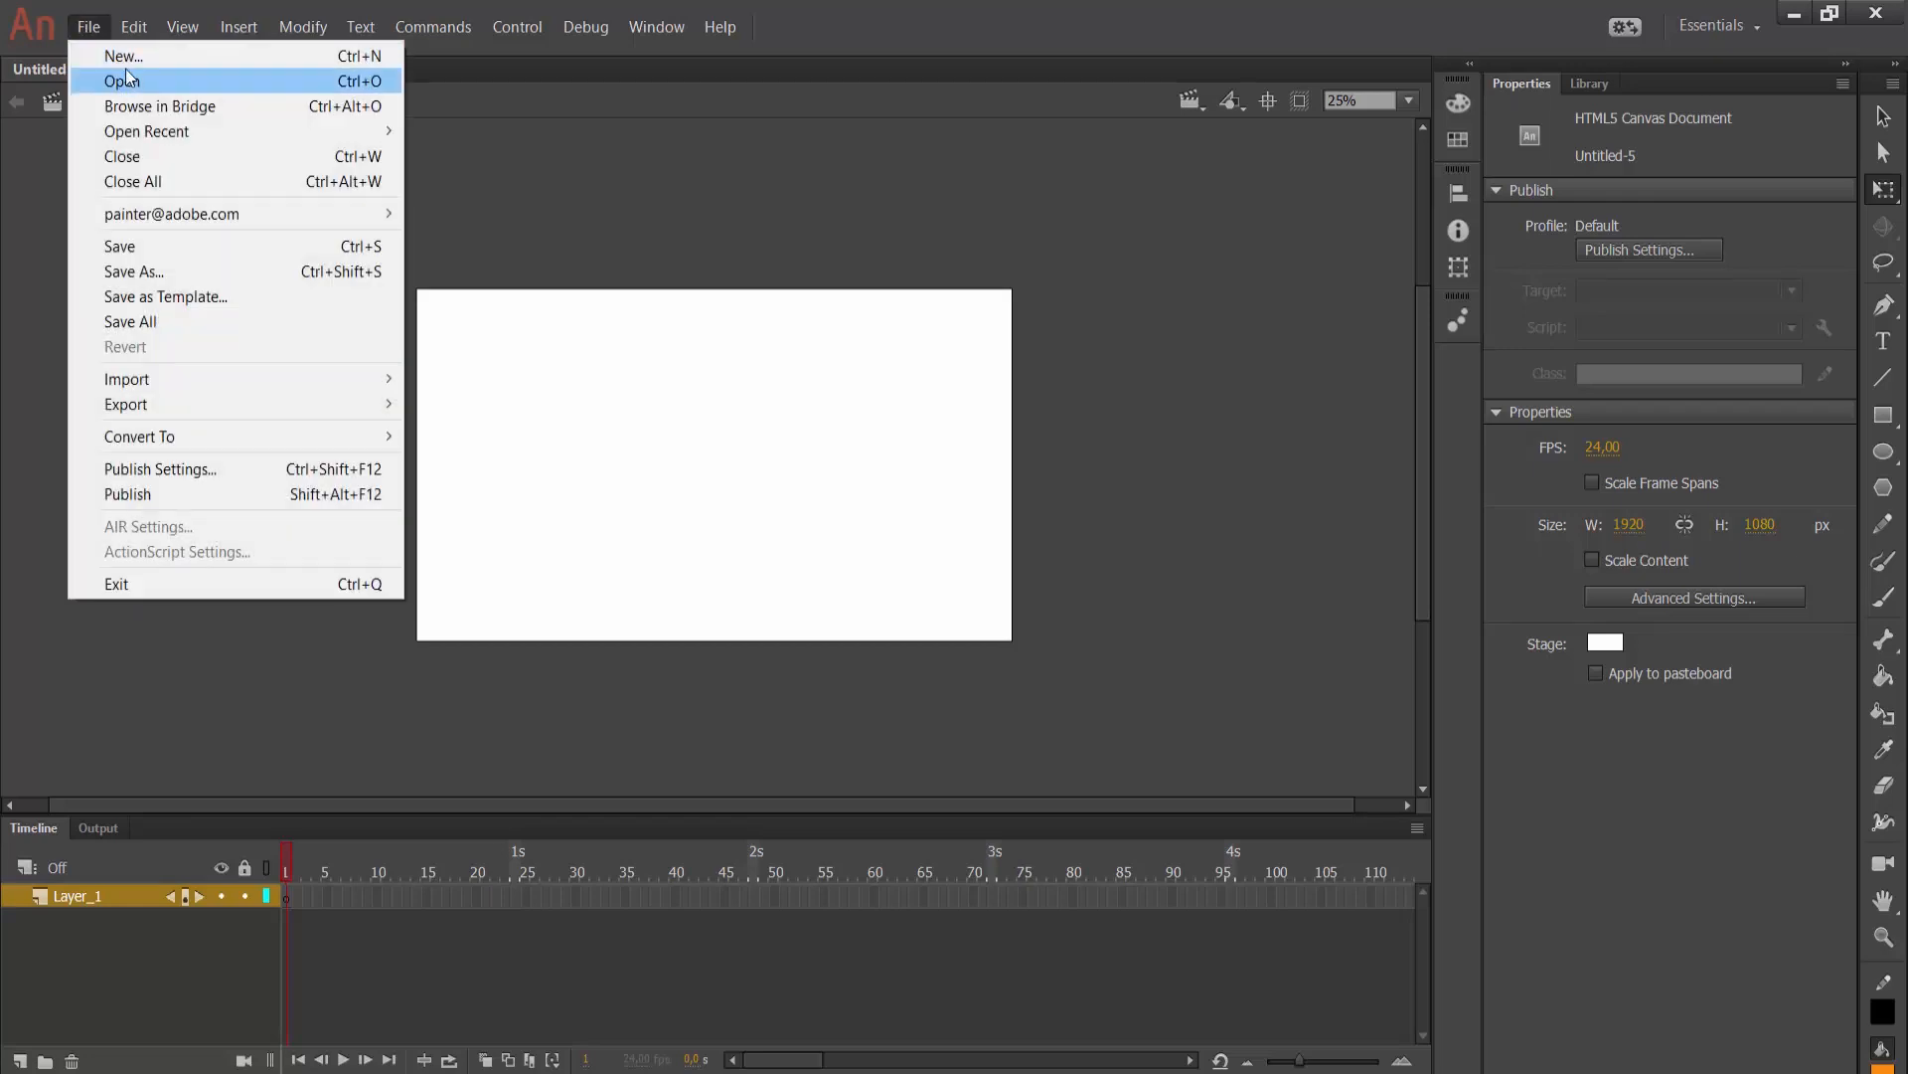
left_click(123, 56)
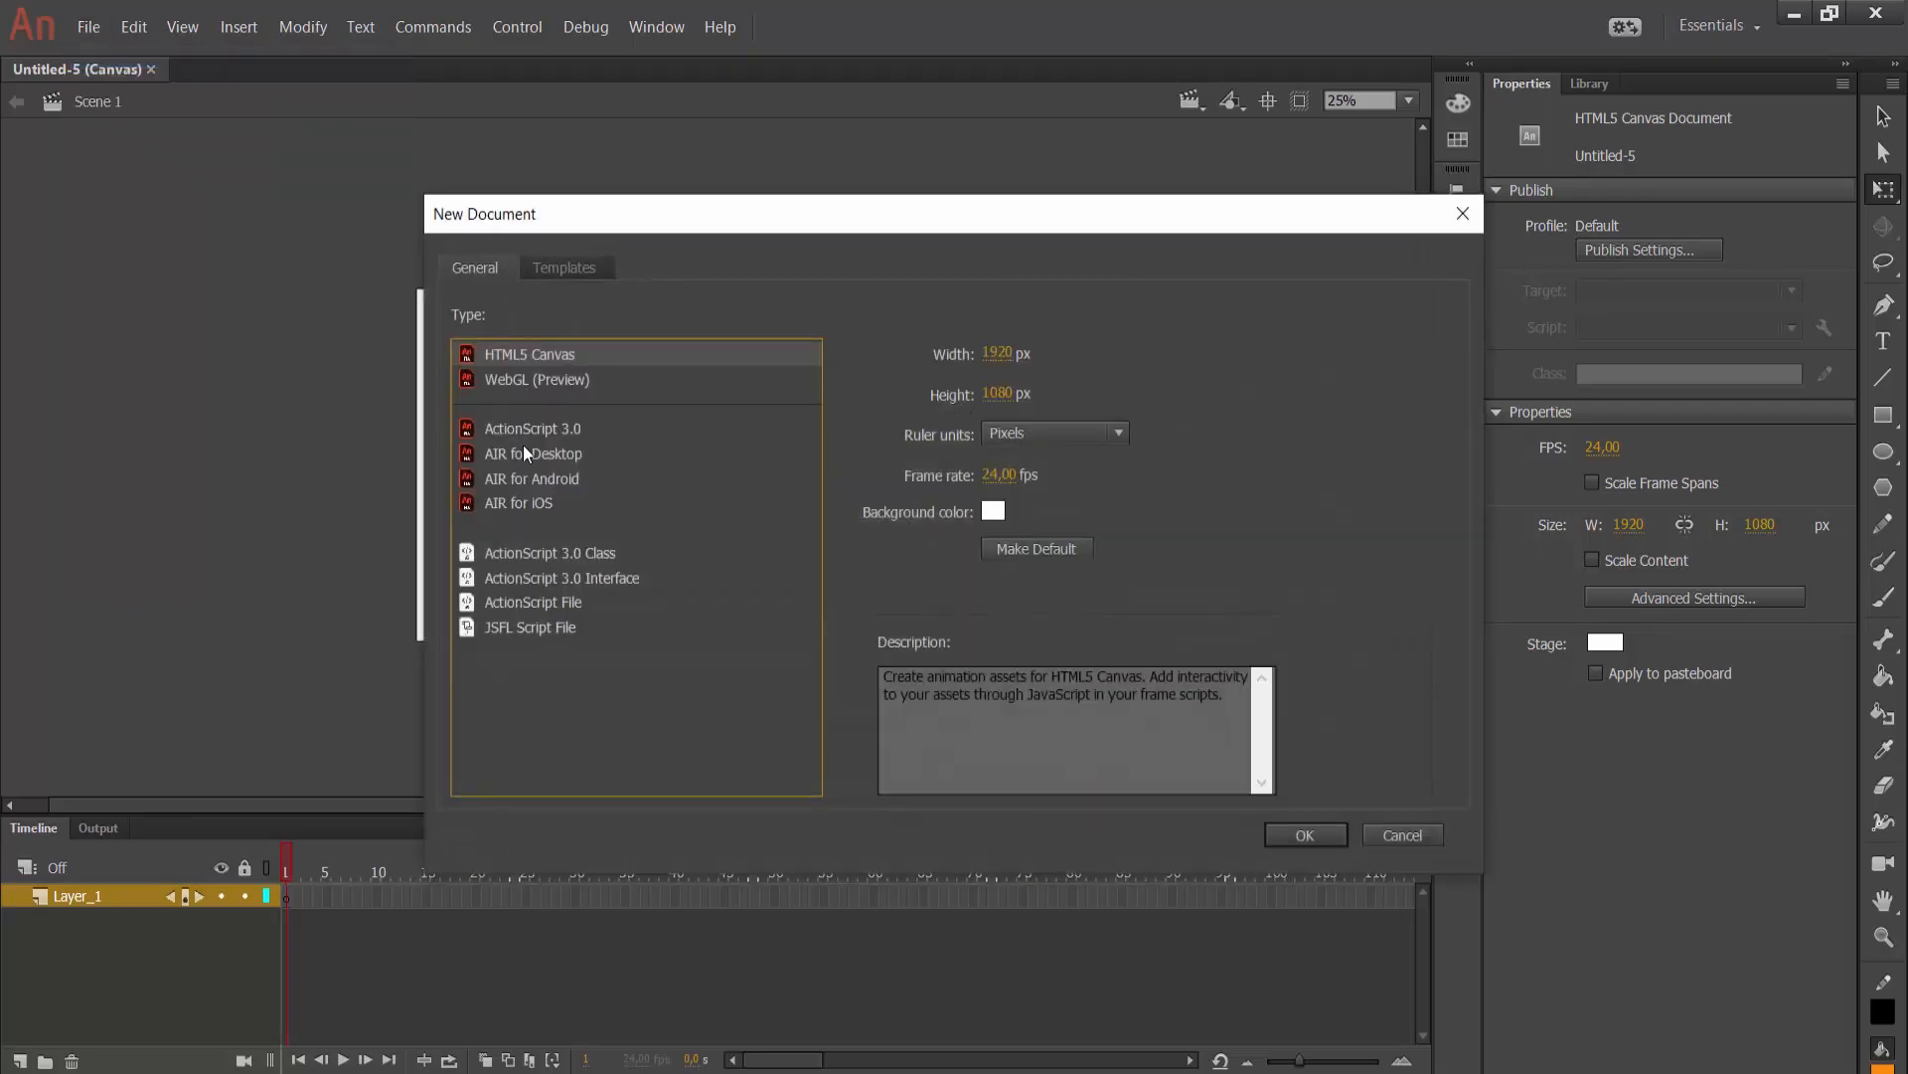
left_click(532, 427)
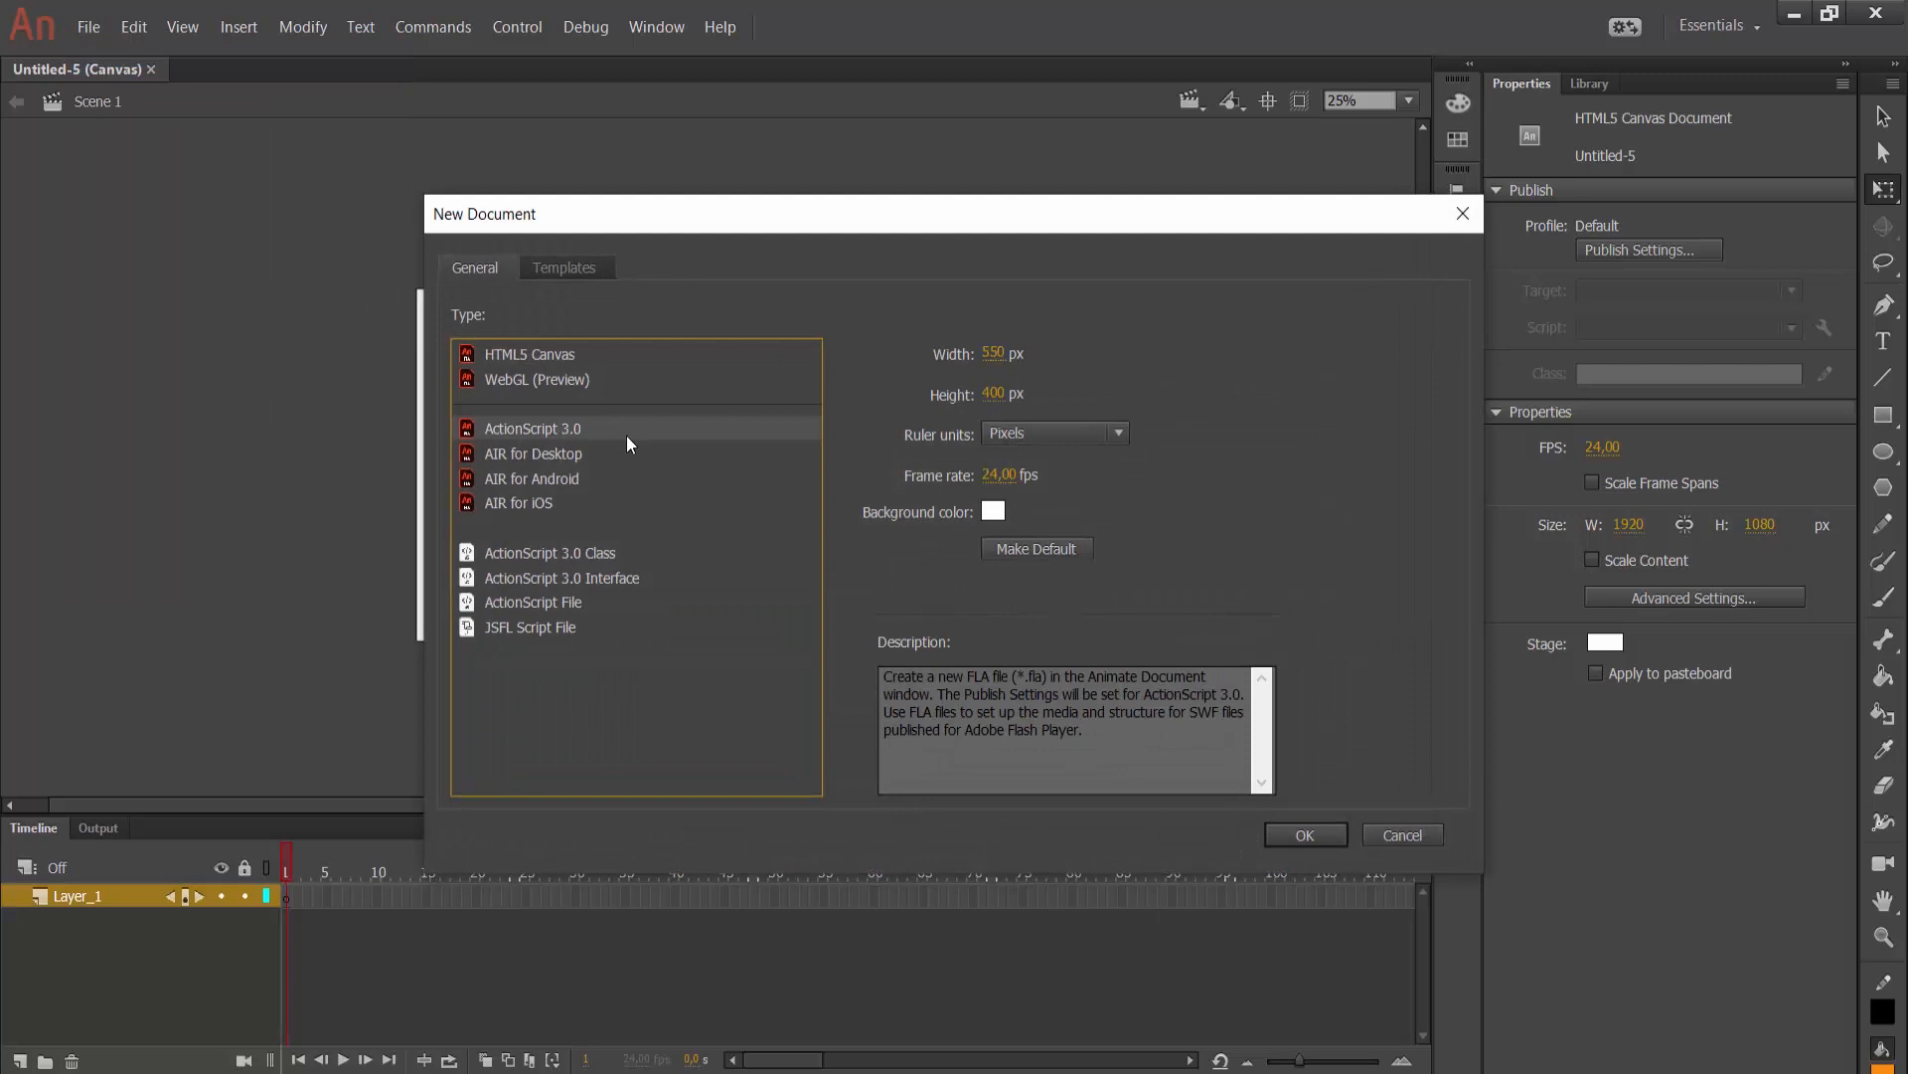
mouse_move(889, 557)
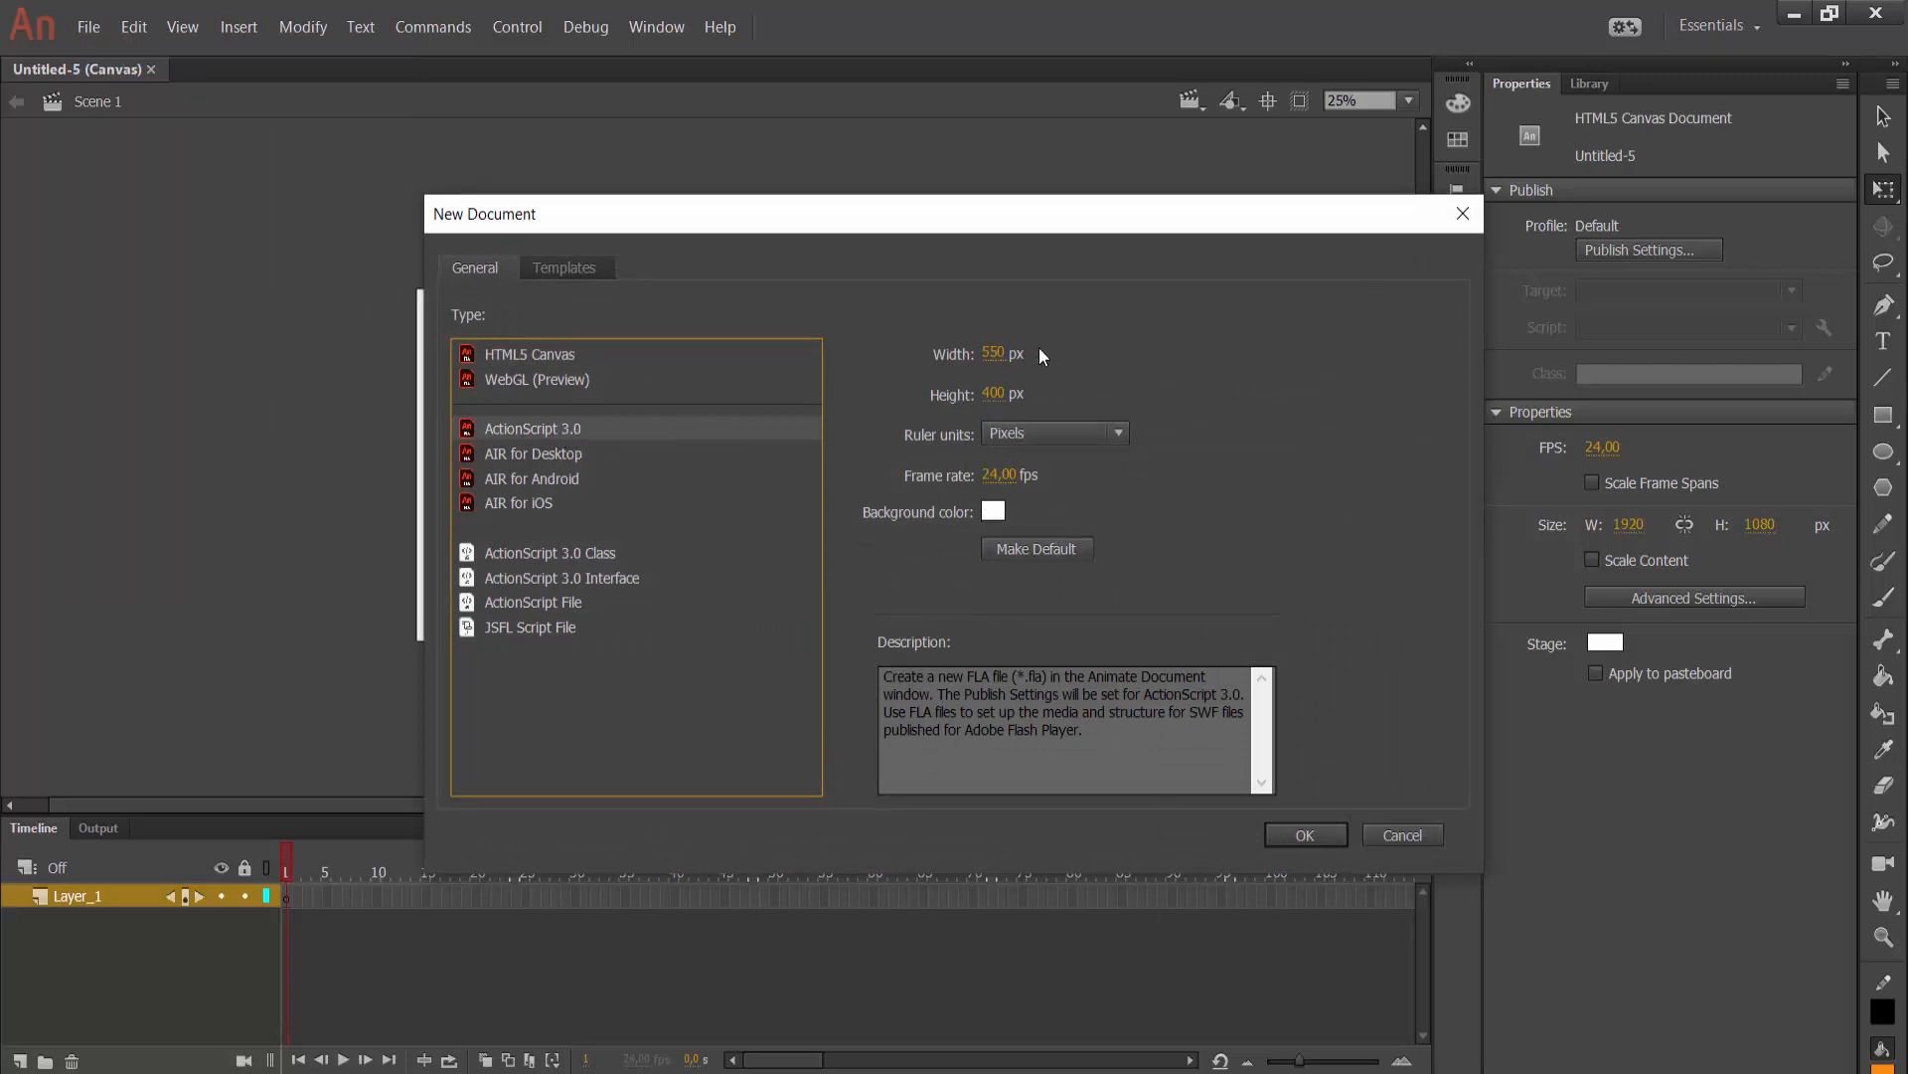
mouse_move(986, 424)
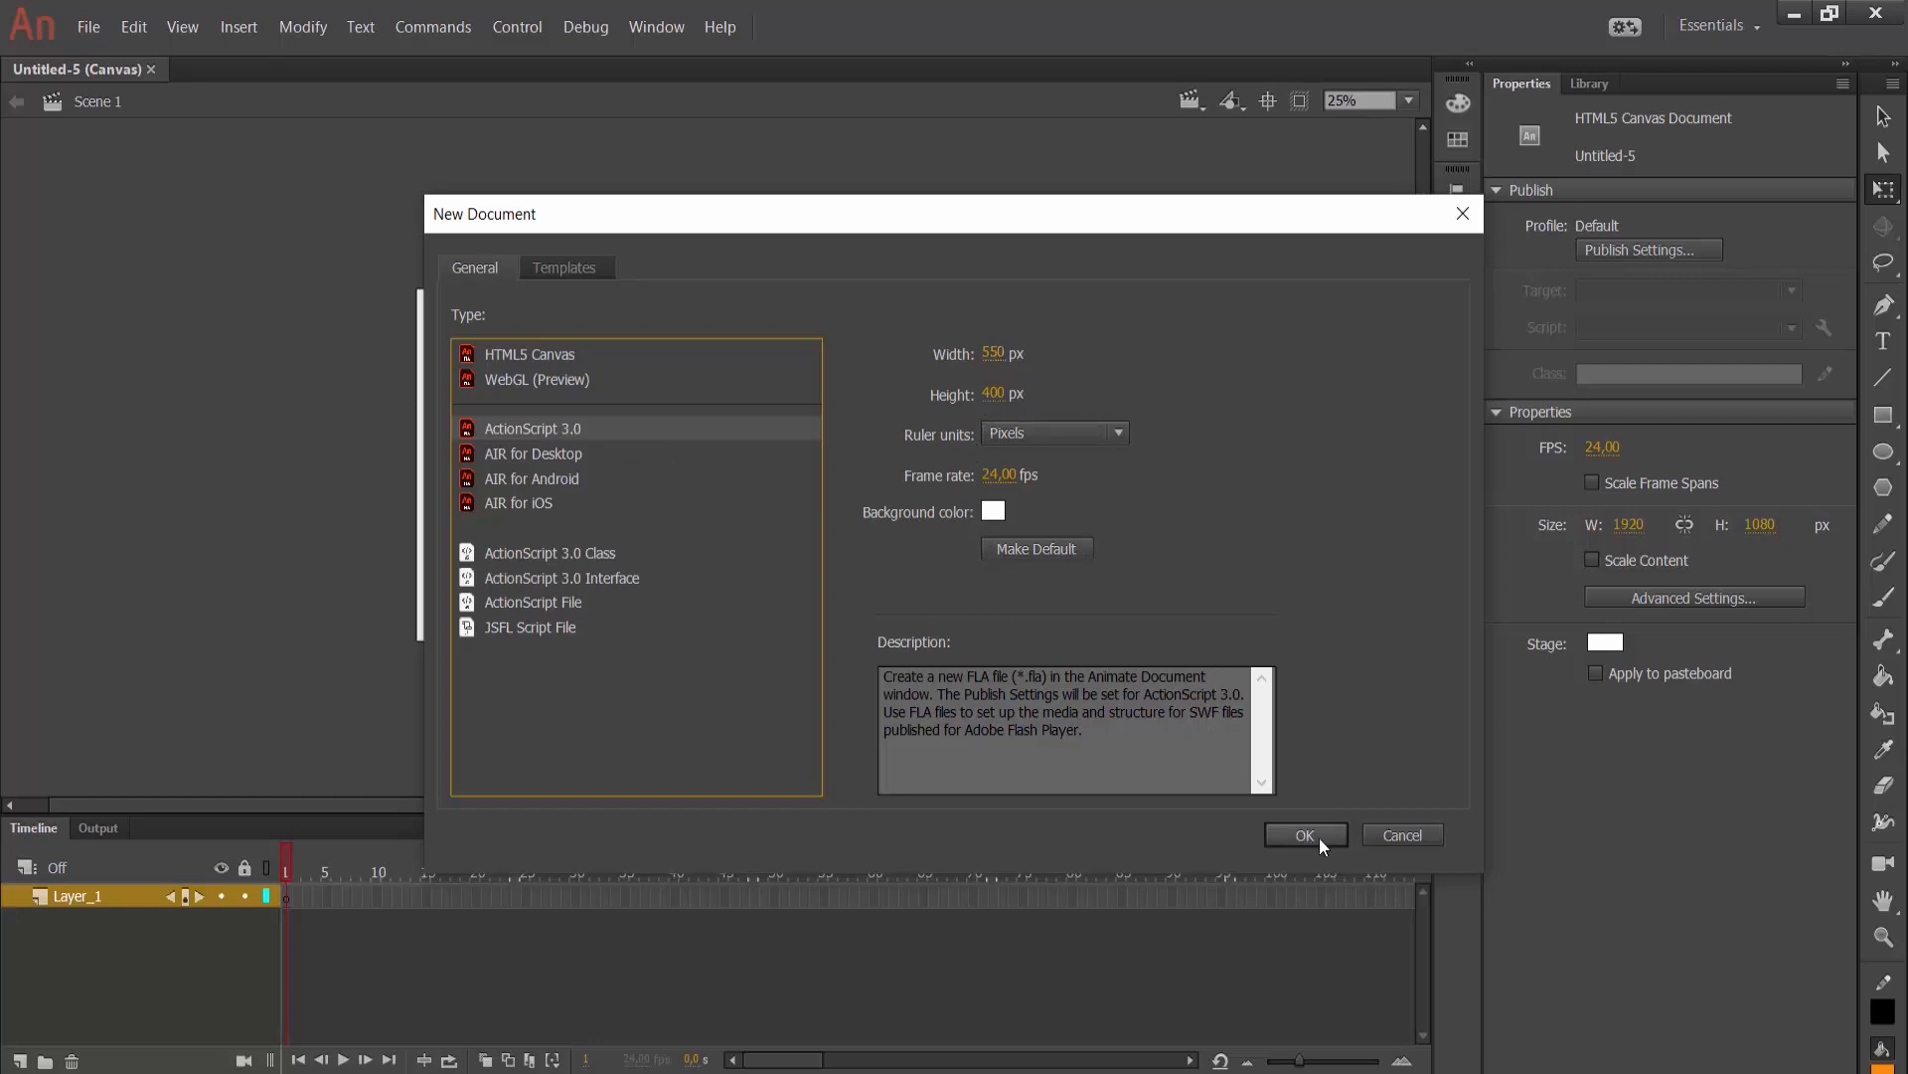
left_click(1304, 835)
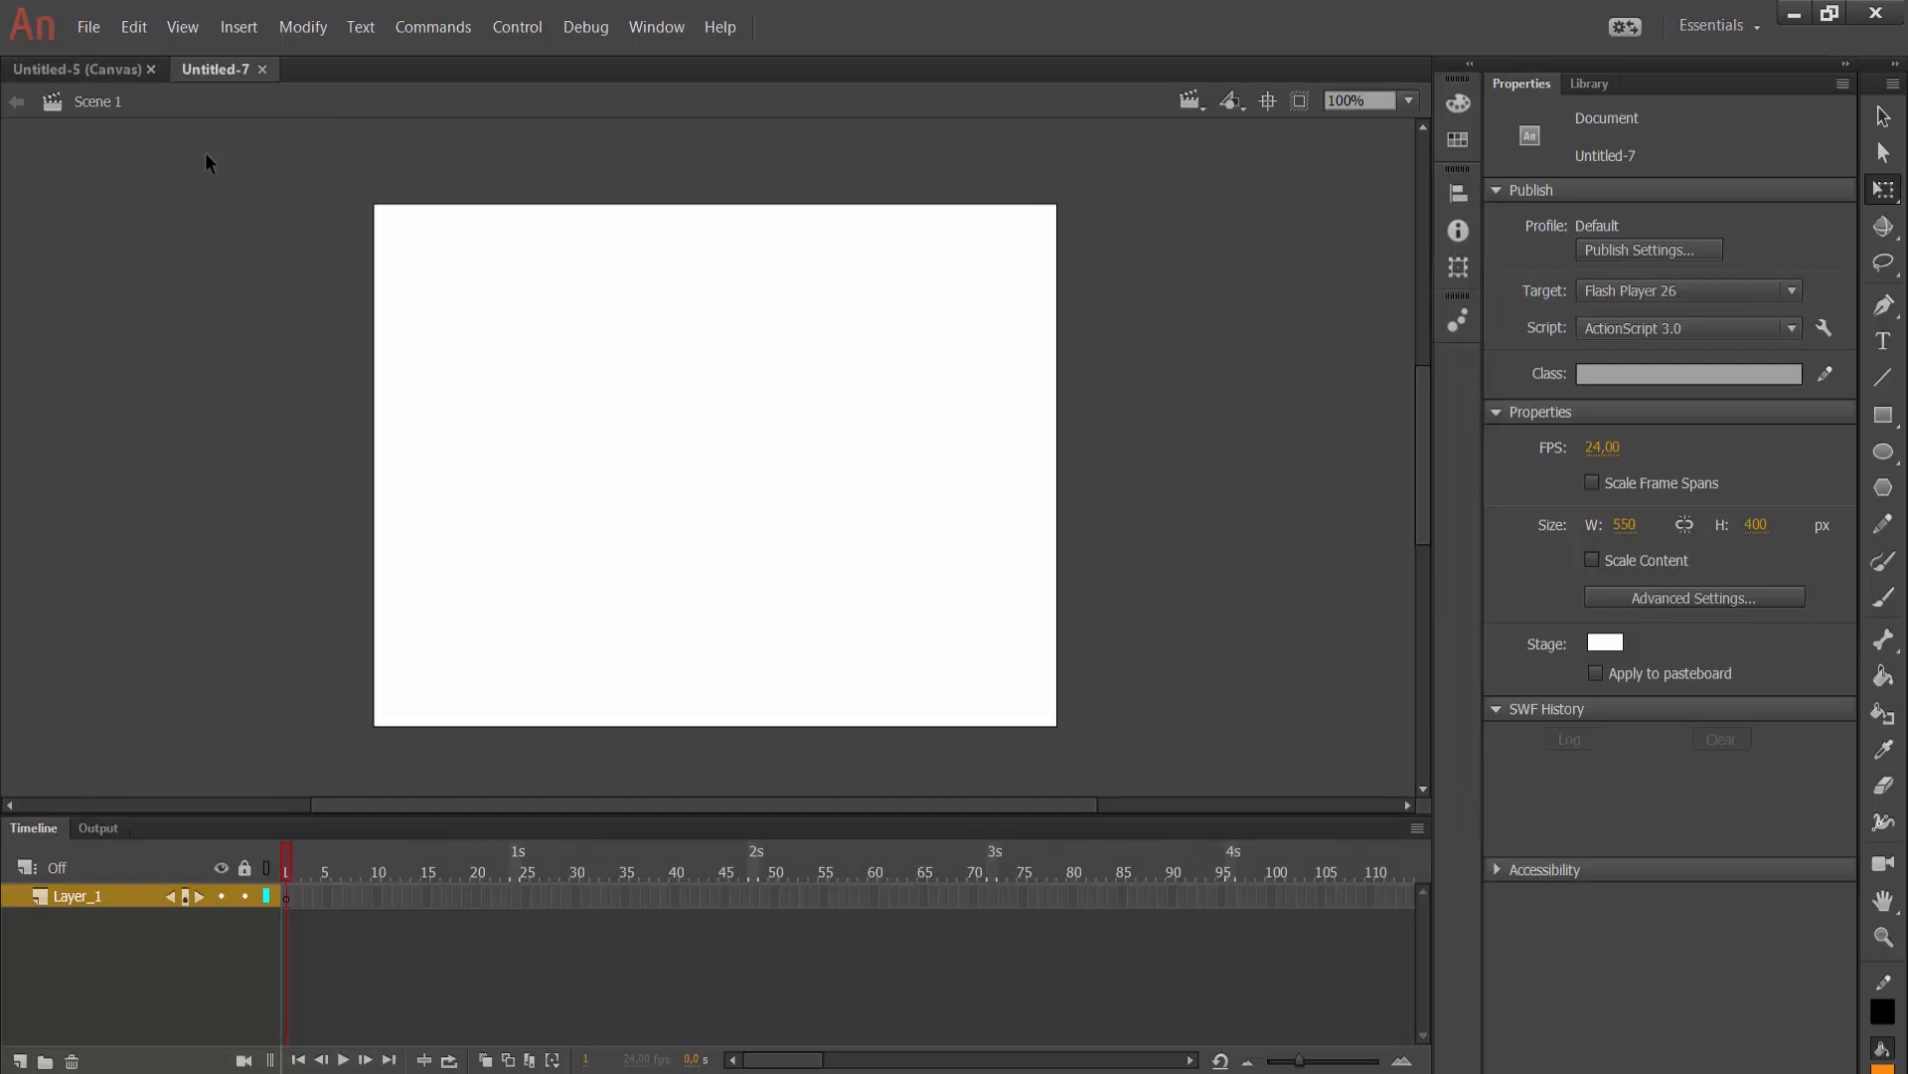
mouse_move(86, 68)
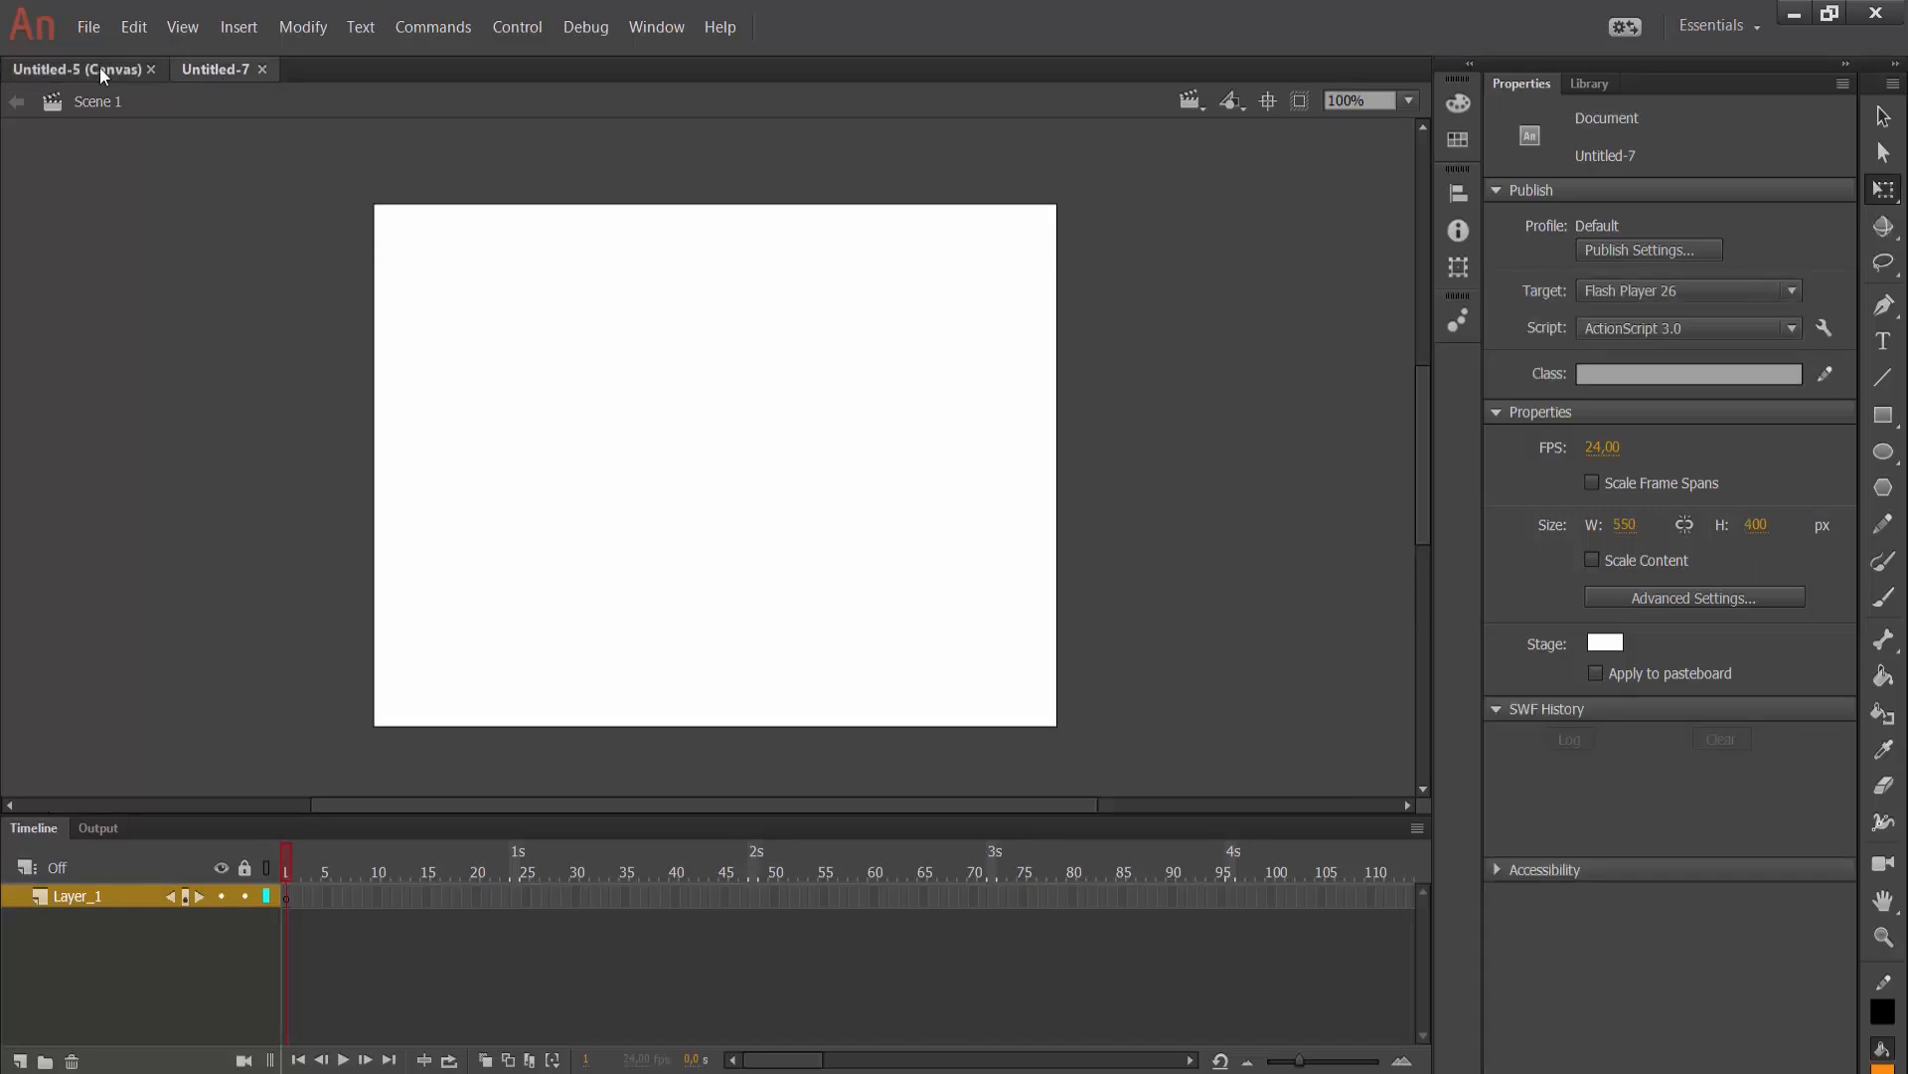
- Review the Canvas document's JavaScript/HTML publish settings, then return to the ActionScript document
left_click(72, 68)
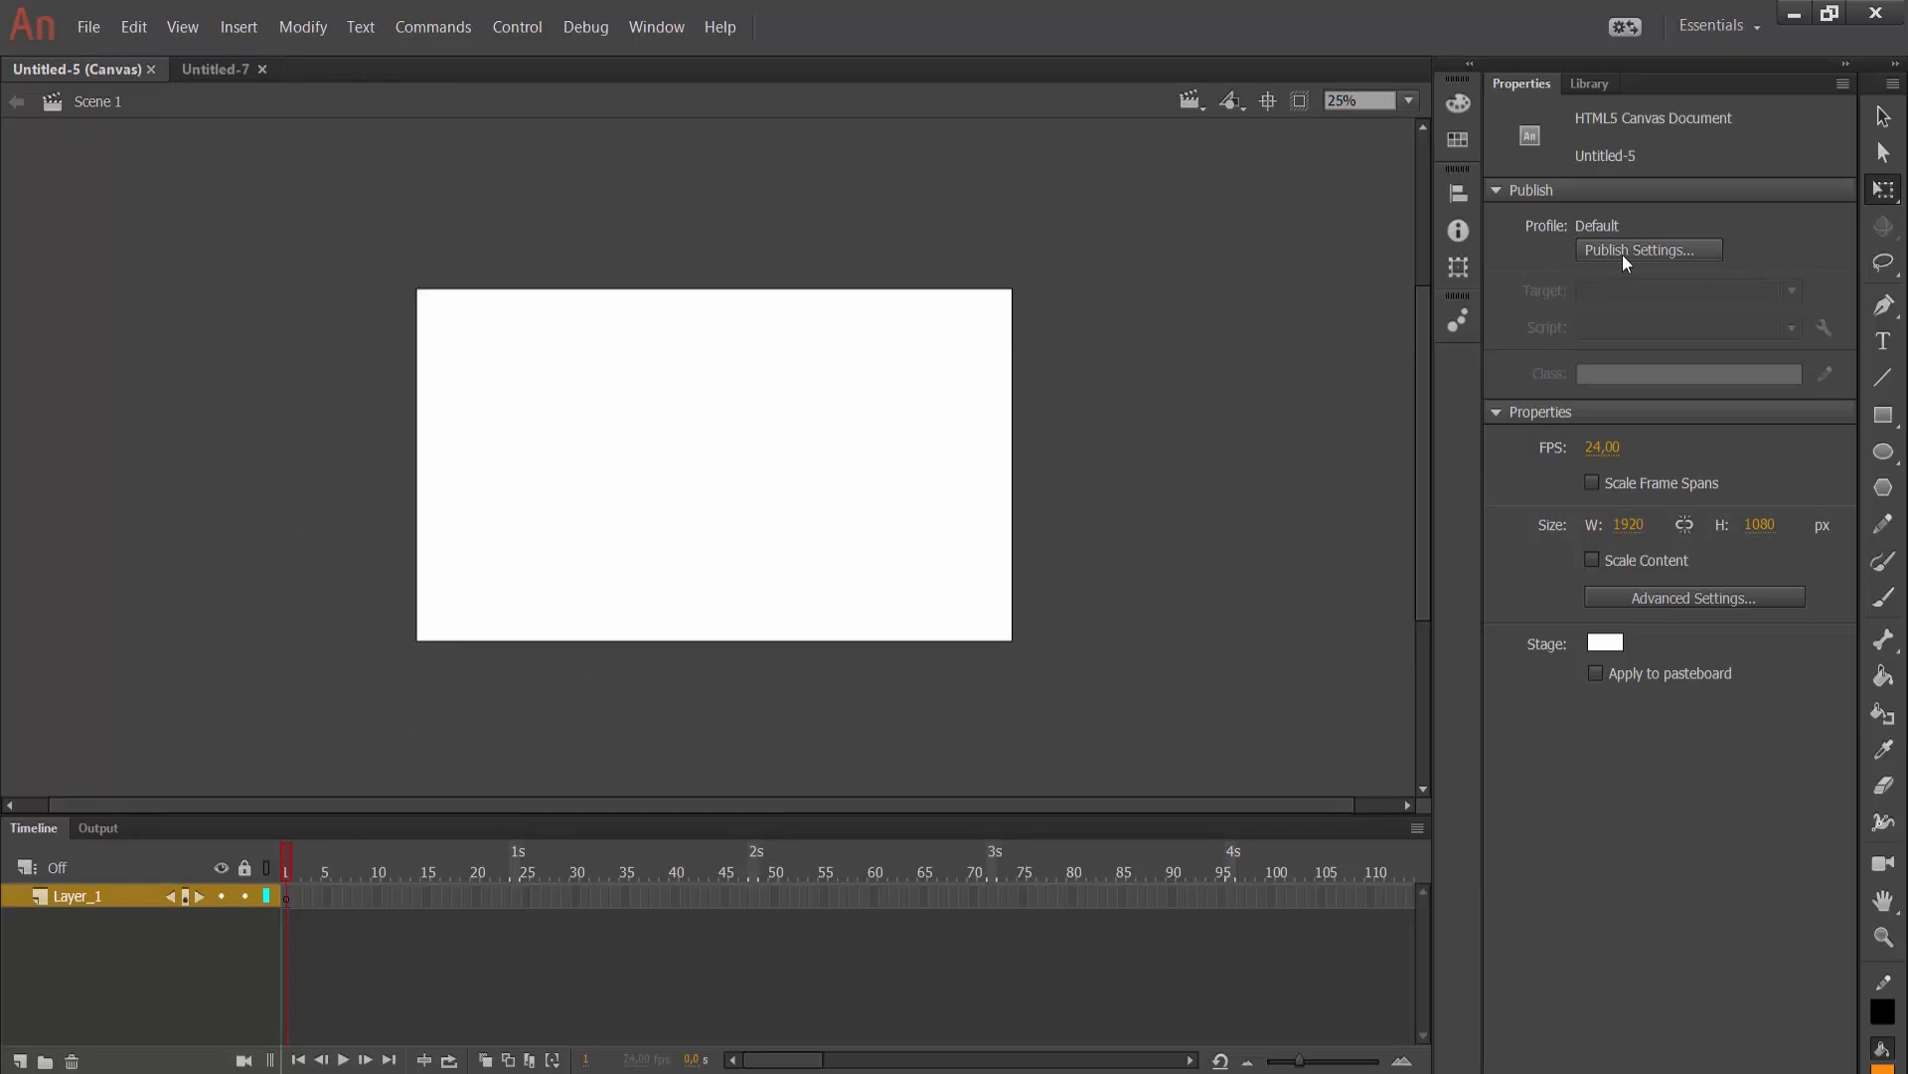
left_click(1646, 250)
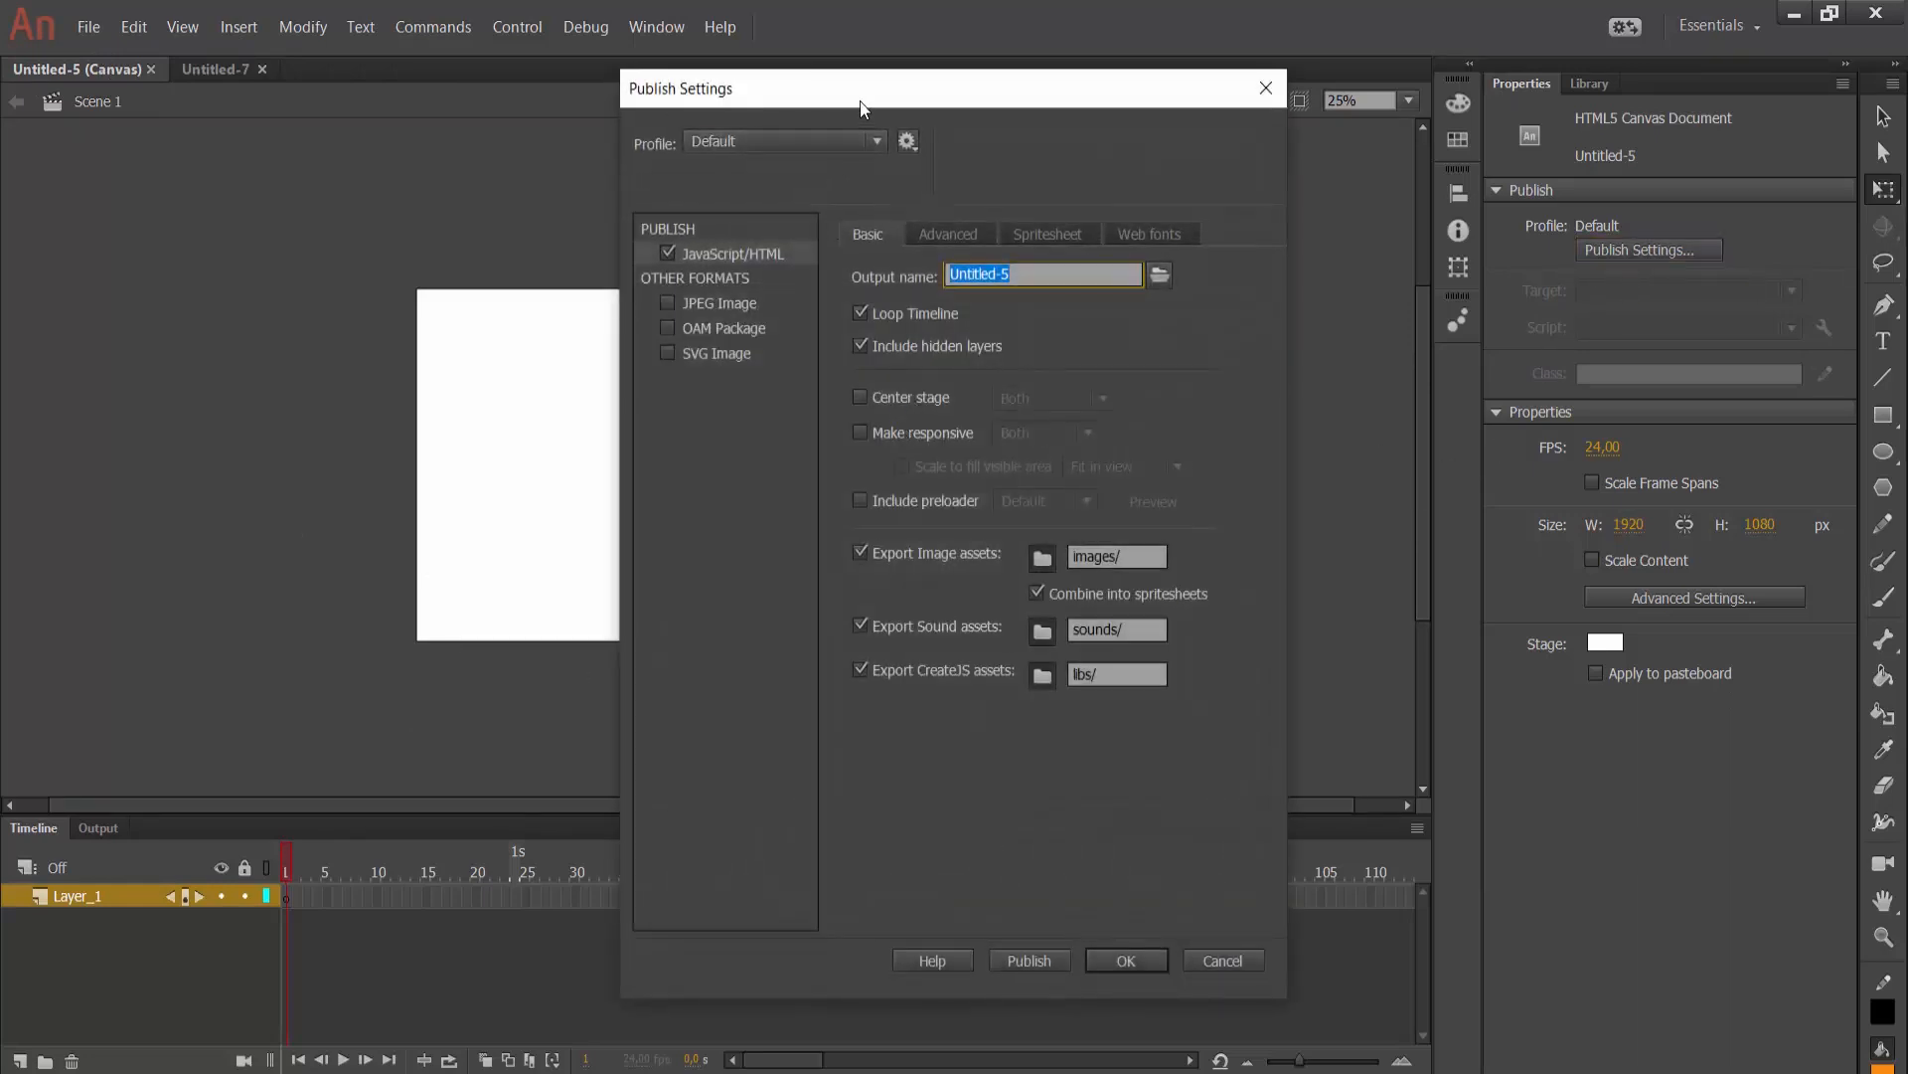
left_click_drag(858, 88, 1041, 123)
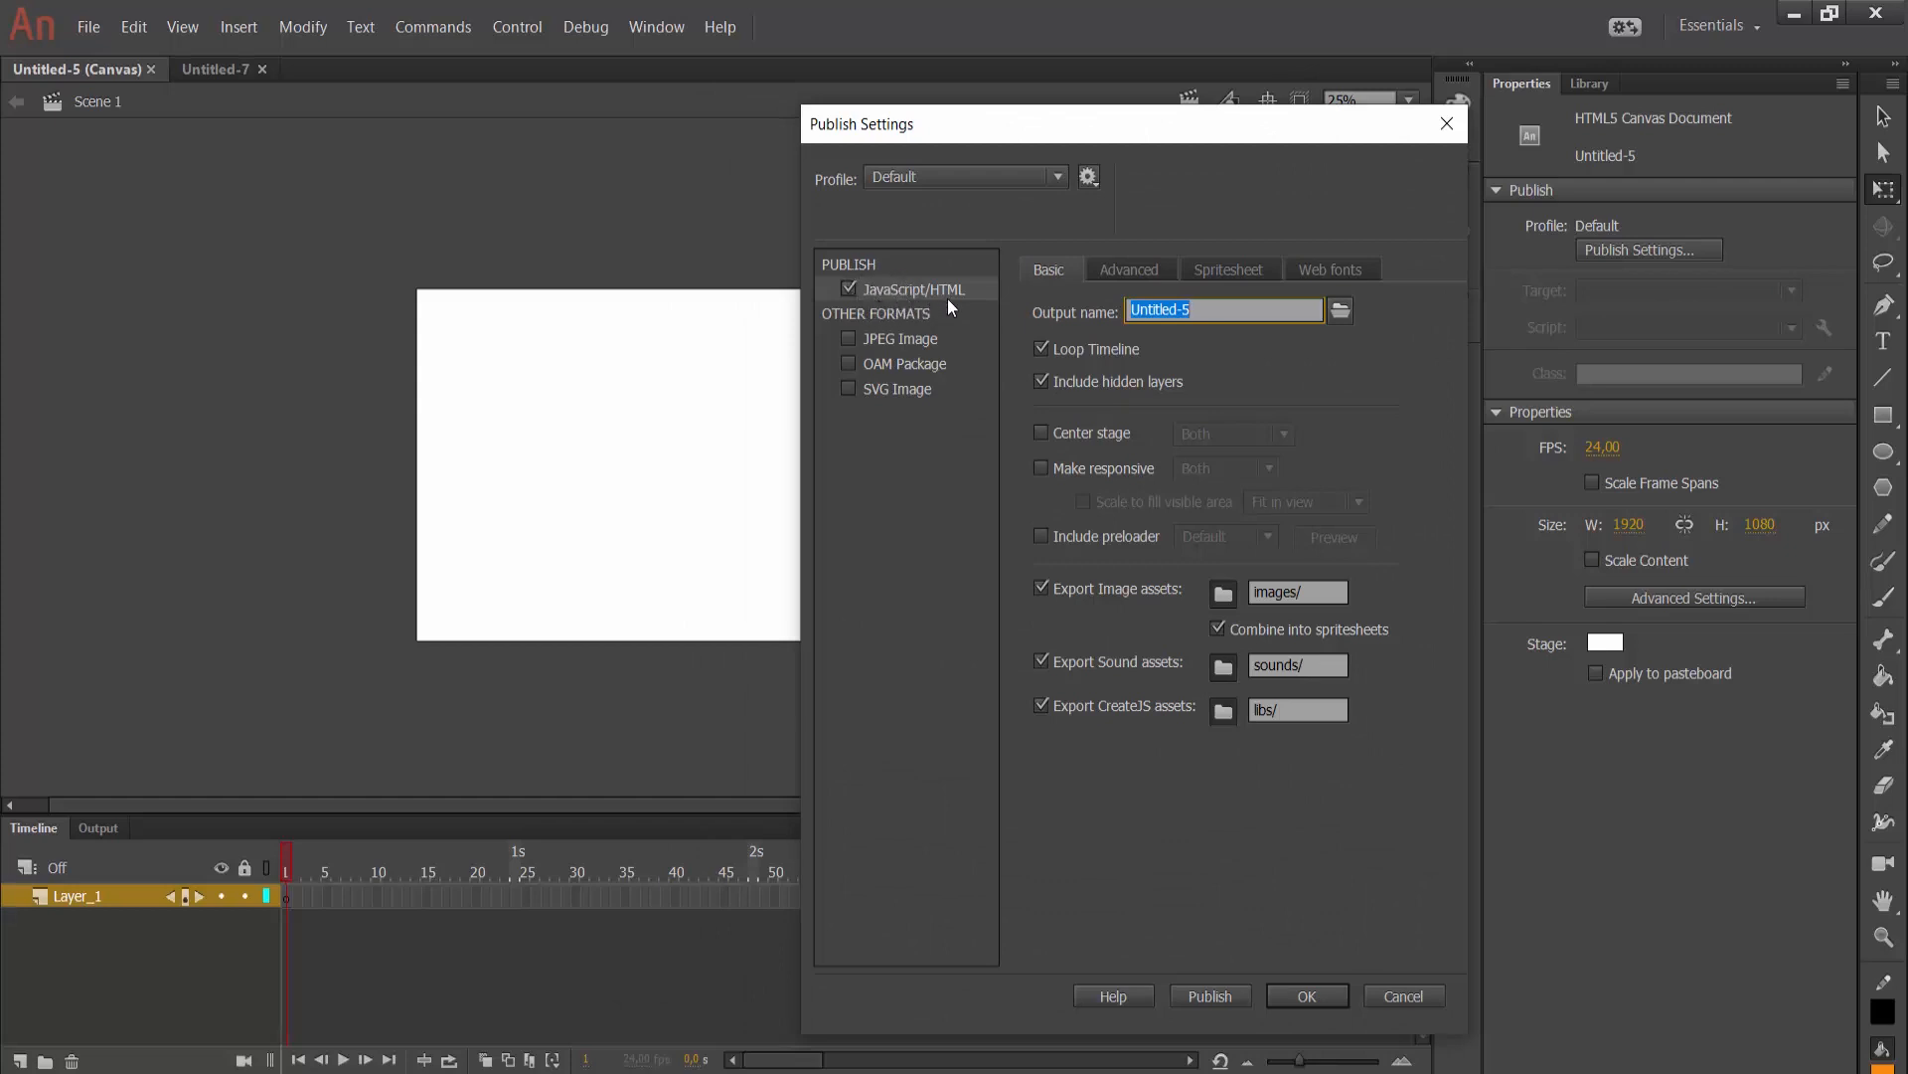
mouse_move(894, 314)
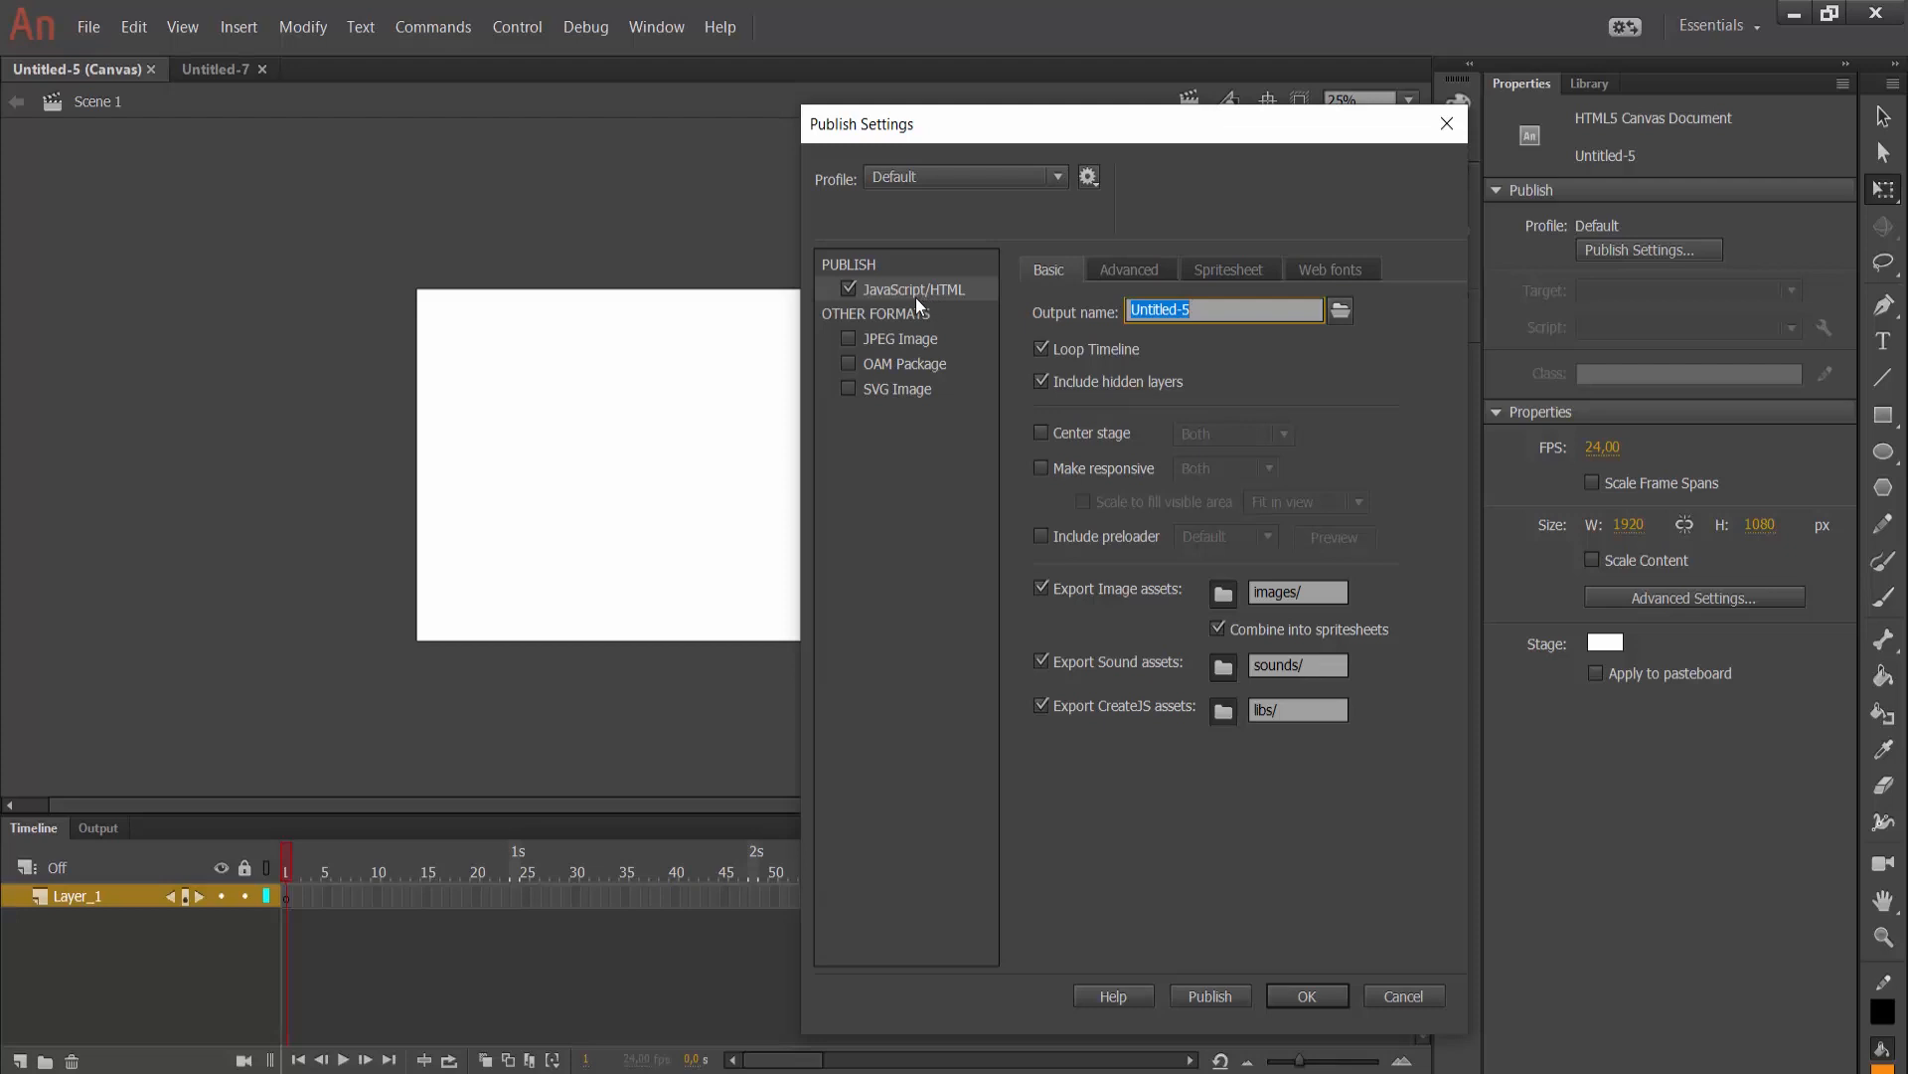
mouse_move(1127, 185)
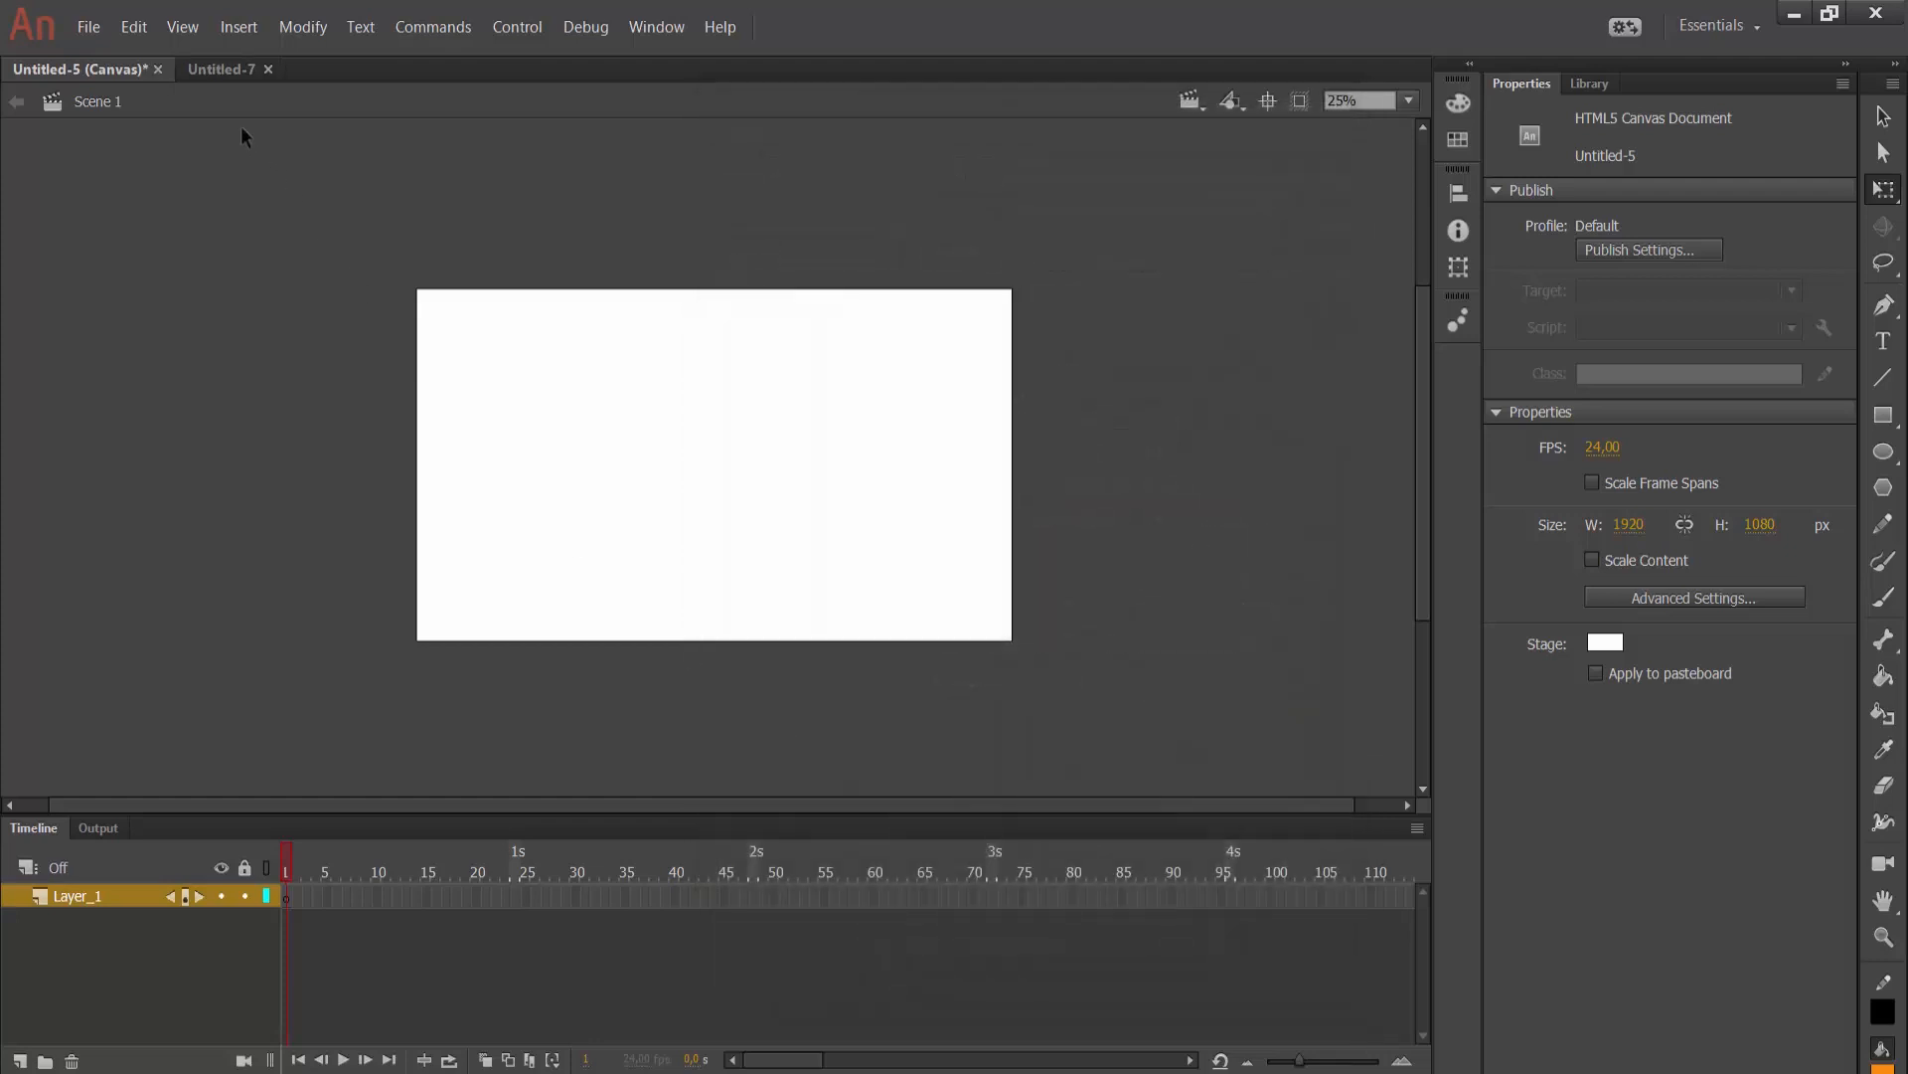
left_click(222, 69)
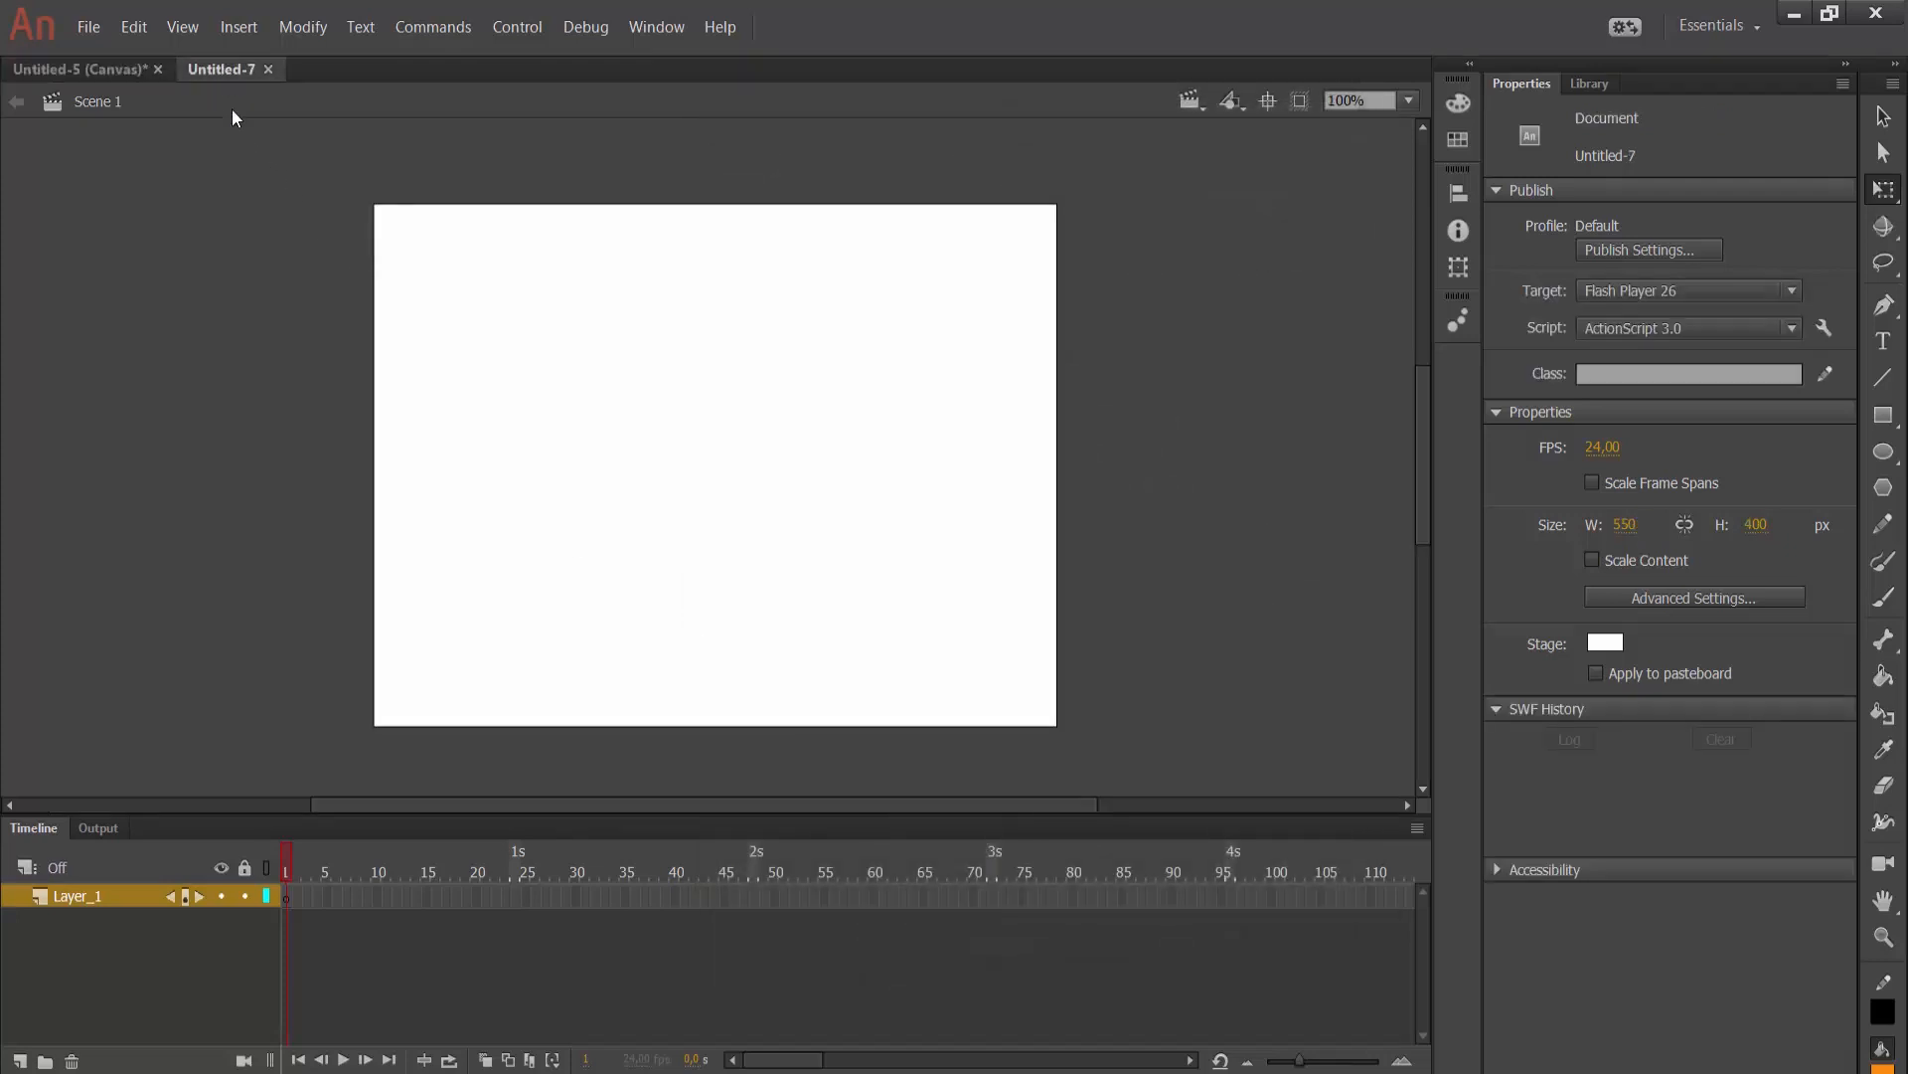
mouse_move(1648, 250)
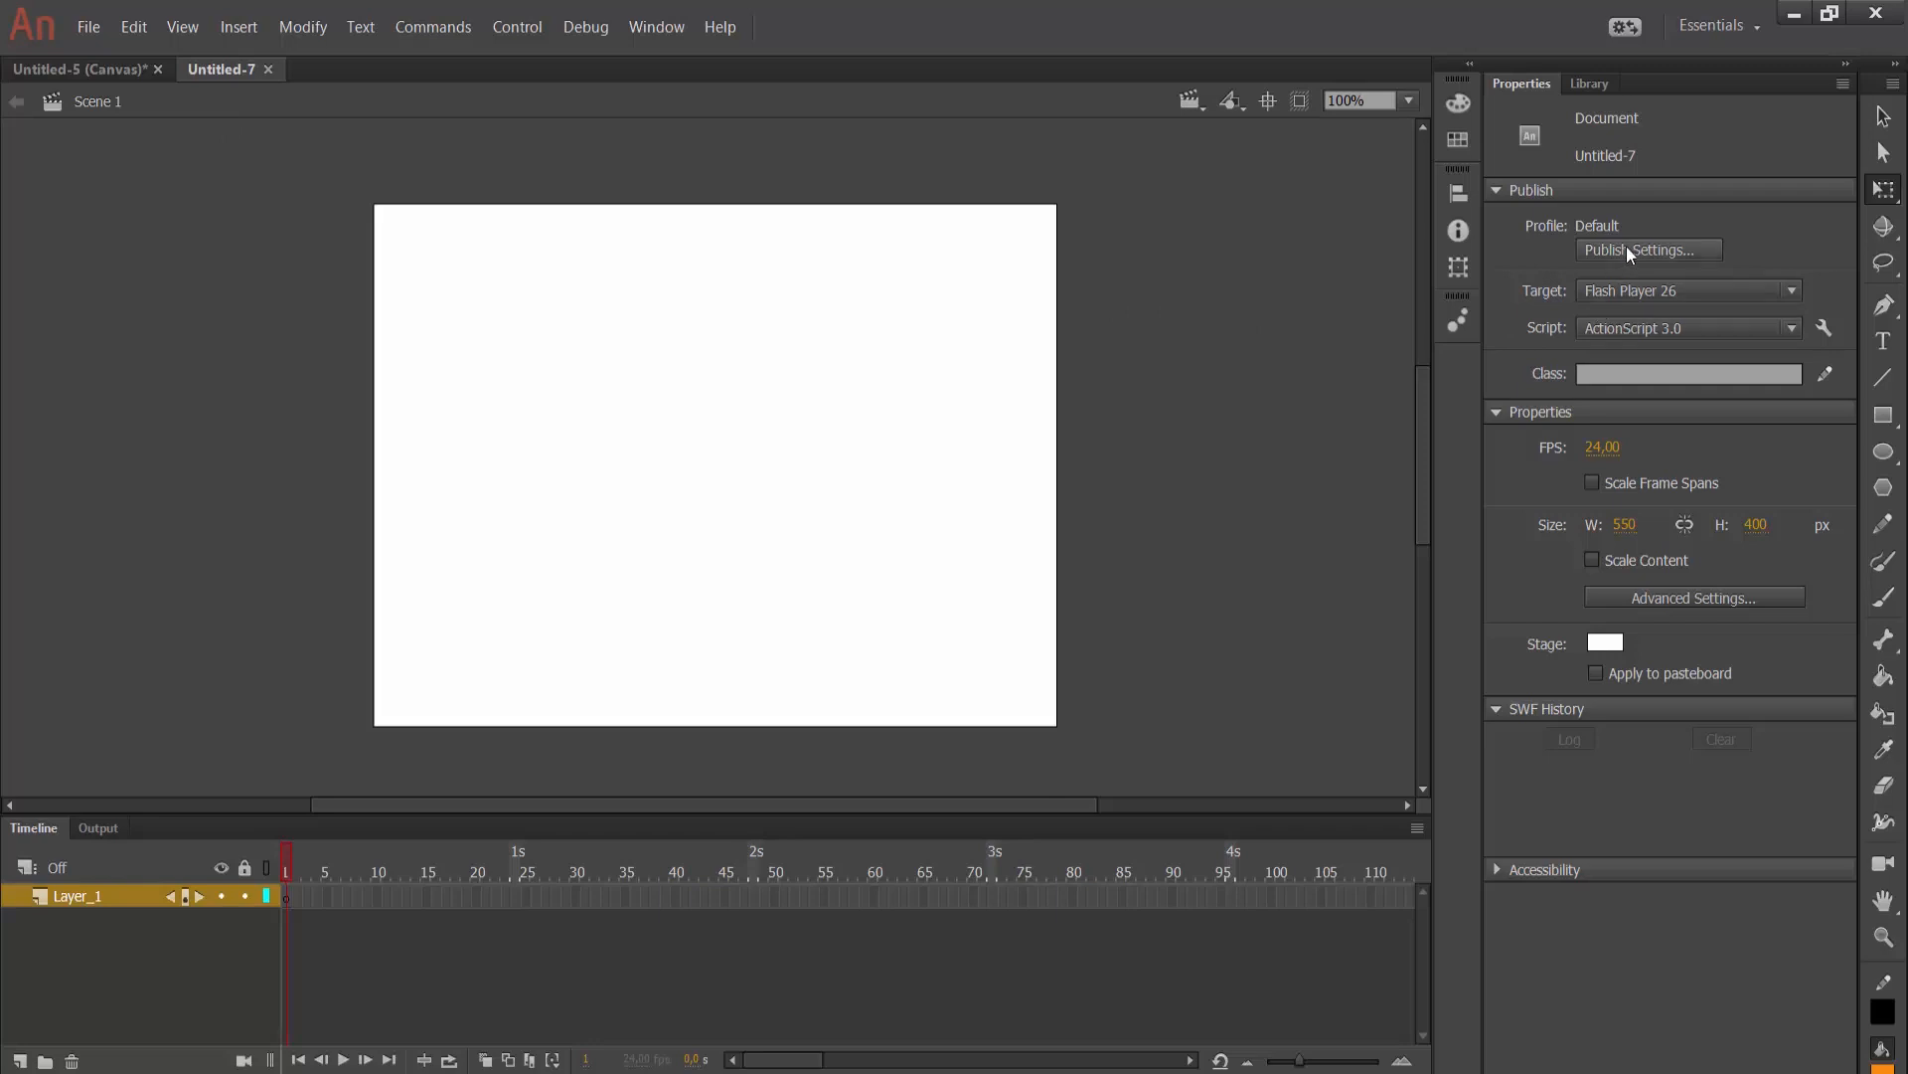
mouse_move(1647, 249)
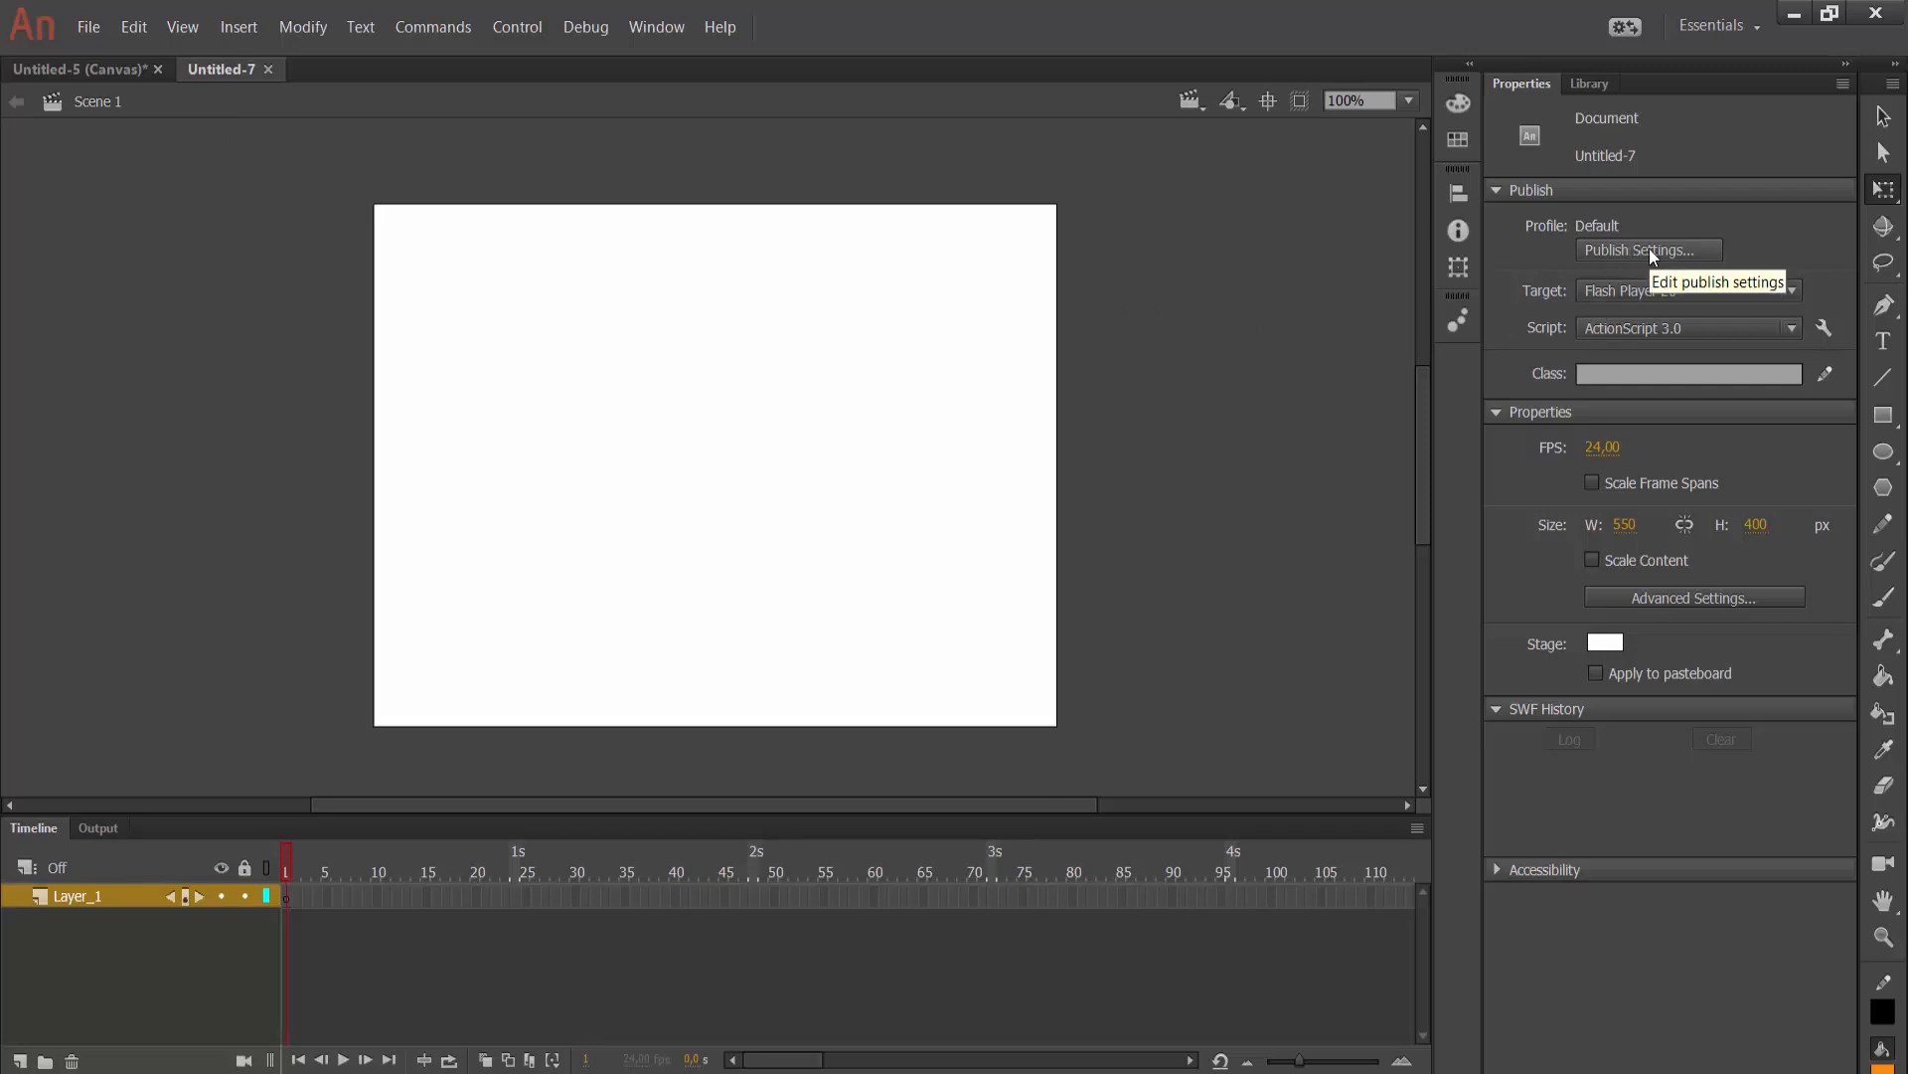
- Browse the ActionScript document's Flash Player targets, keep Flash Player 26, then return to Canvas
left_click(1646, 249)
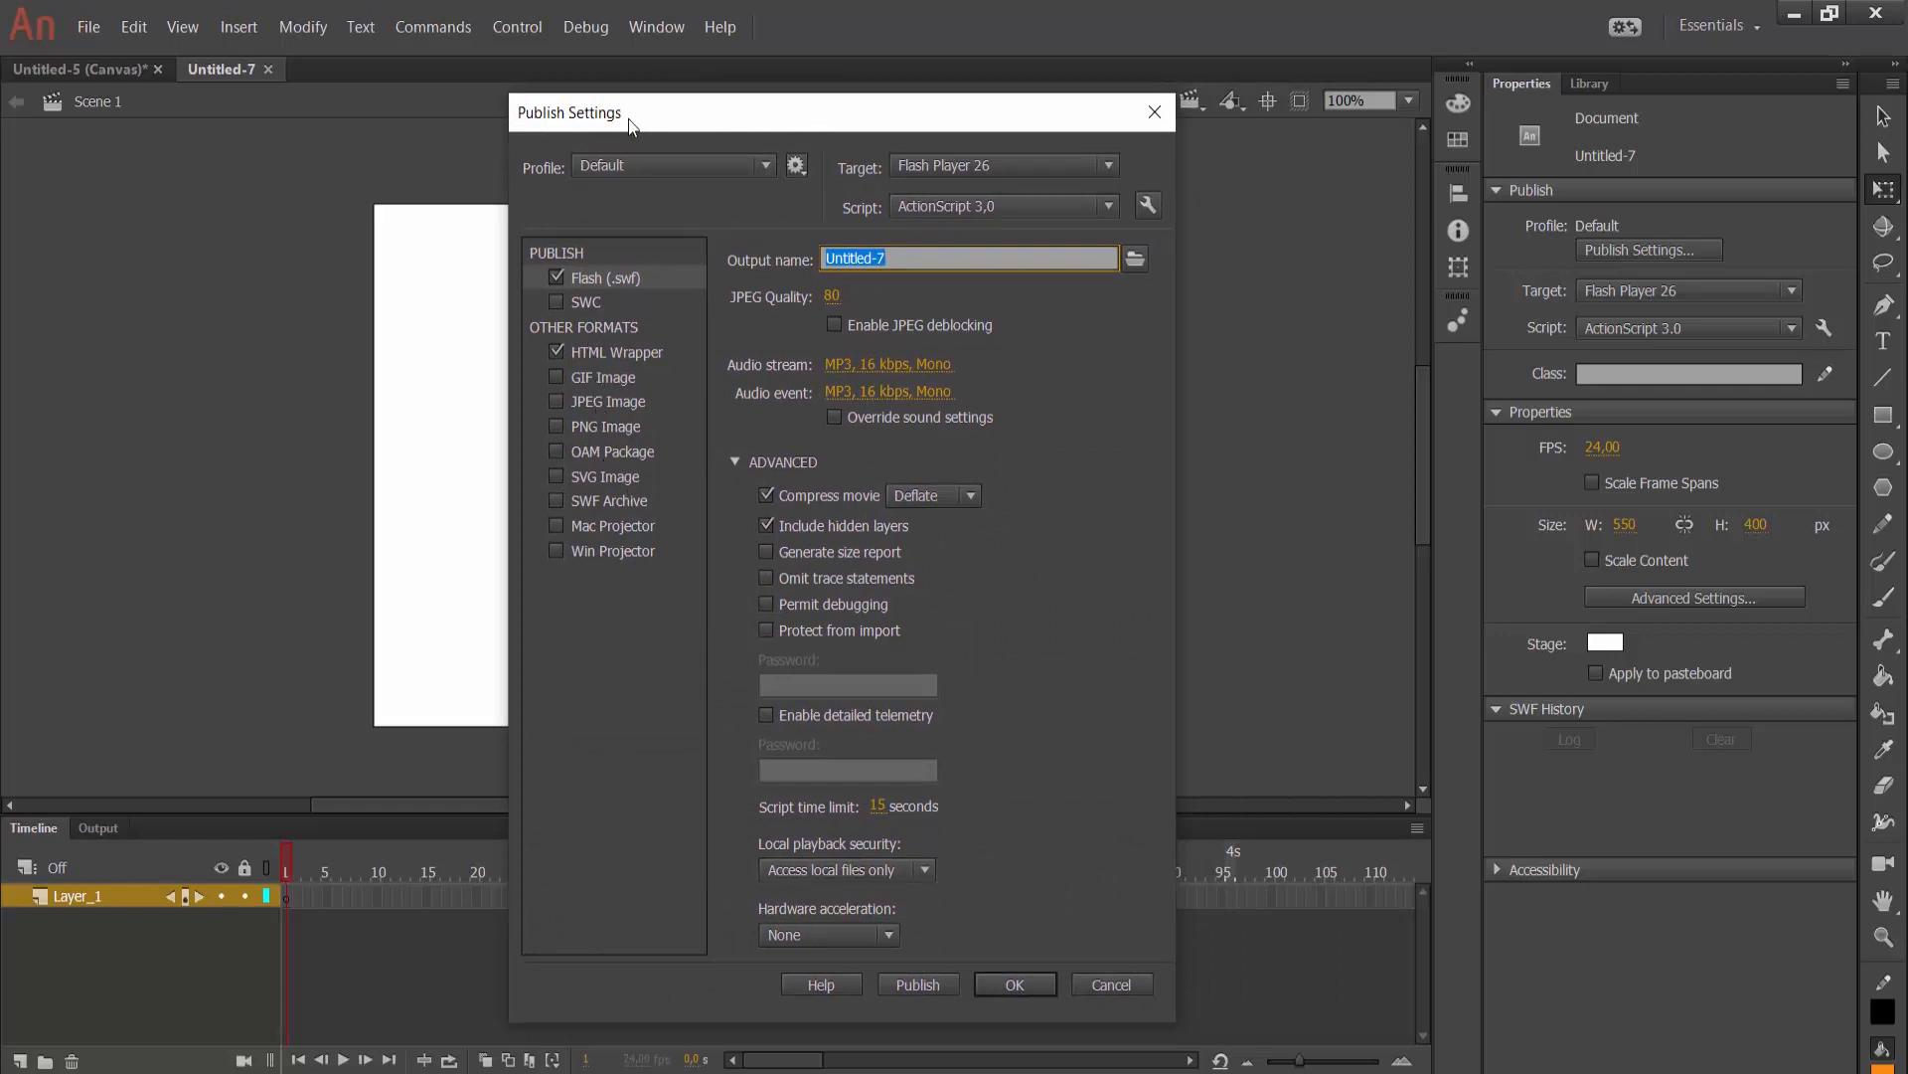
mouse_move(840, 186)
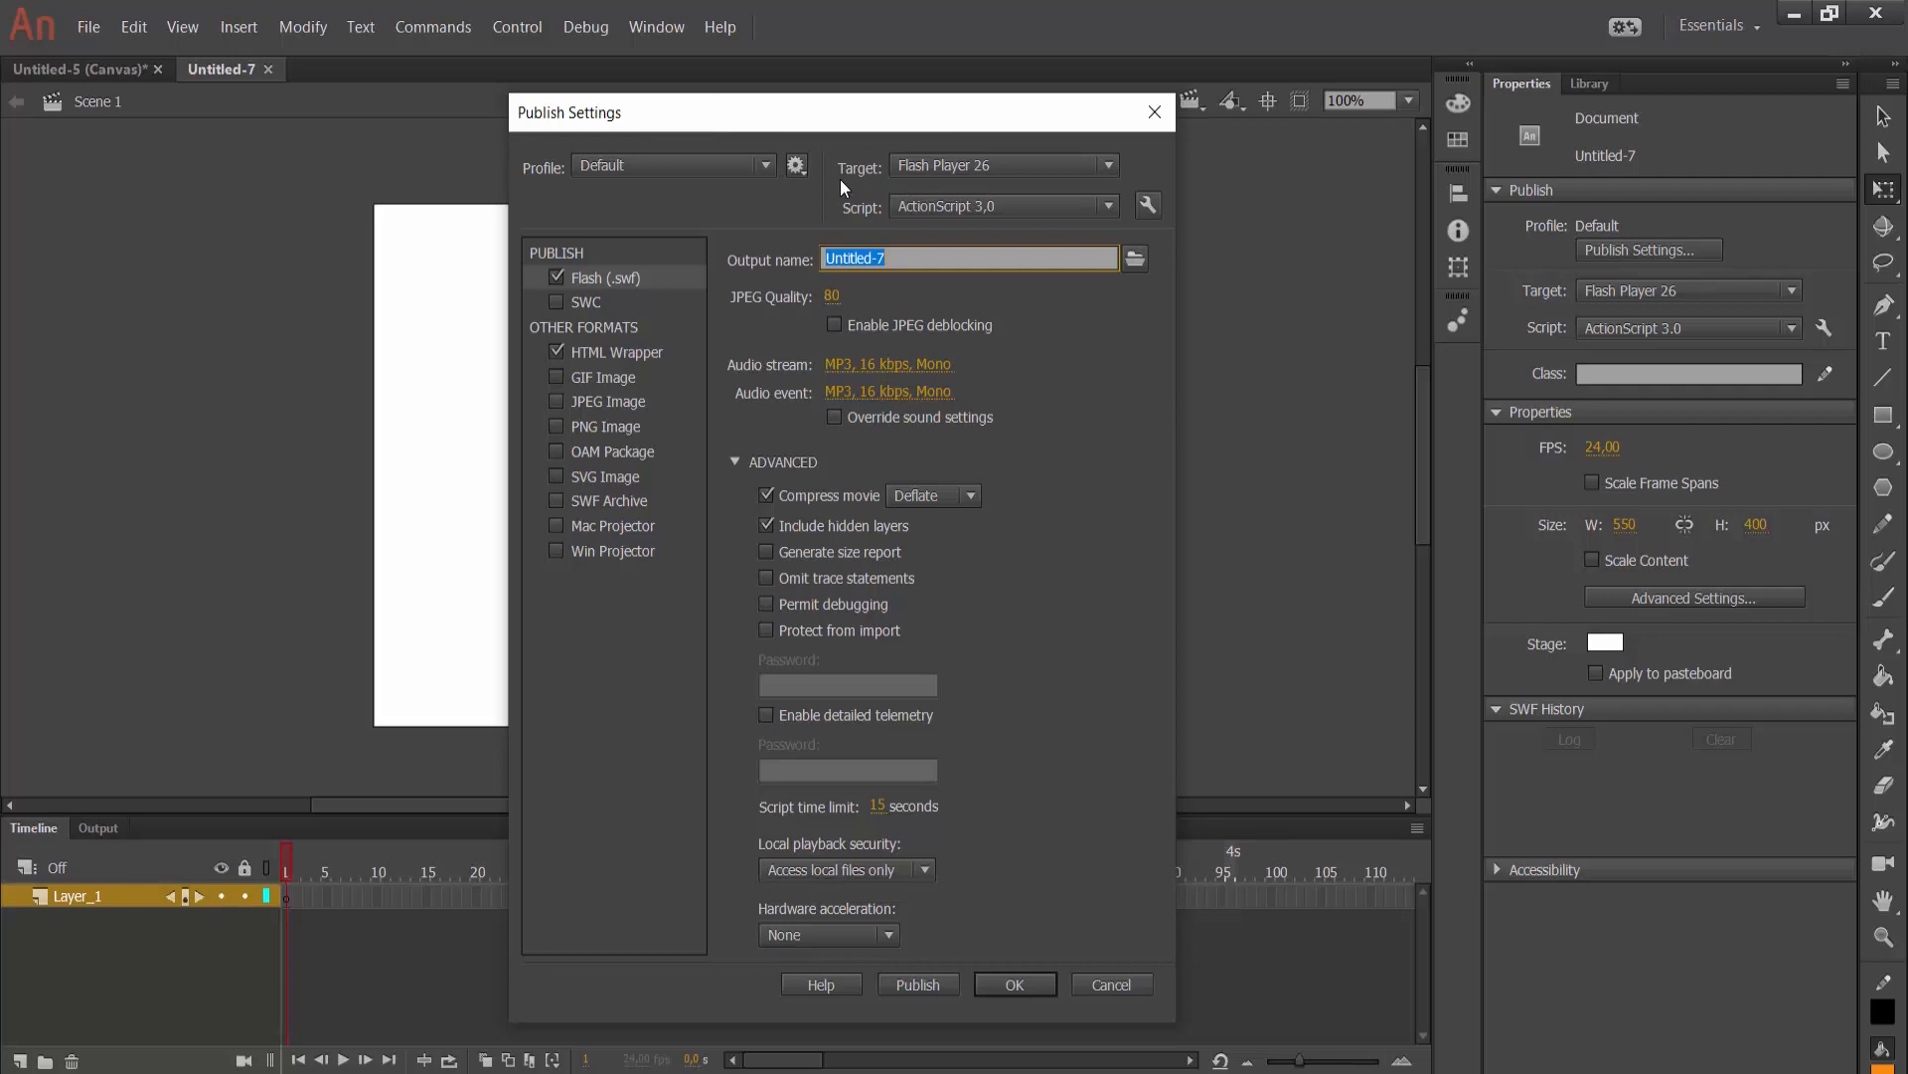
left_click(1105, 164)
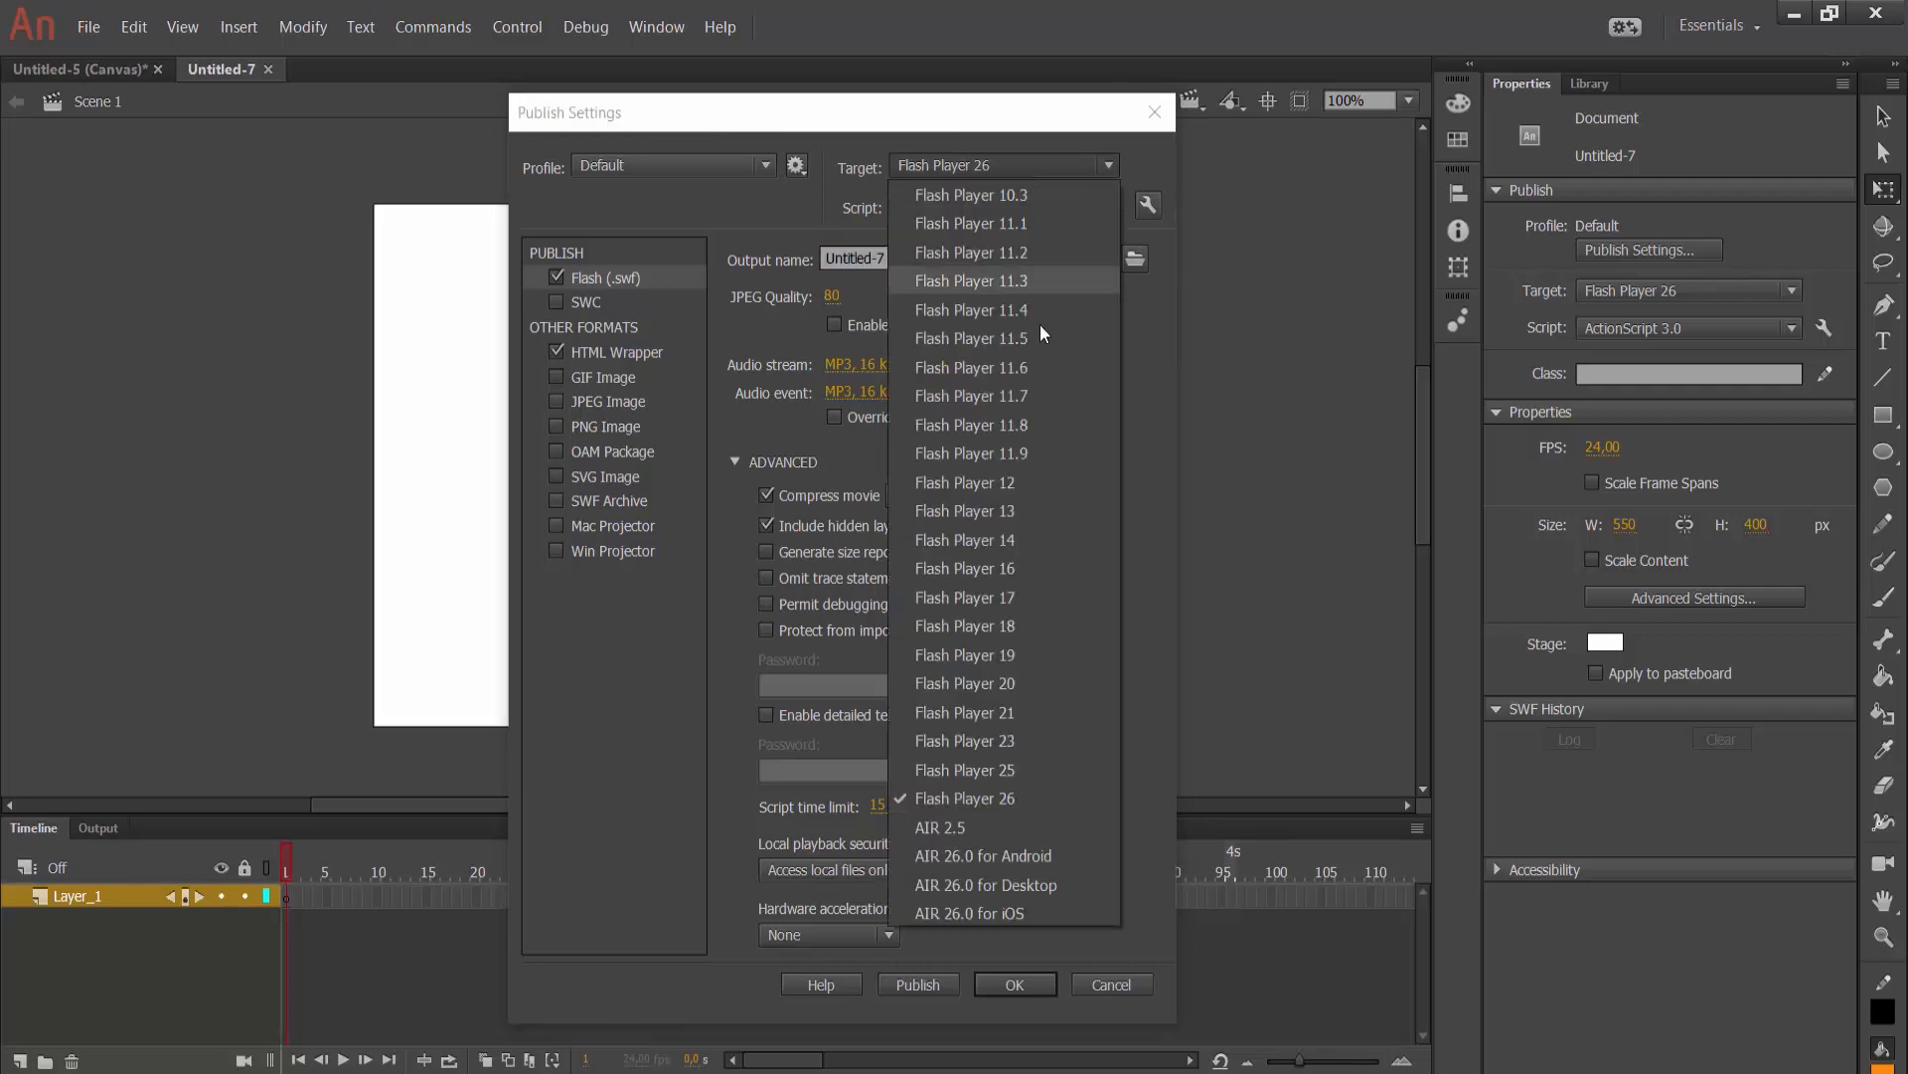
mouse_move(990, 740)
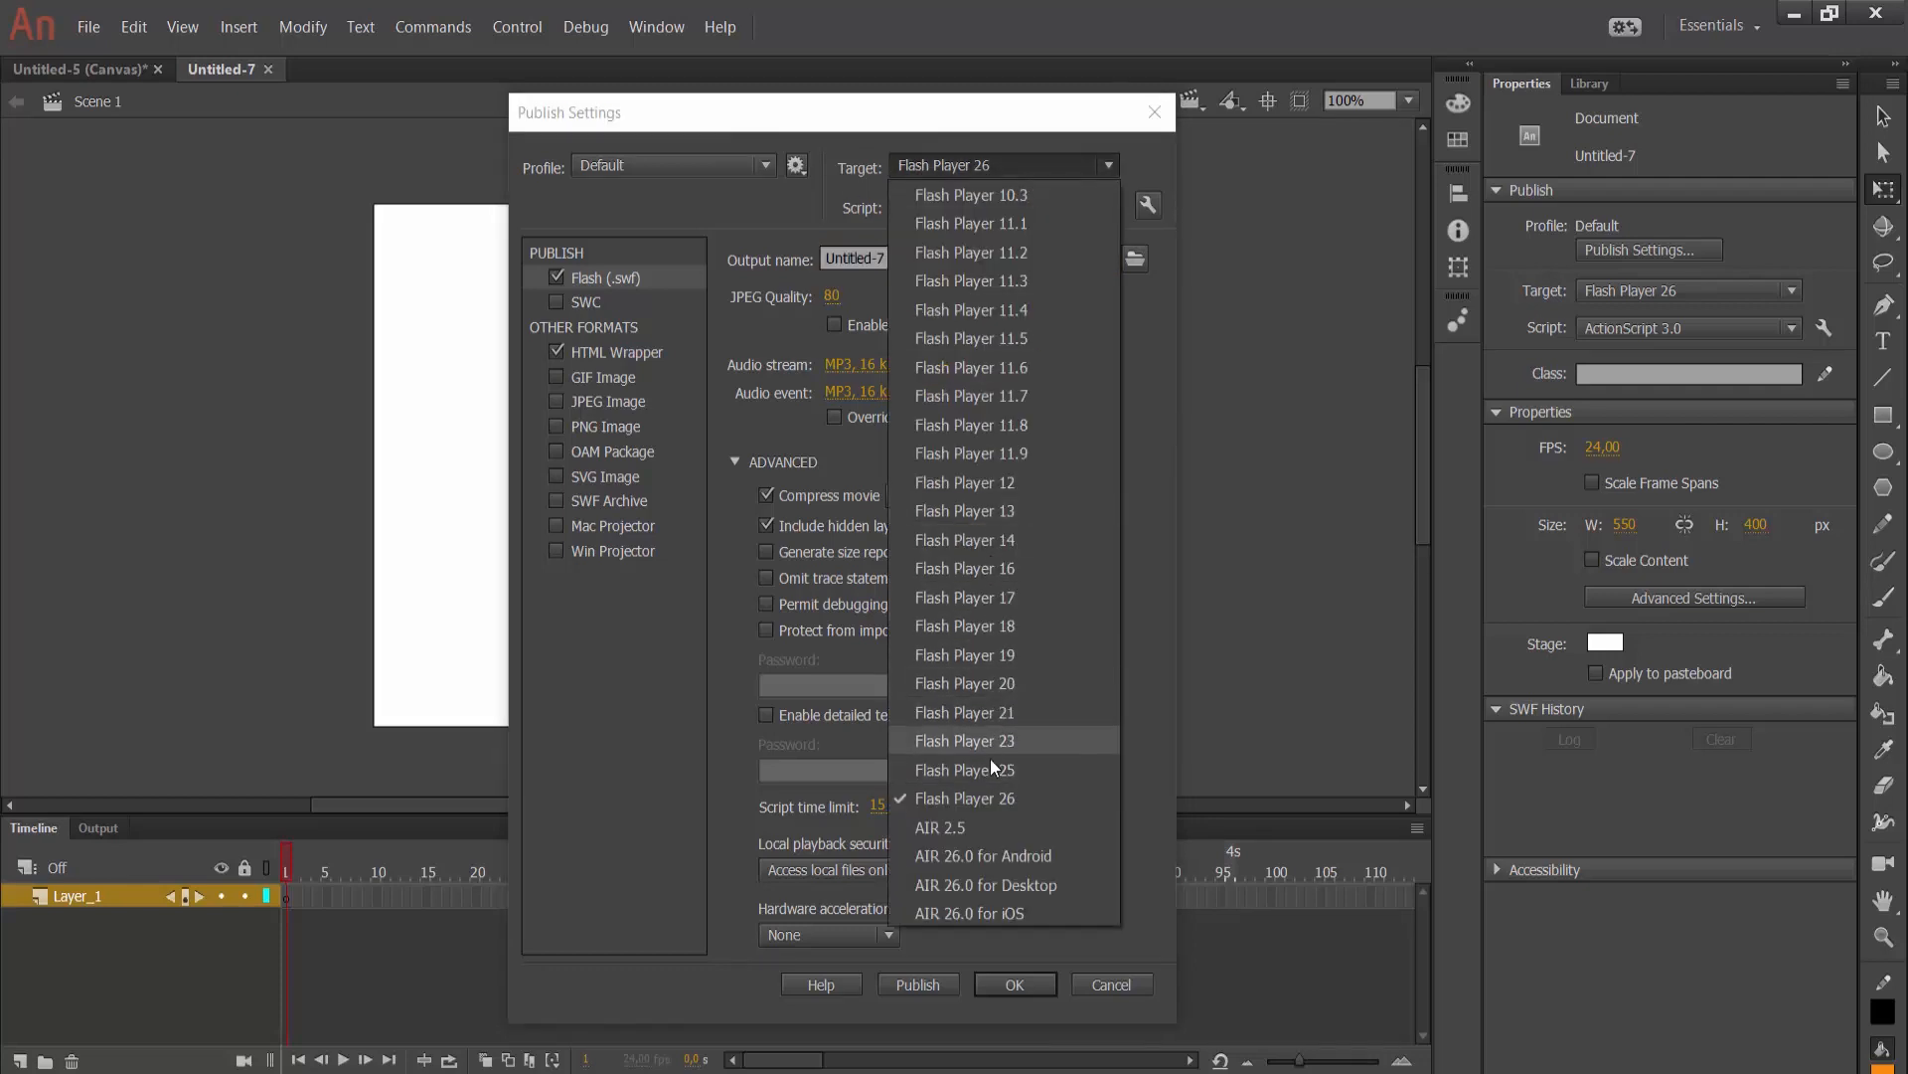
mouse_move(996, 568)
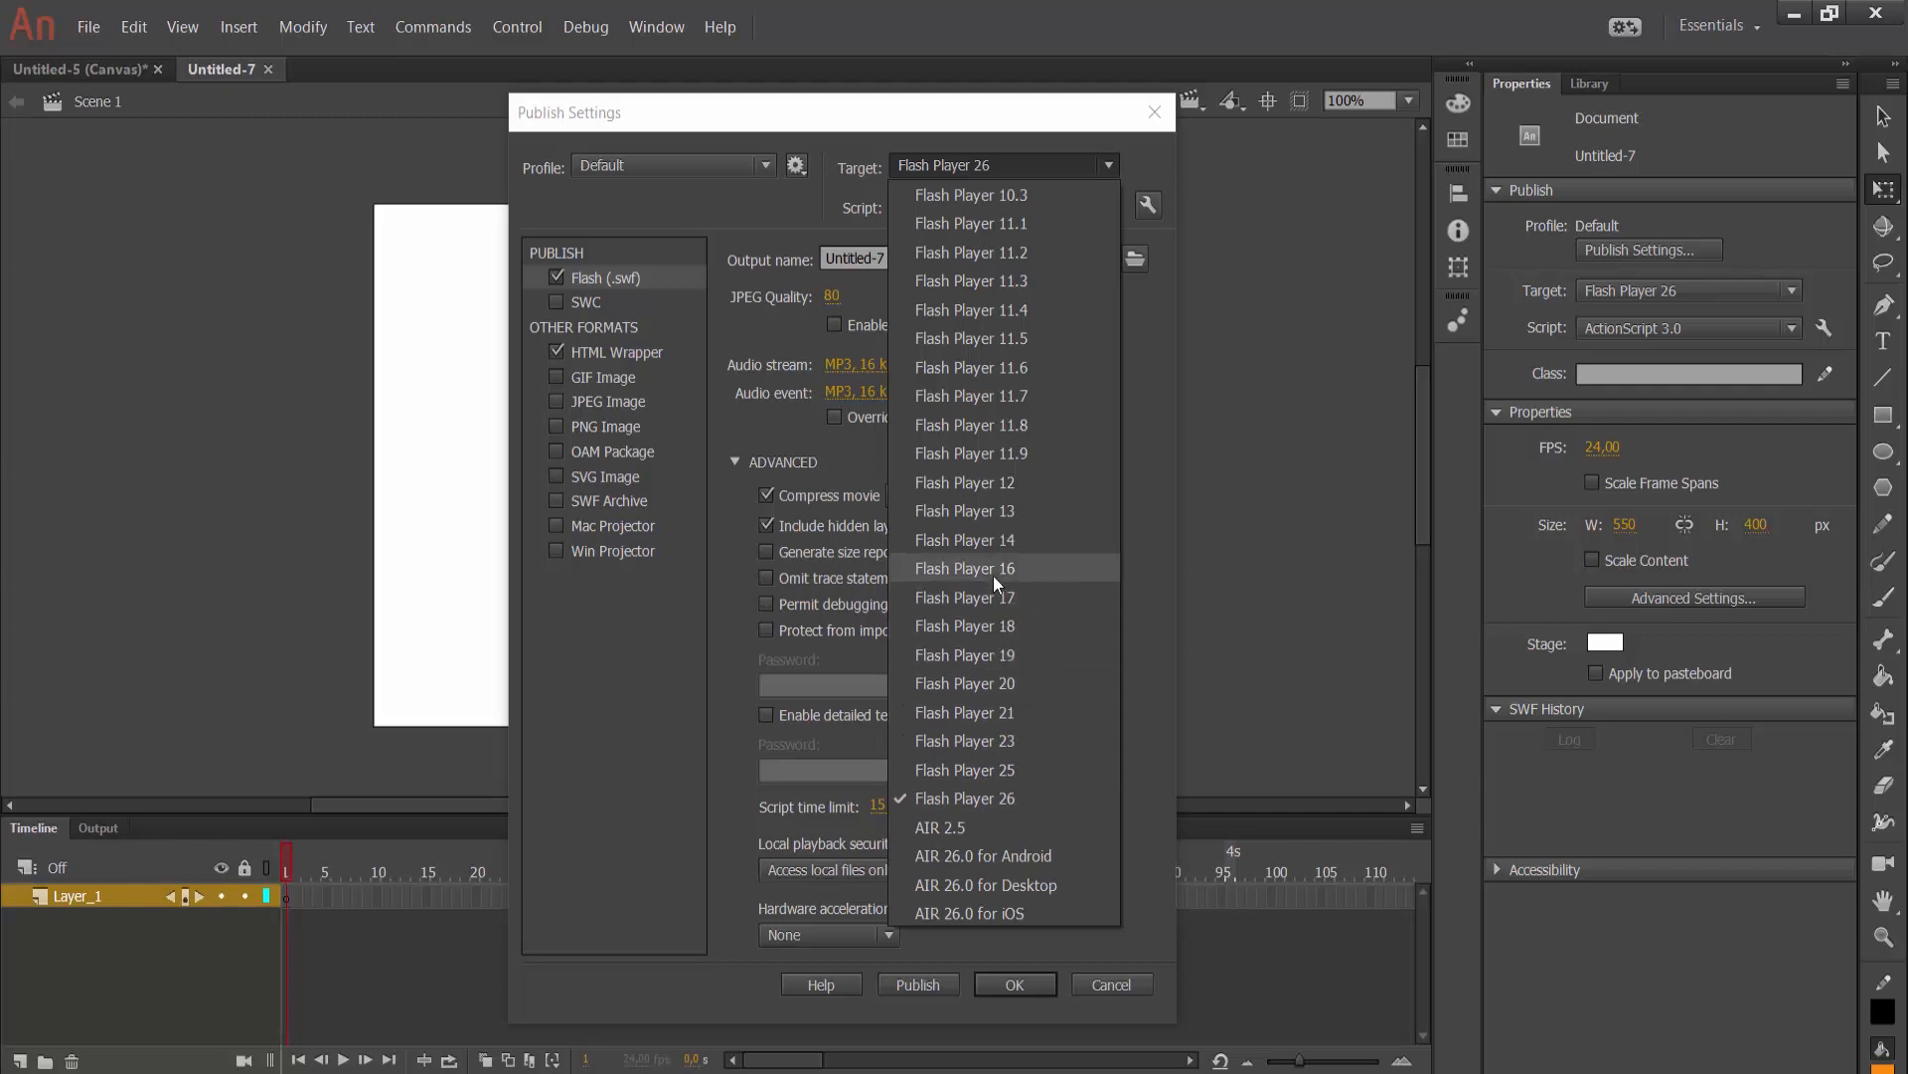
mouse_move(1005, 856)
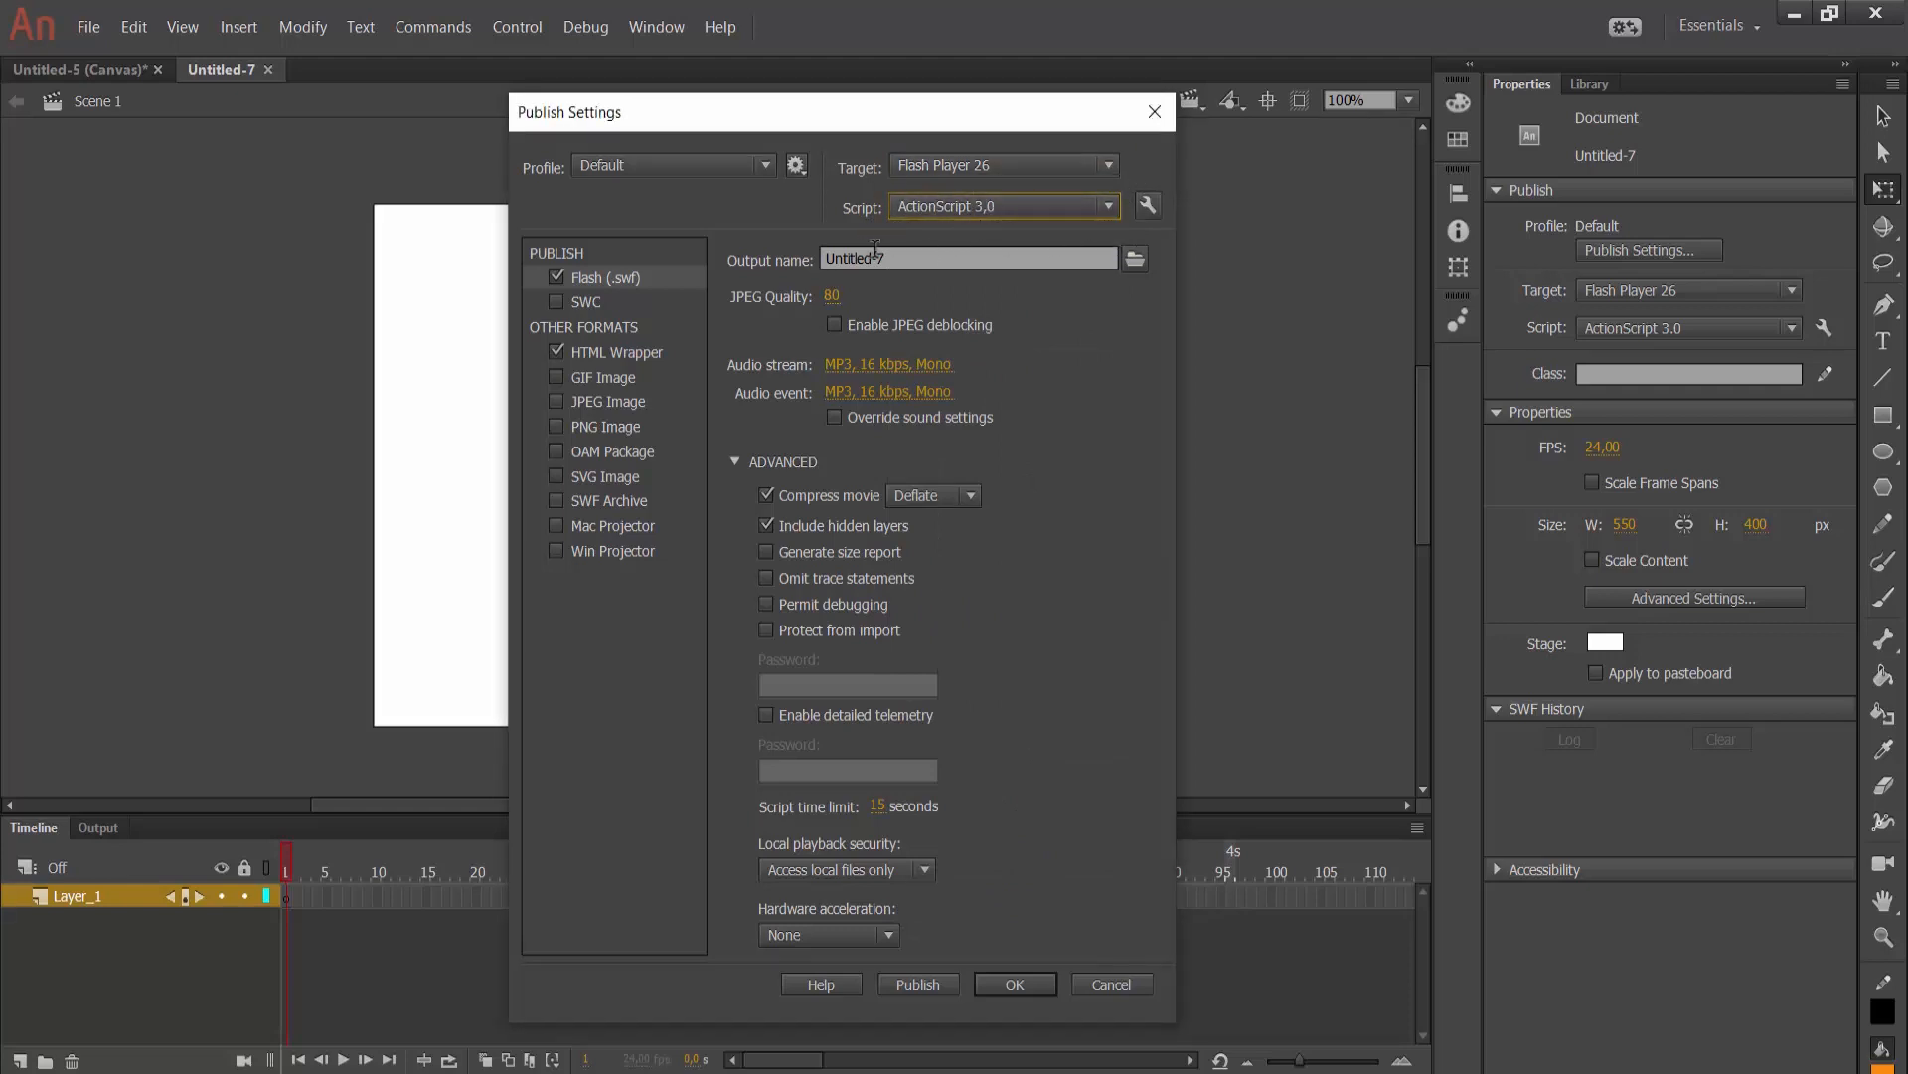
mouse_move(998, 207)
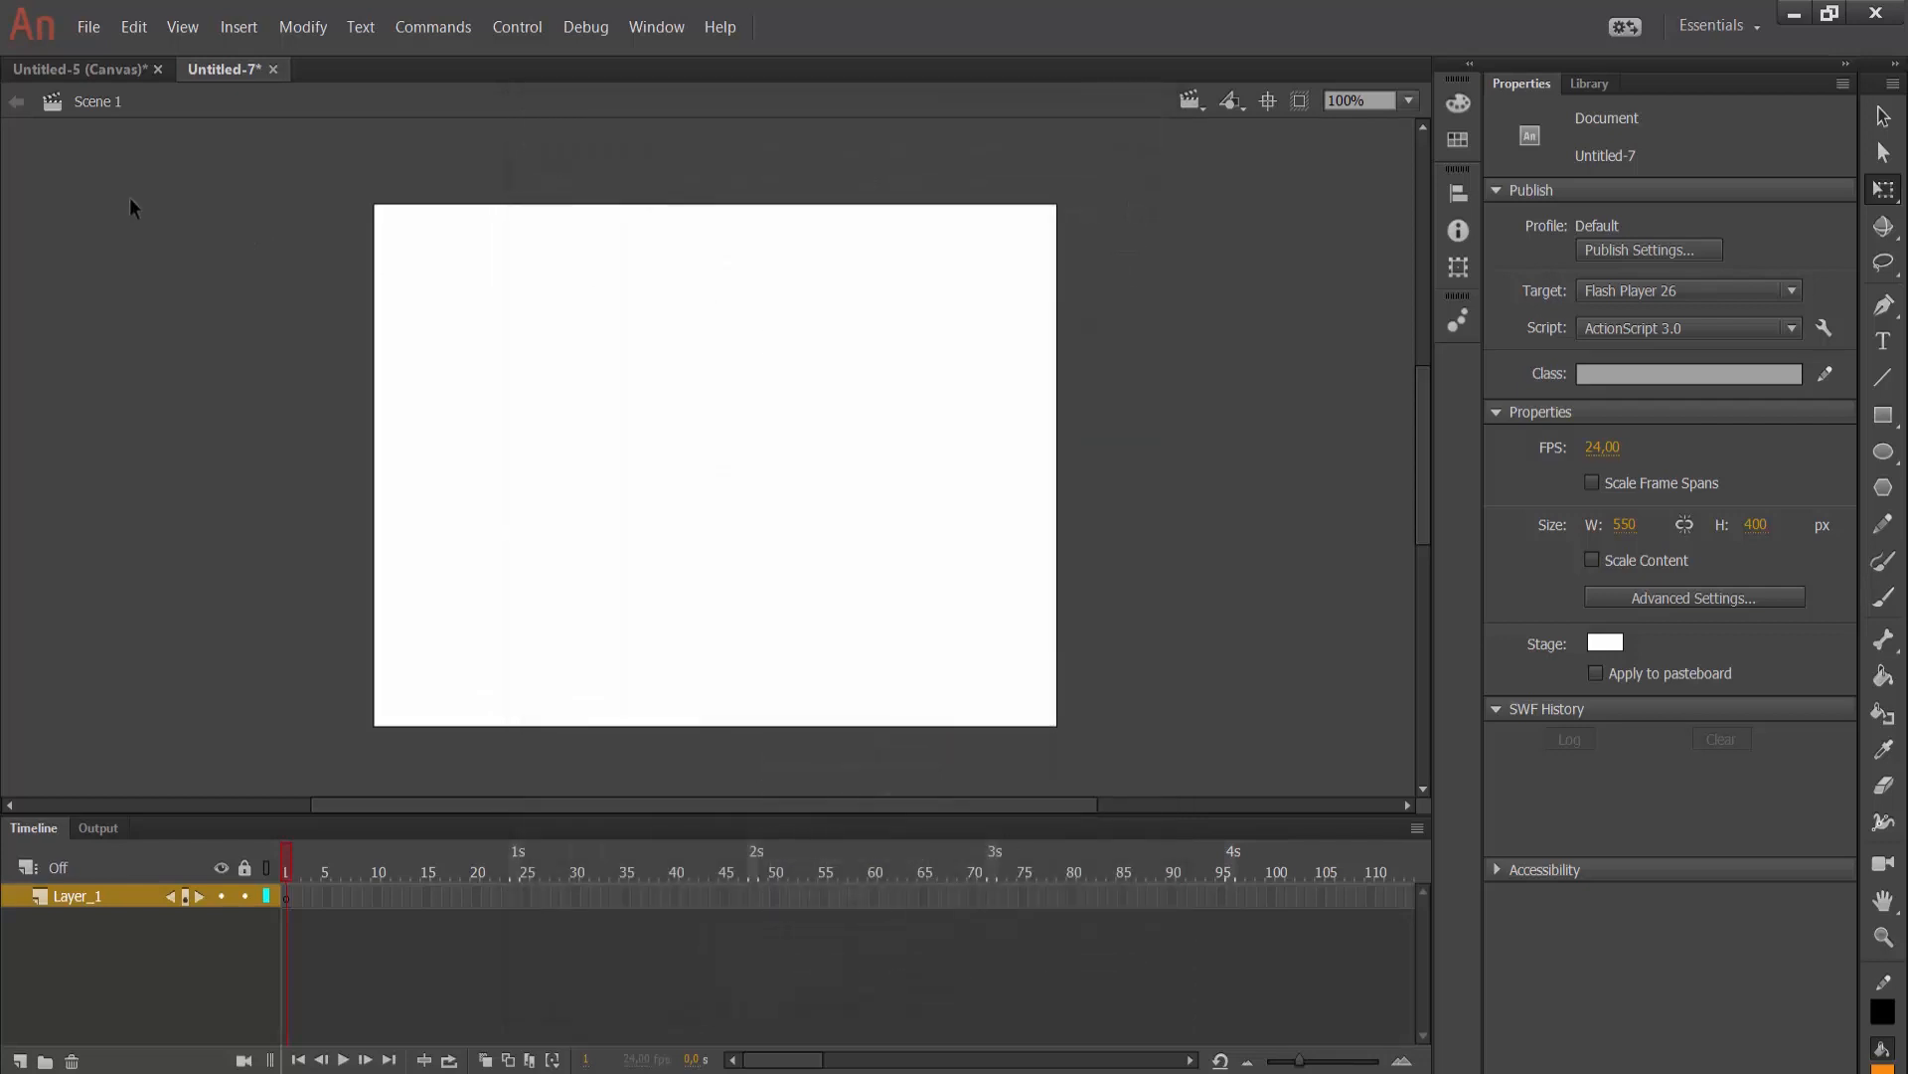
left_click(78, 69)
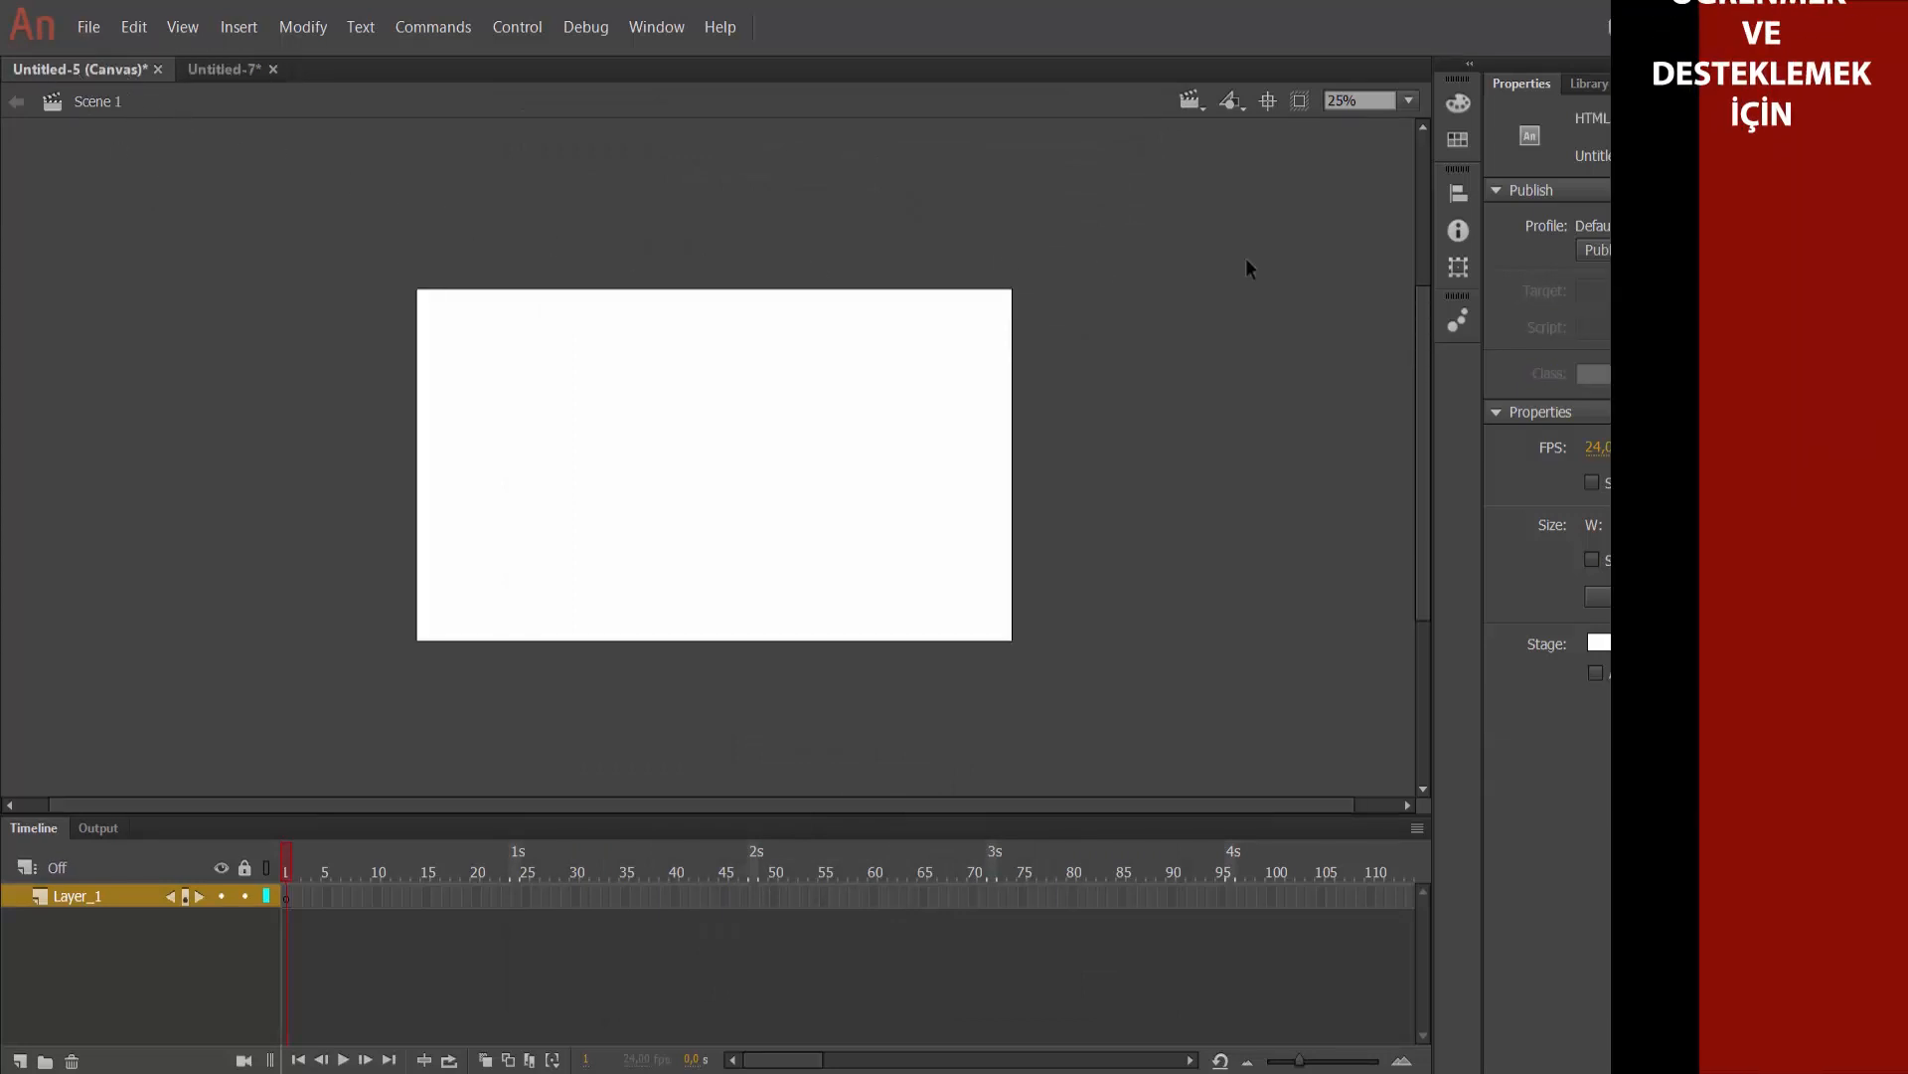
- Import background.png onto the Canvas document's stage
left_click(87, 26)
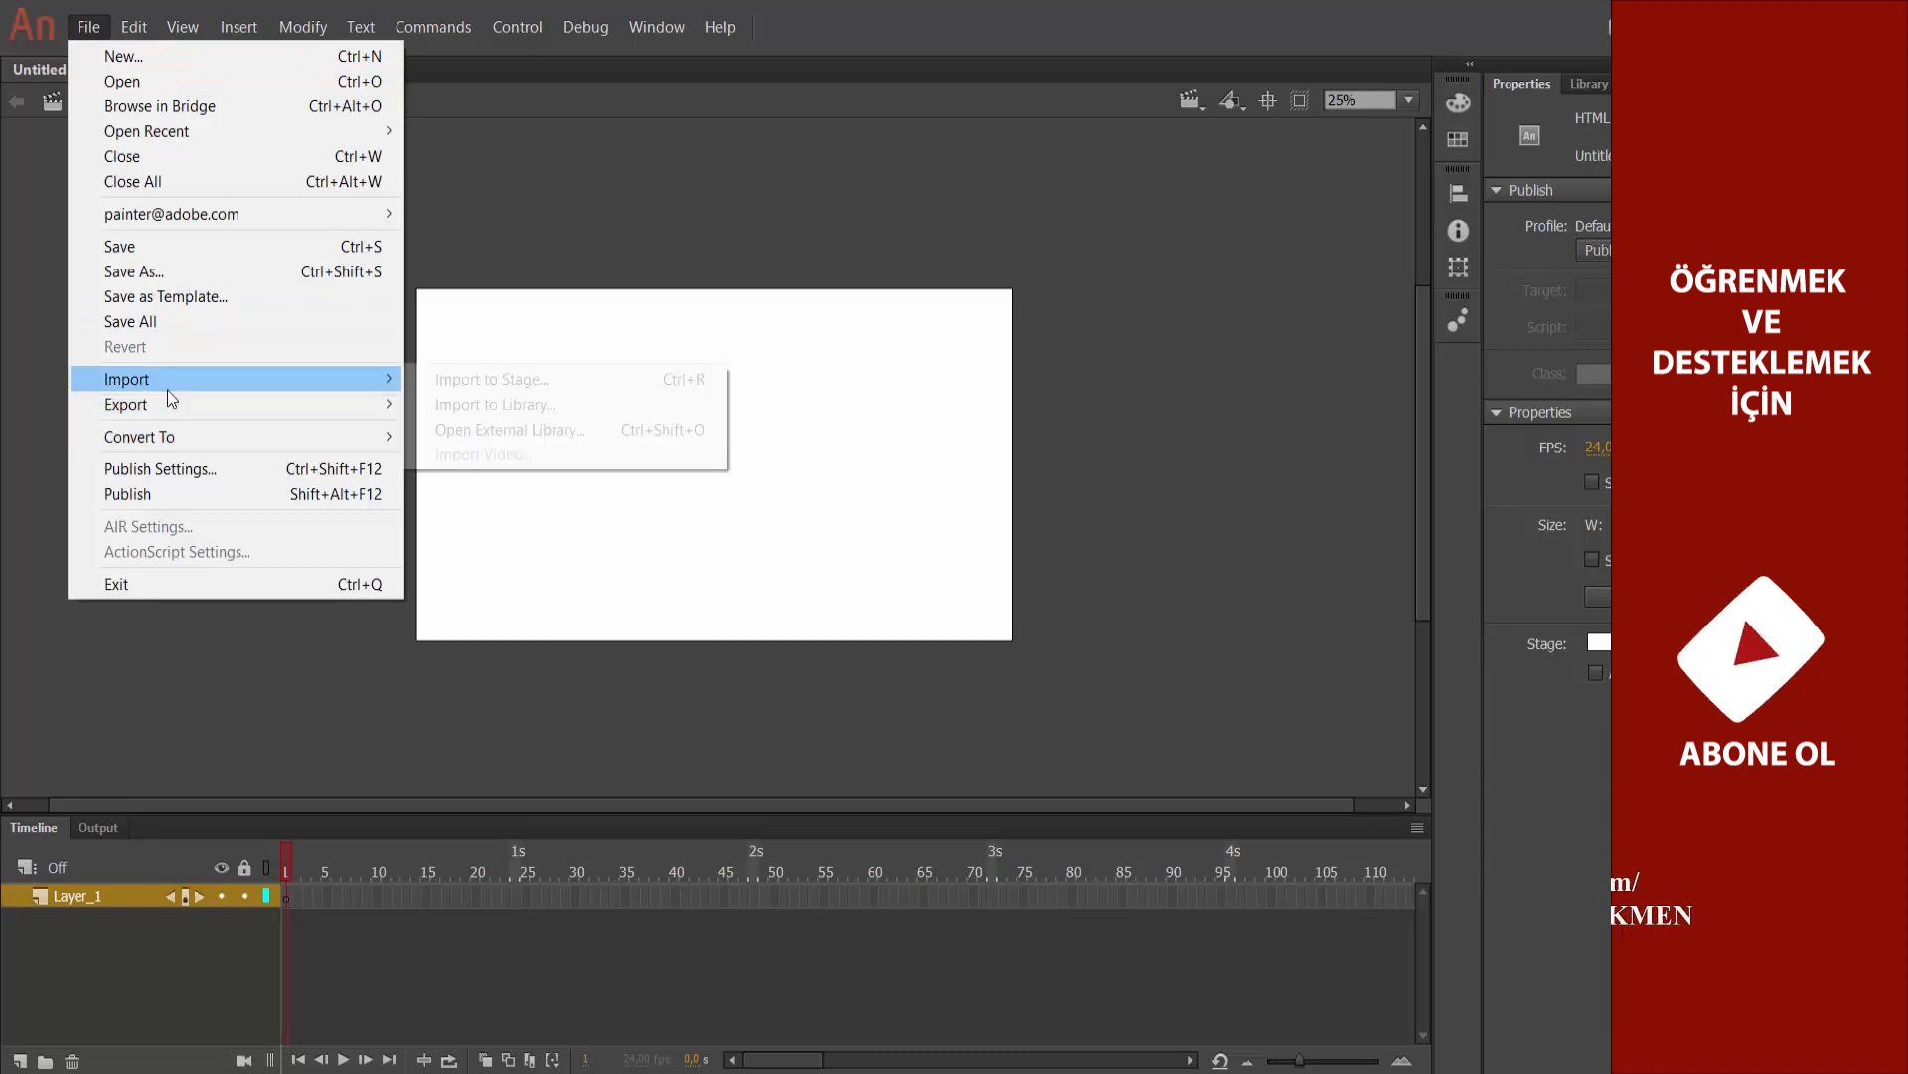
left_click(489, 379)
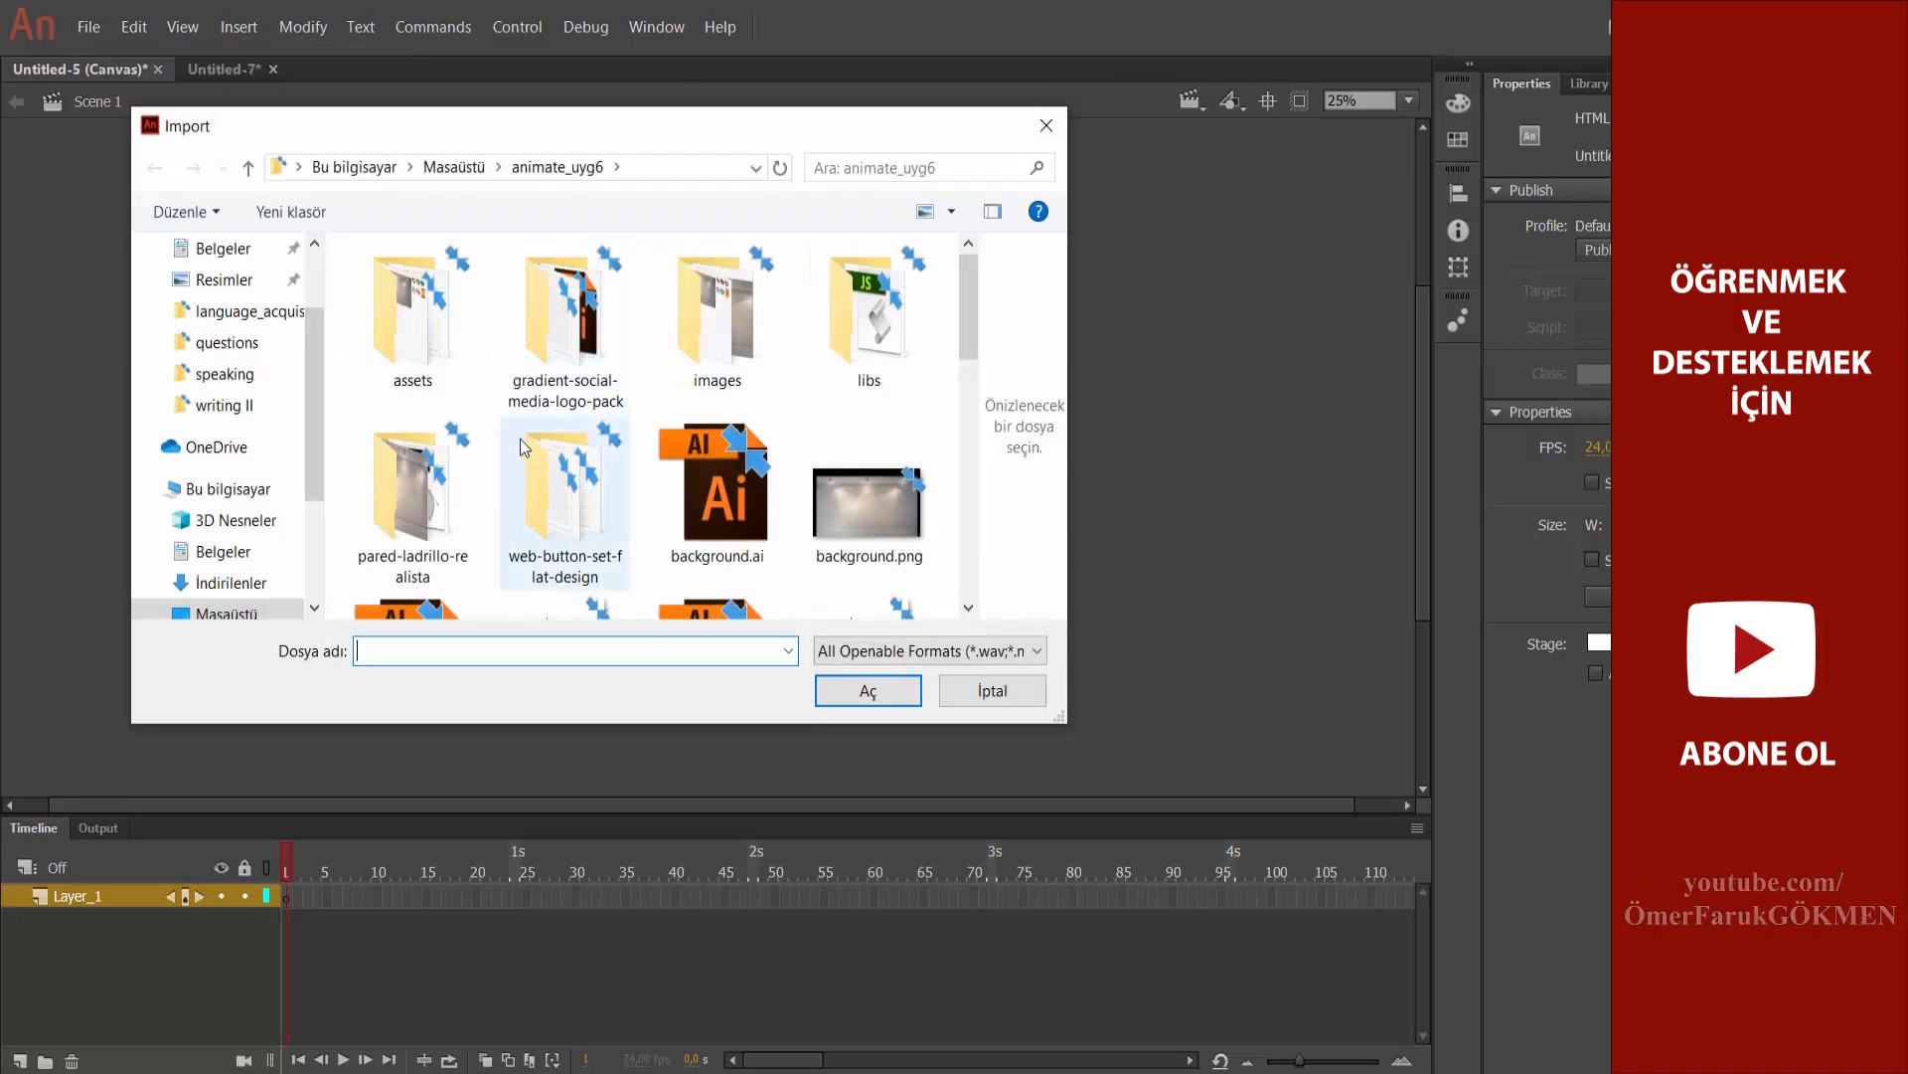
left_click(868, 499)
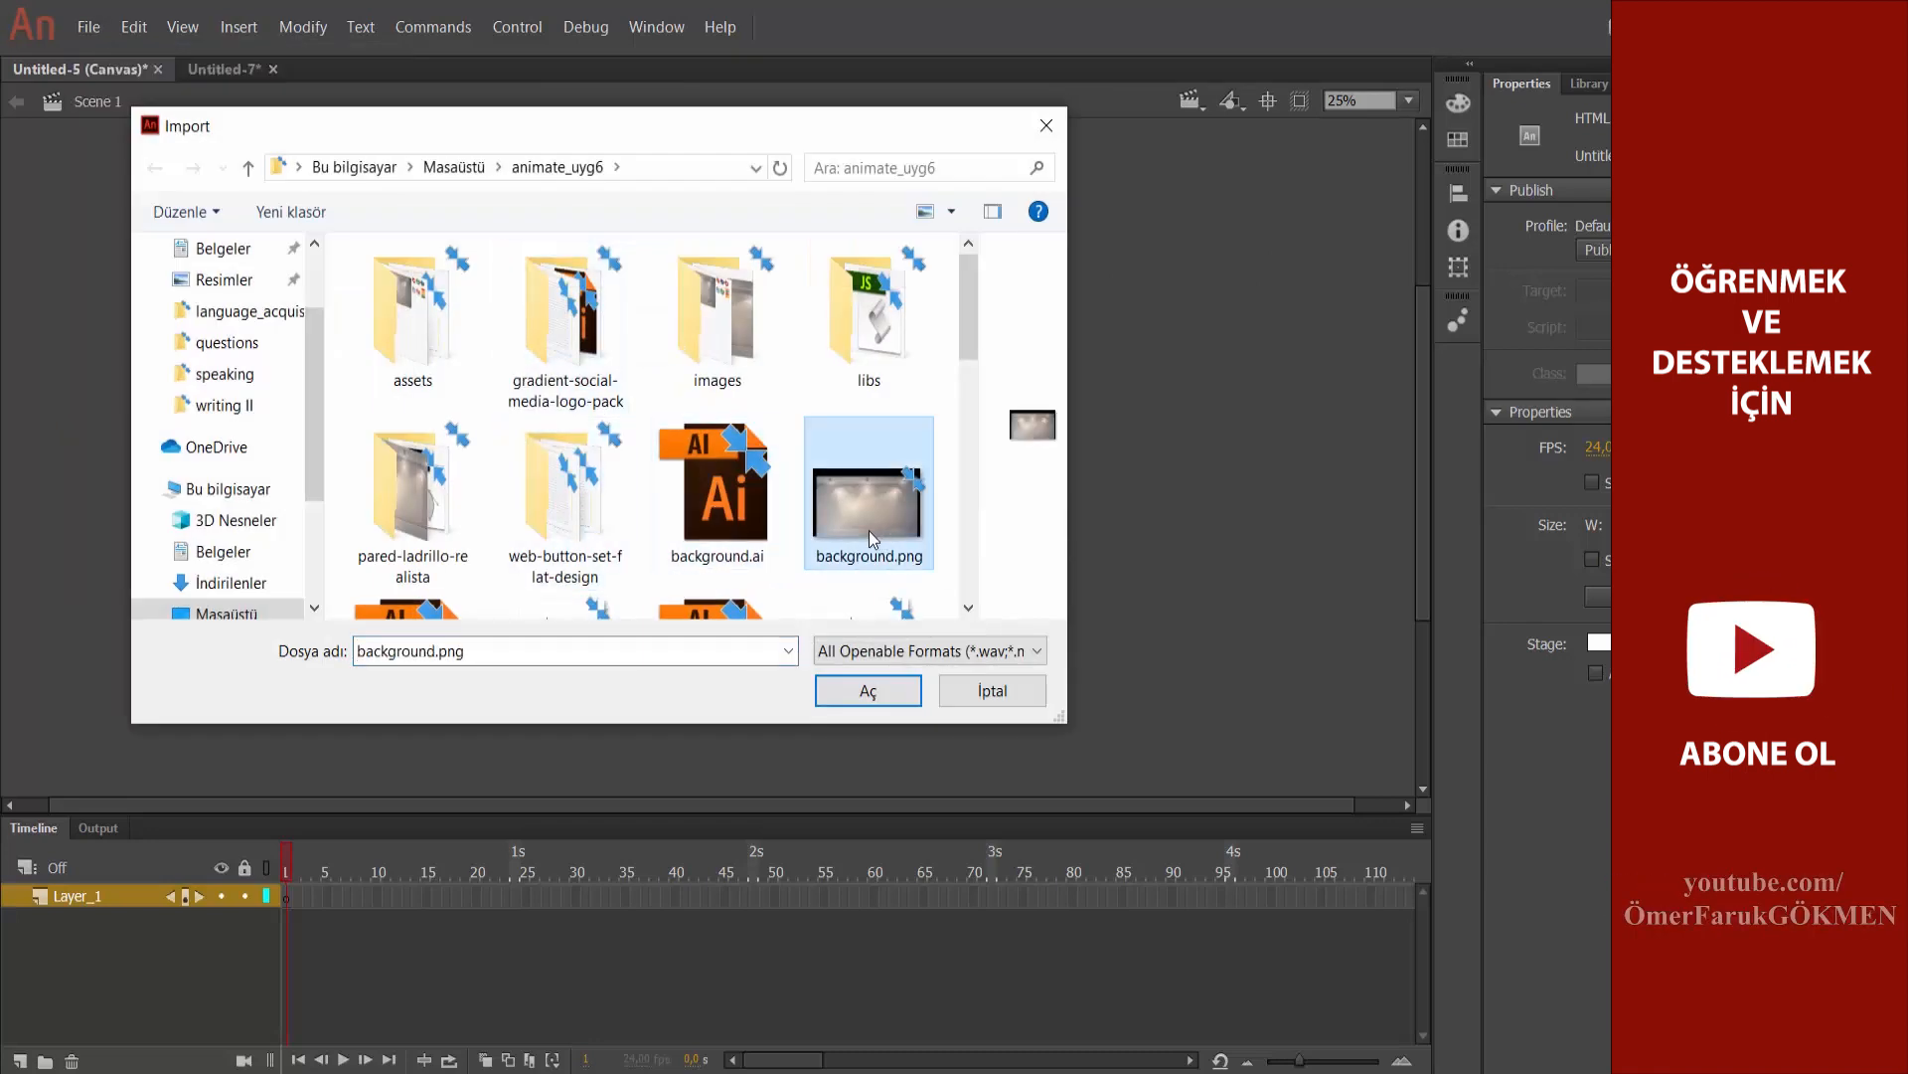
left_click(867, 690)
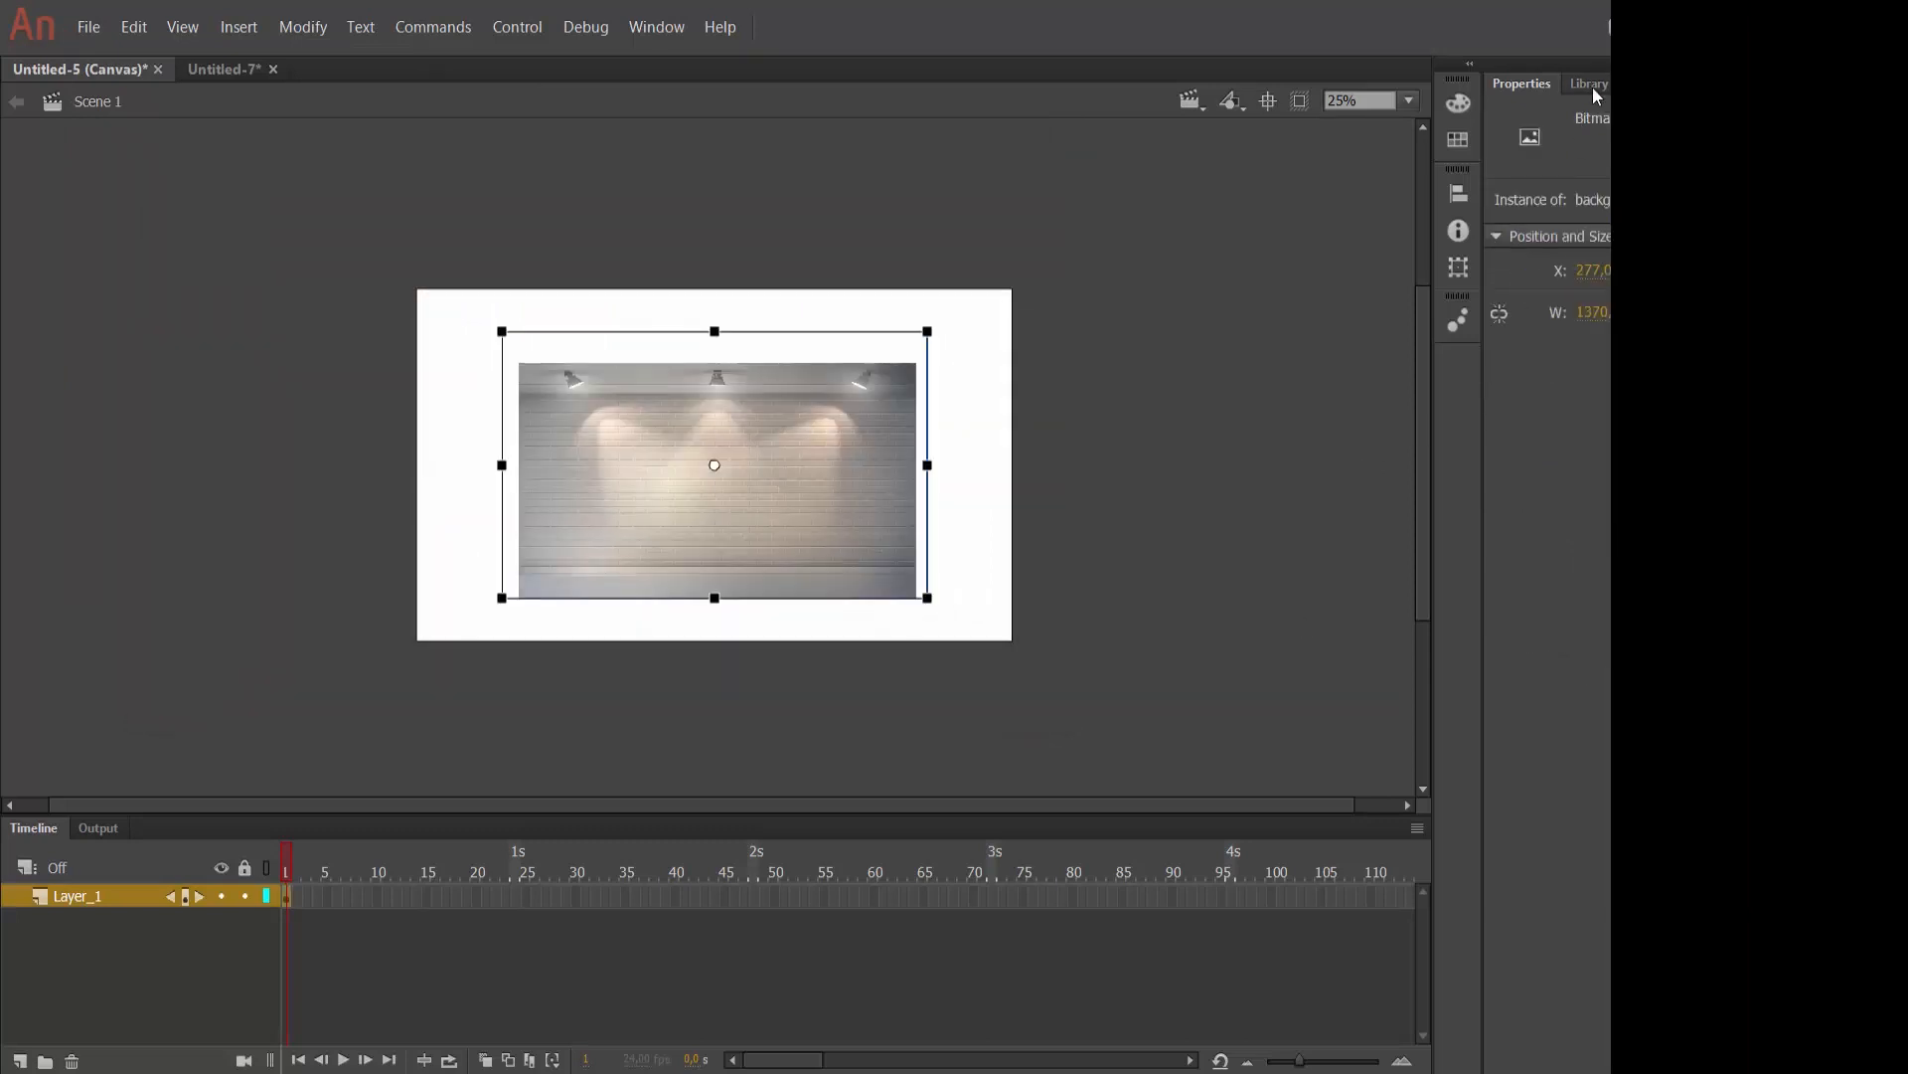
- Check the Library and stage size, then scale the bitmap to about 2102×1257 px
left_click(1589, 83)
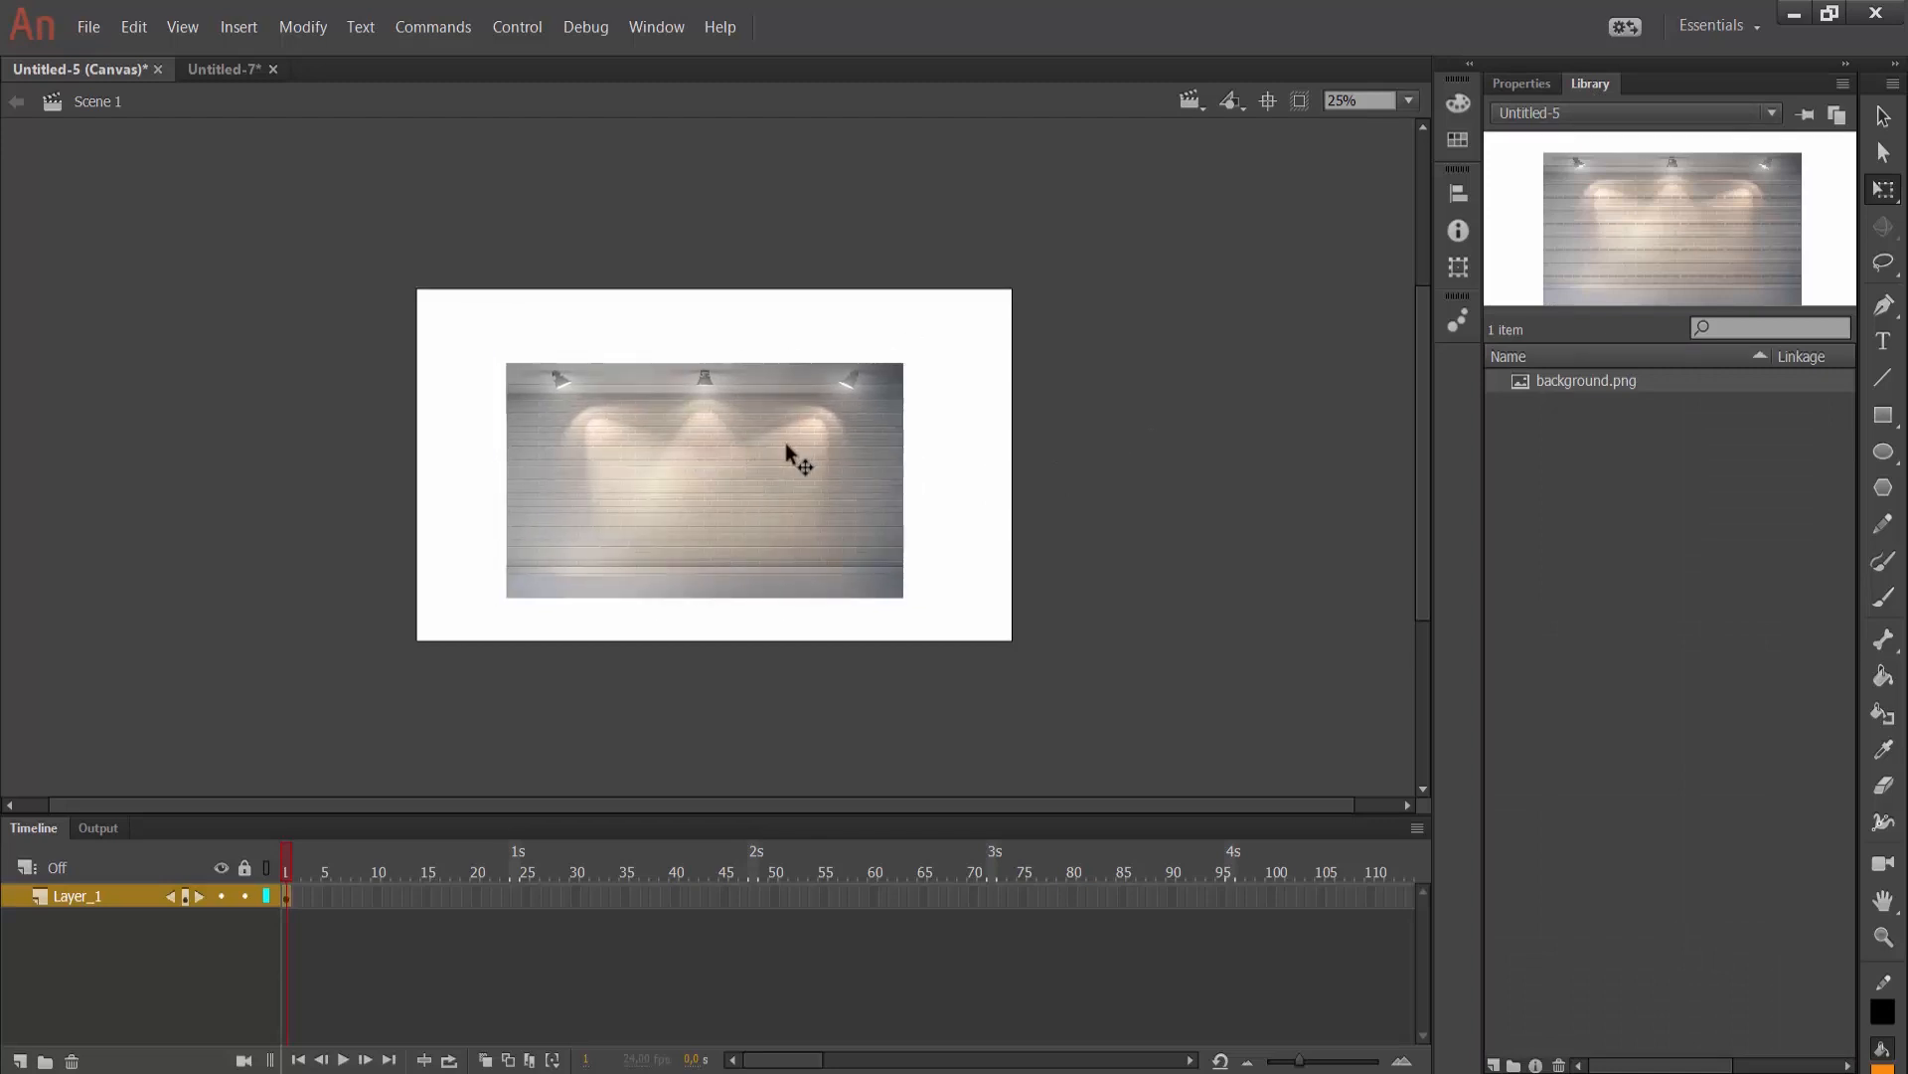
left_click(1520, 82)
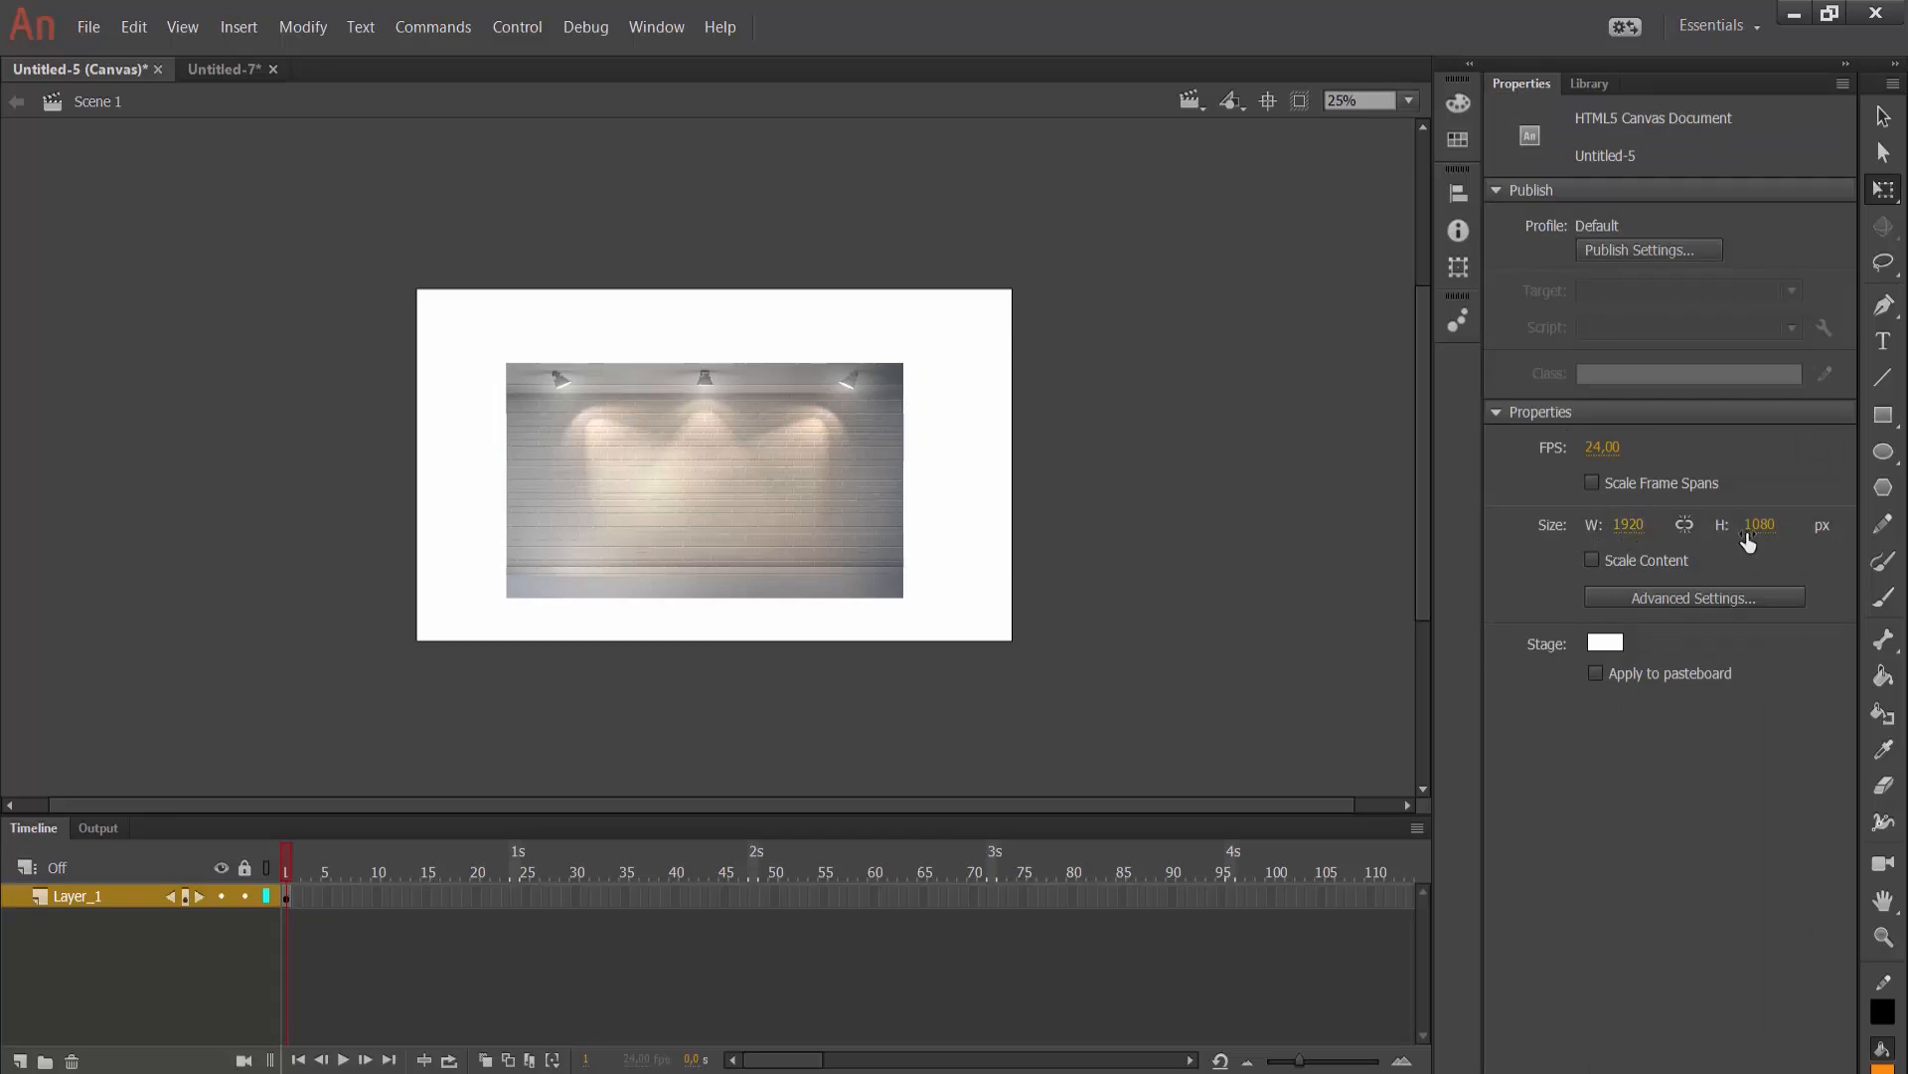
mouse_move(1446, 539)
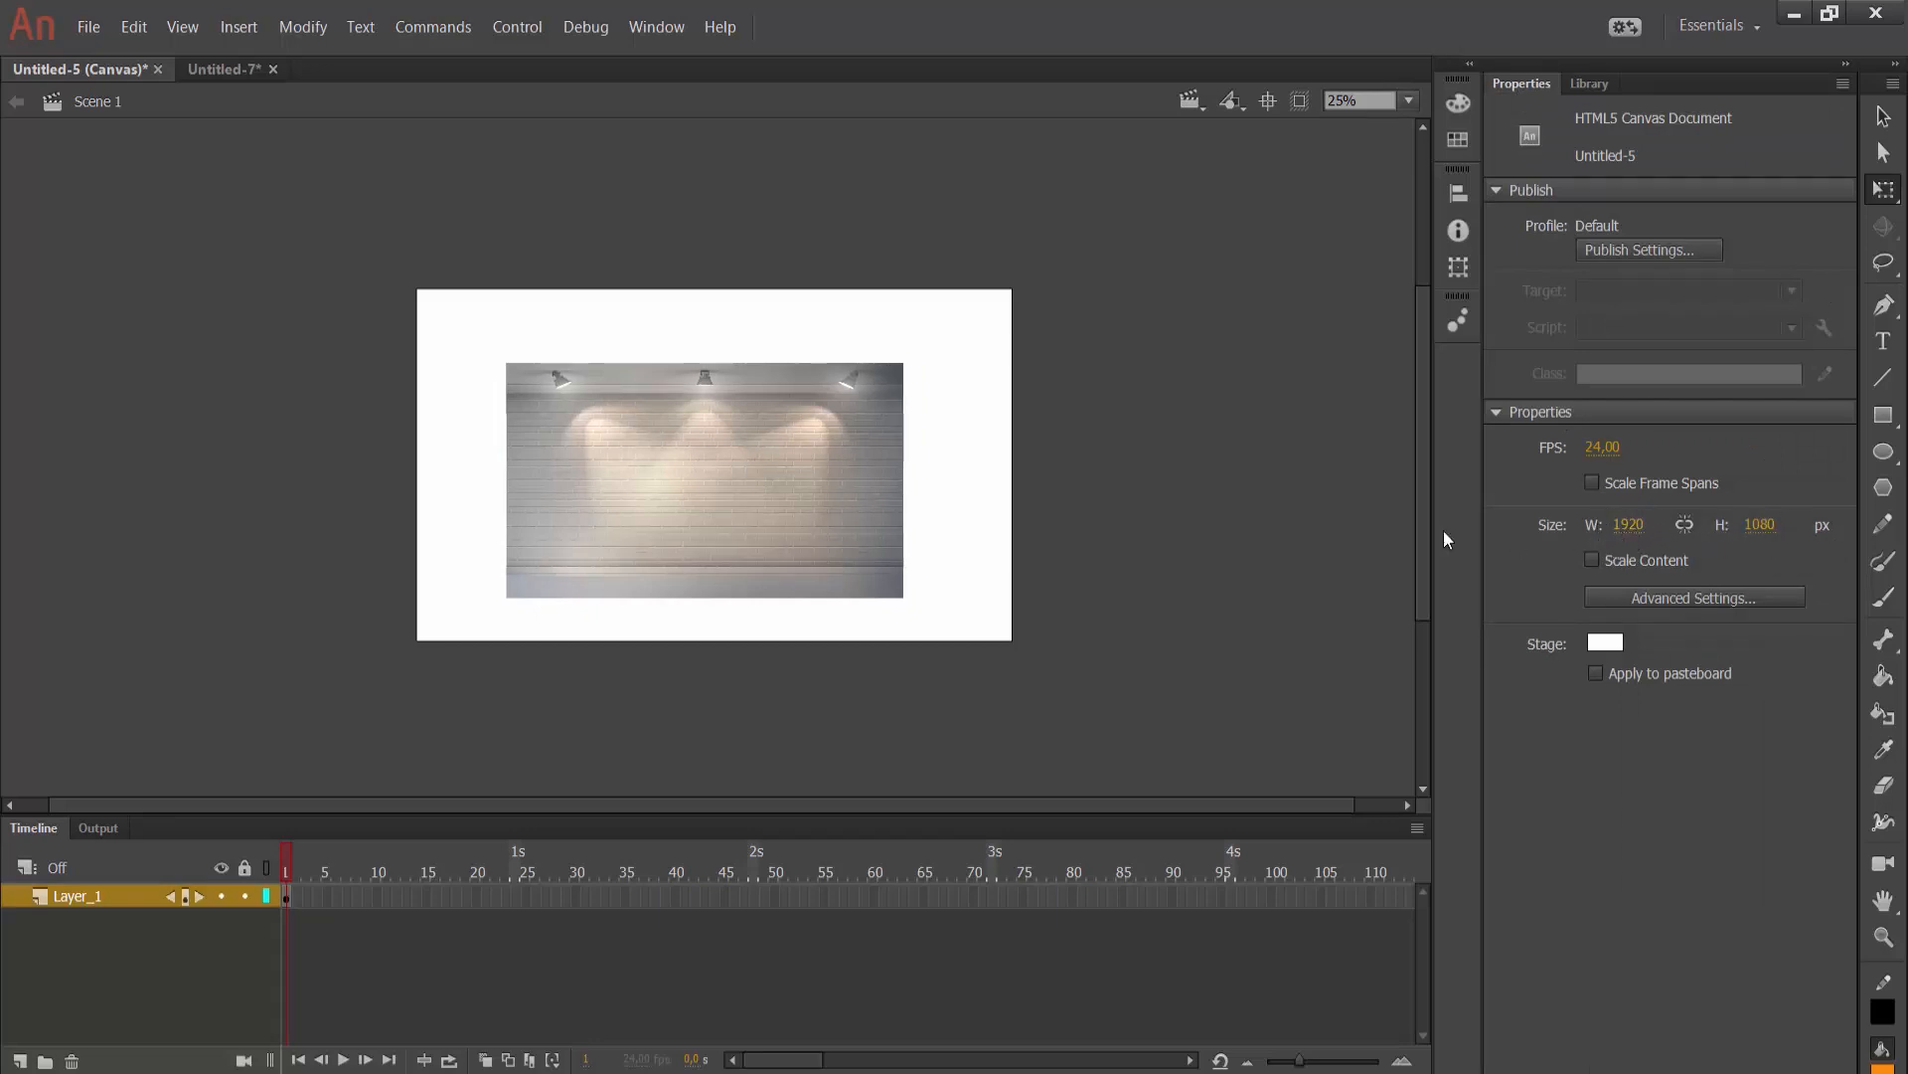
left_click(703, 479)
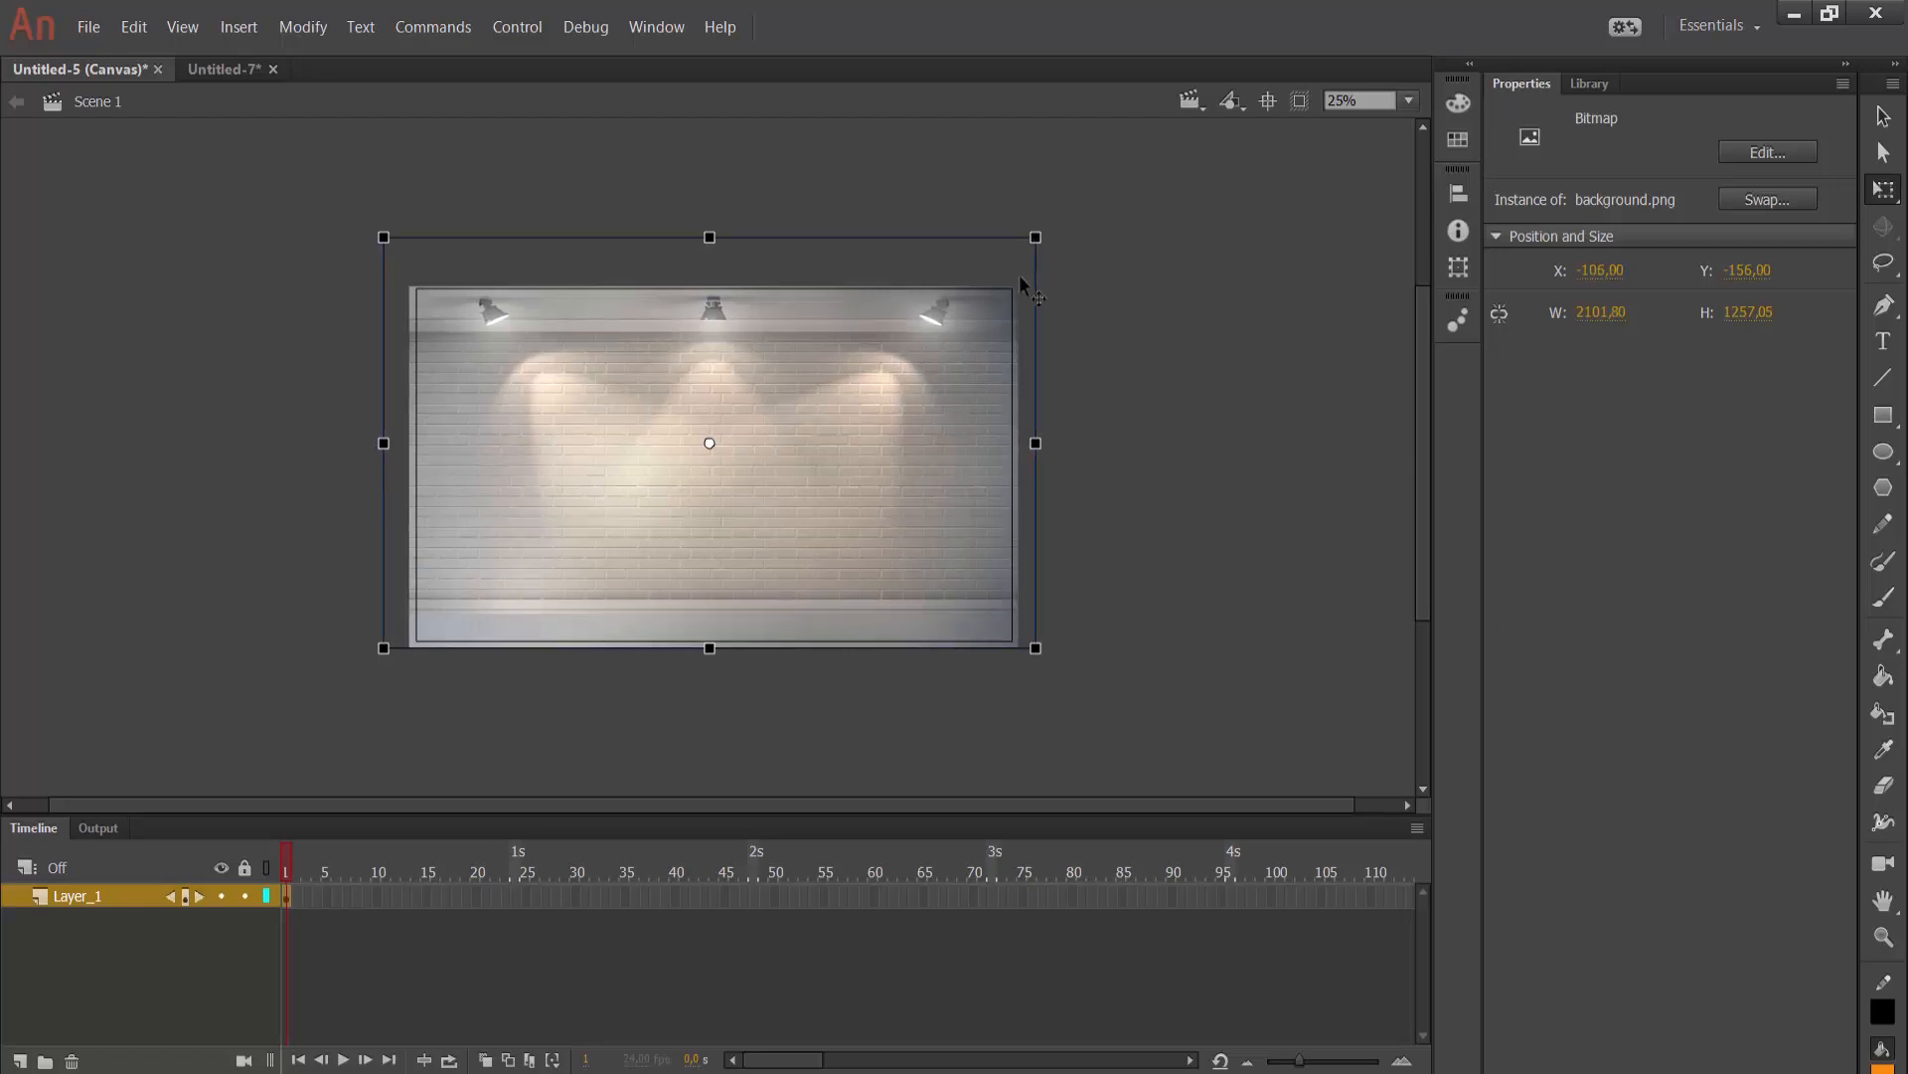
- Save the document as animation_for_web.fla in the animate_uyg6 folder
left_click(711, 730)
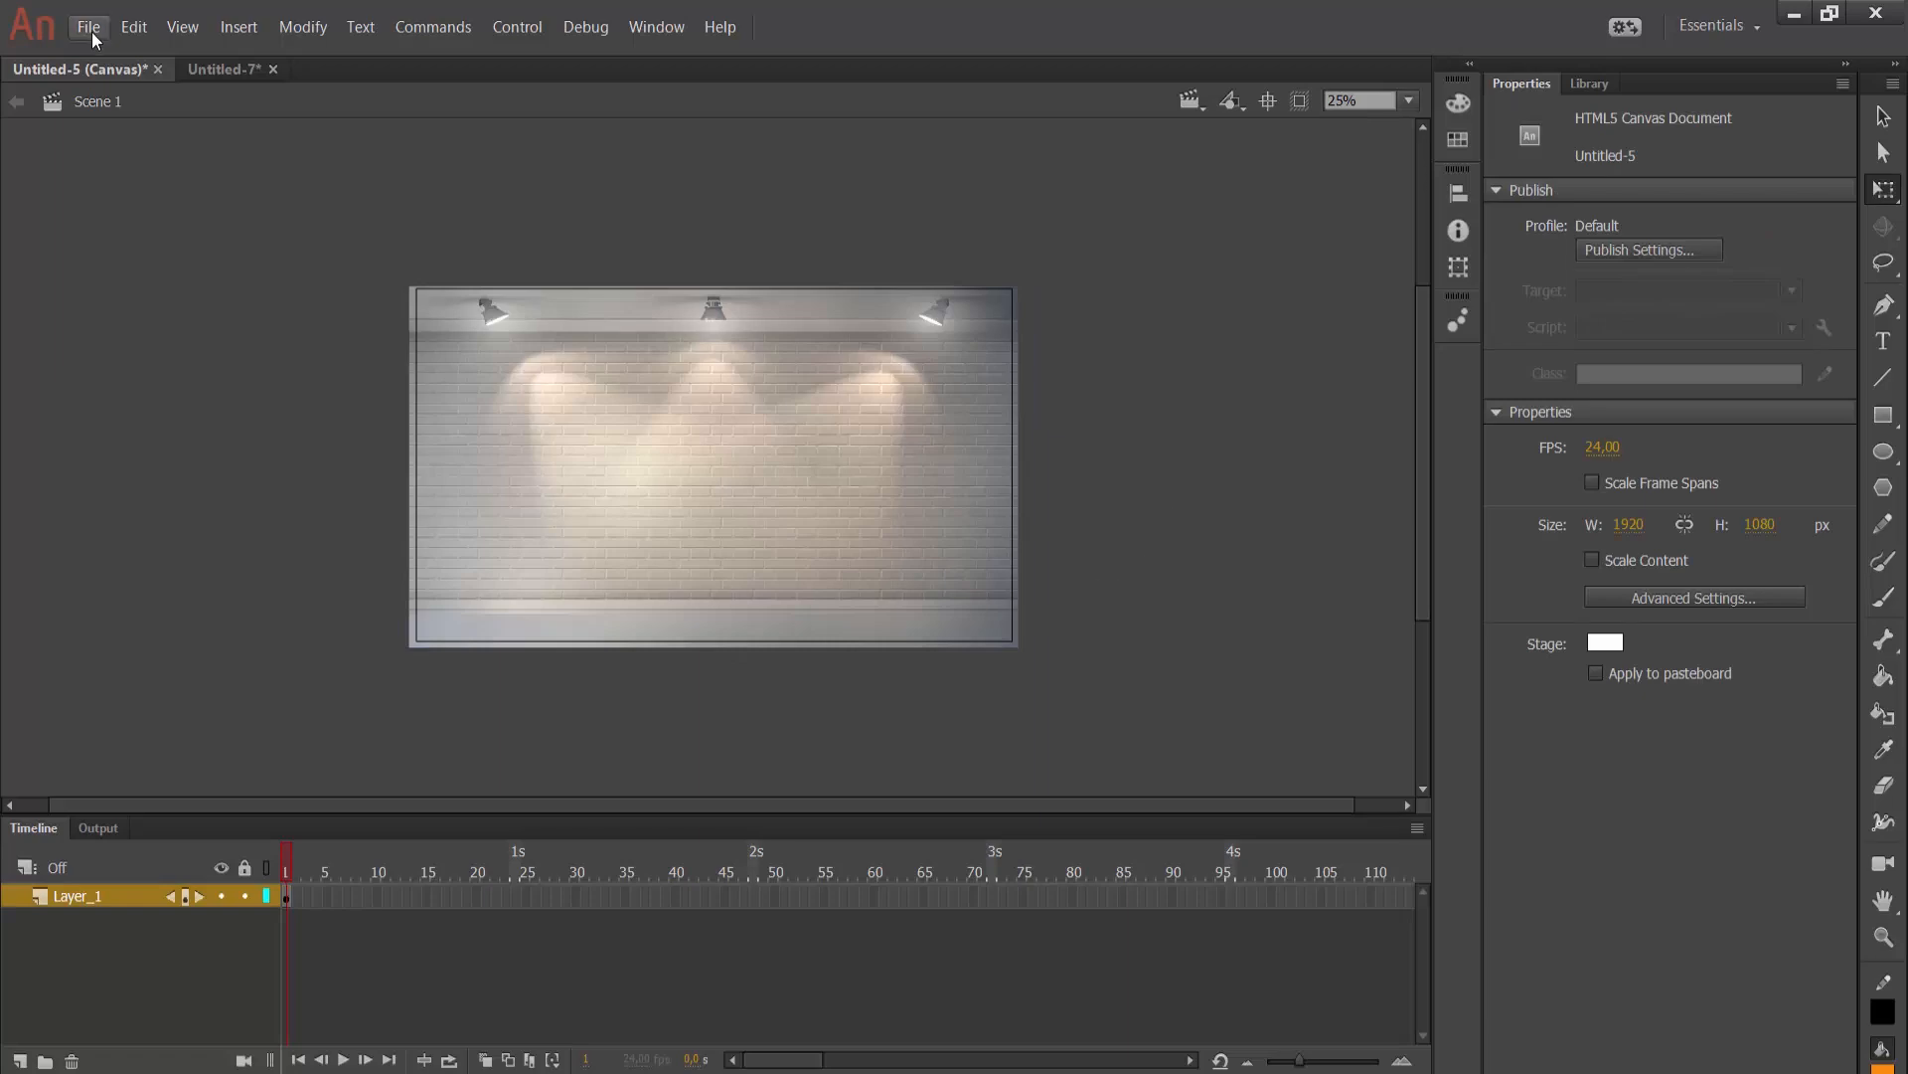
left_click(88, 26)
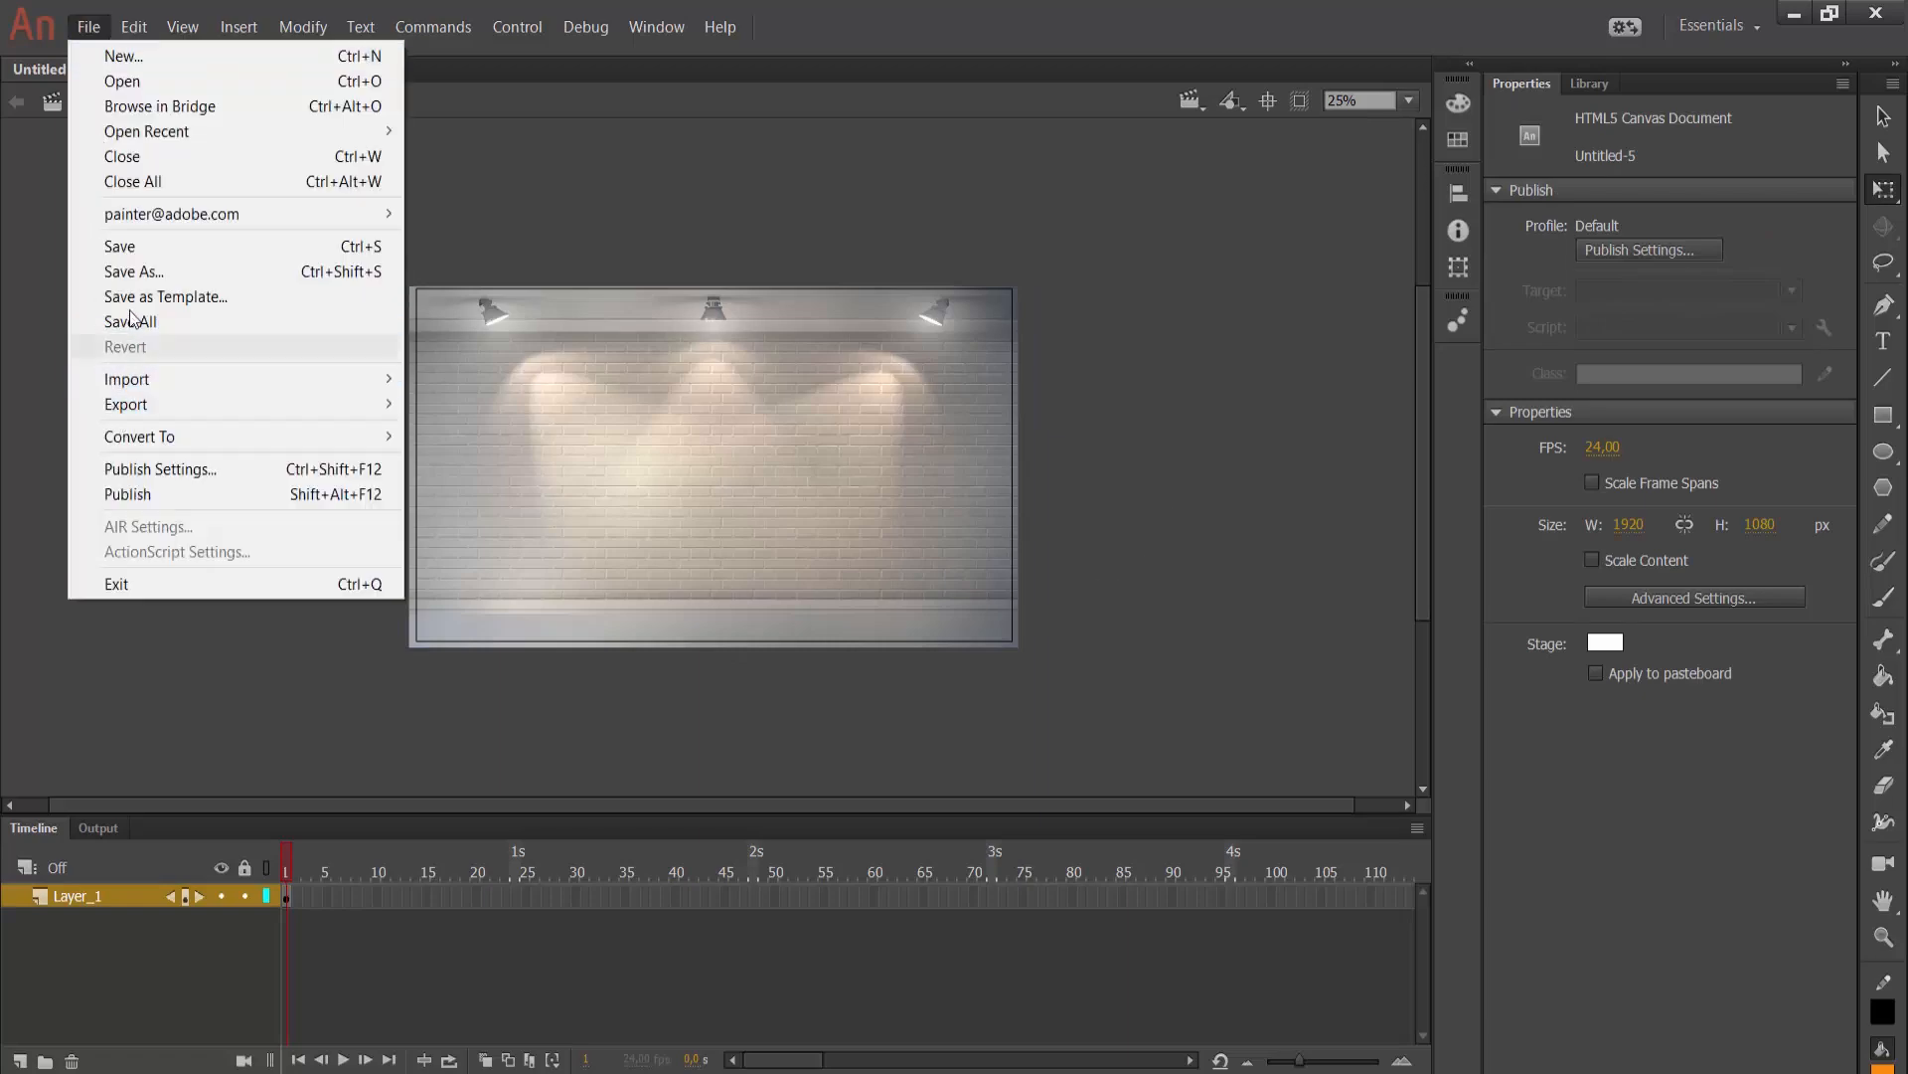
left_click(132, 271)
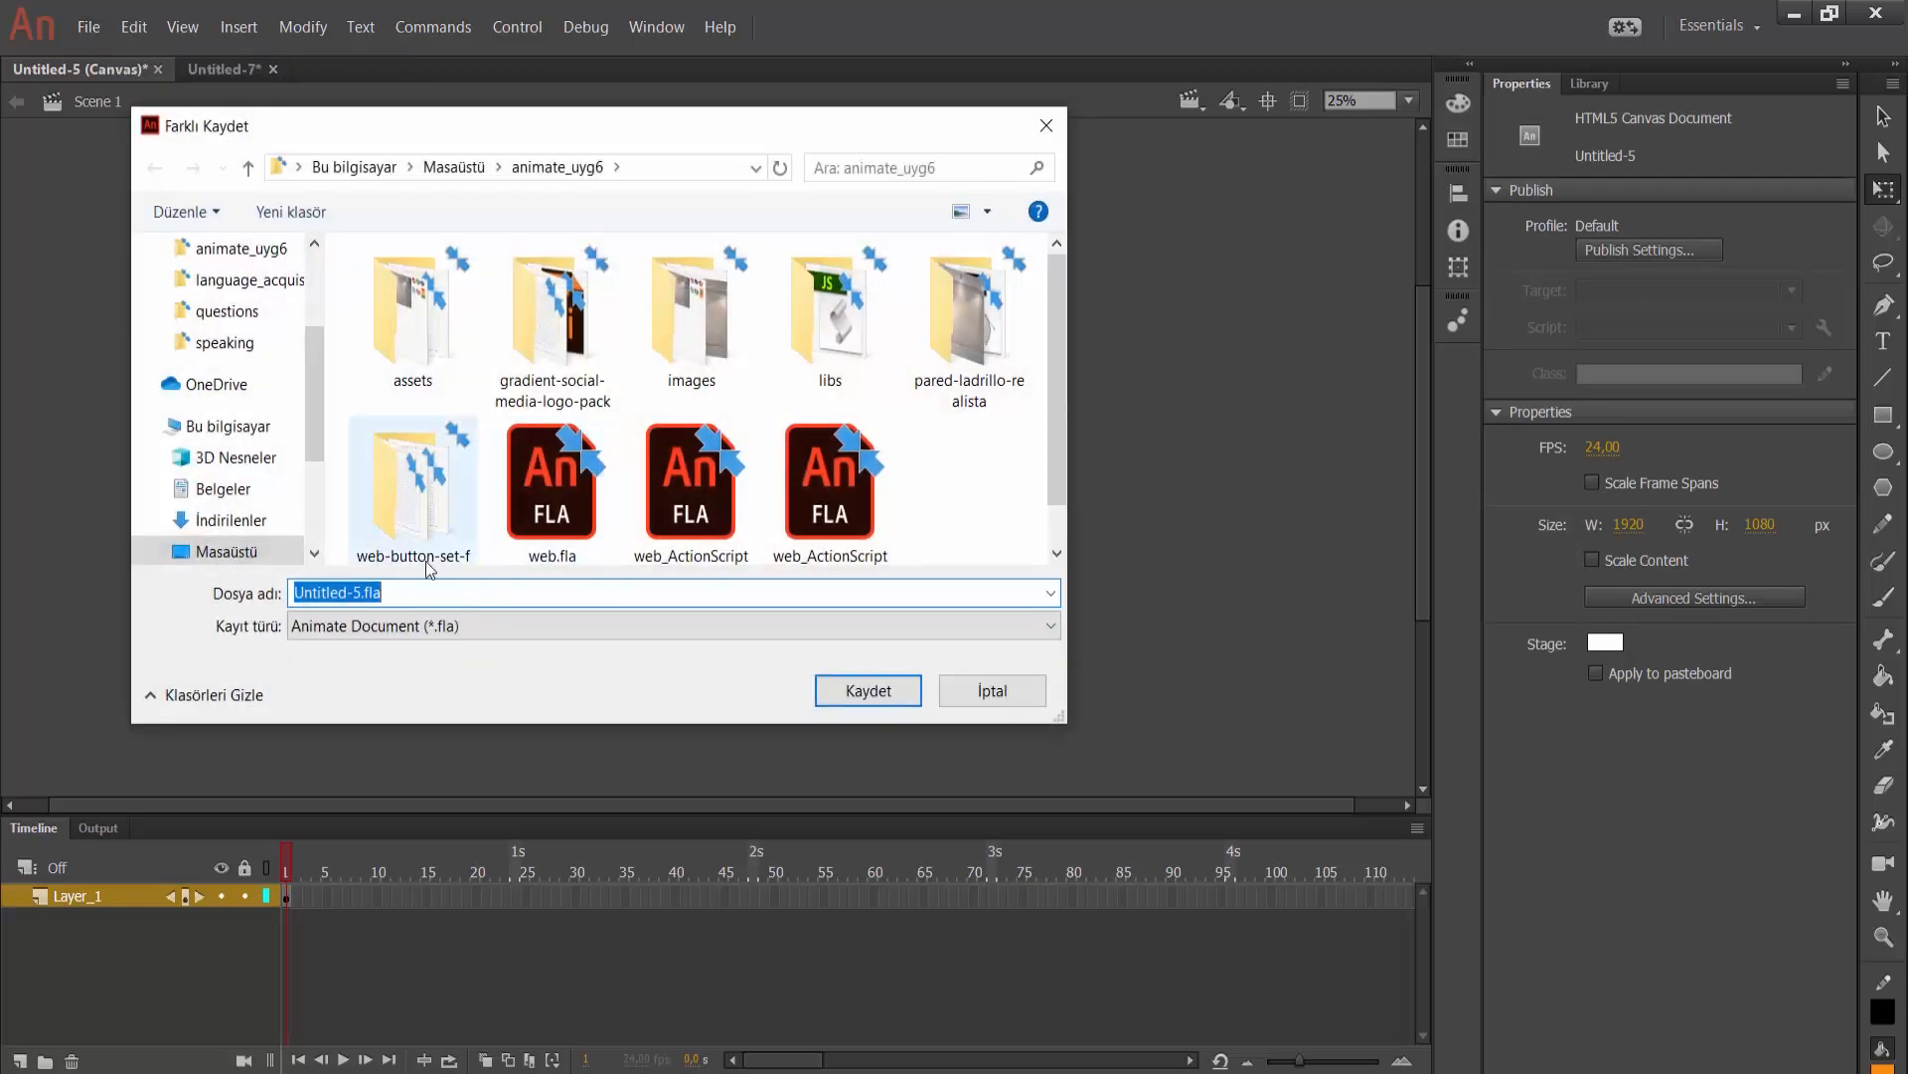
type("a")
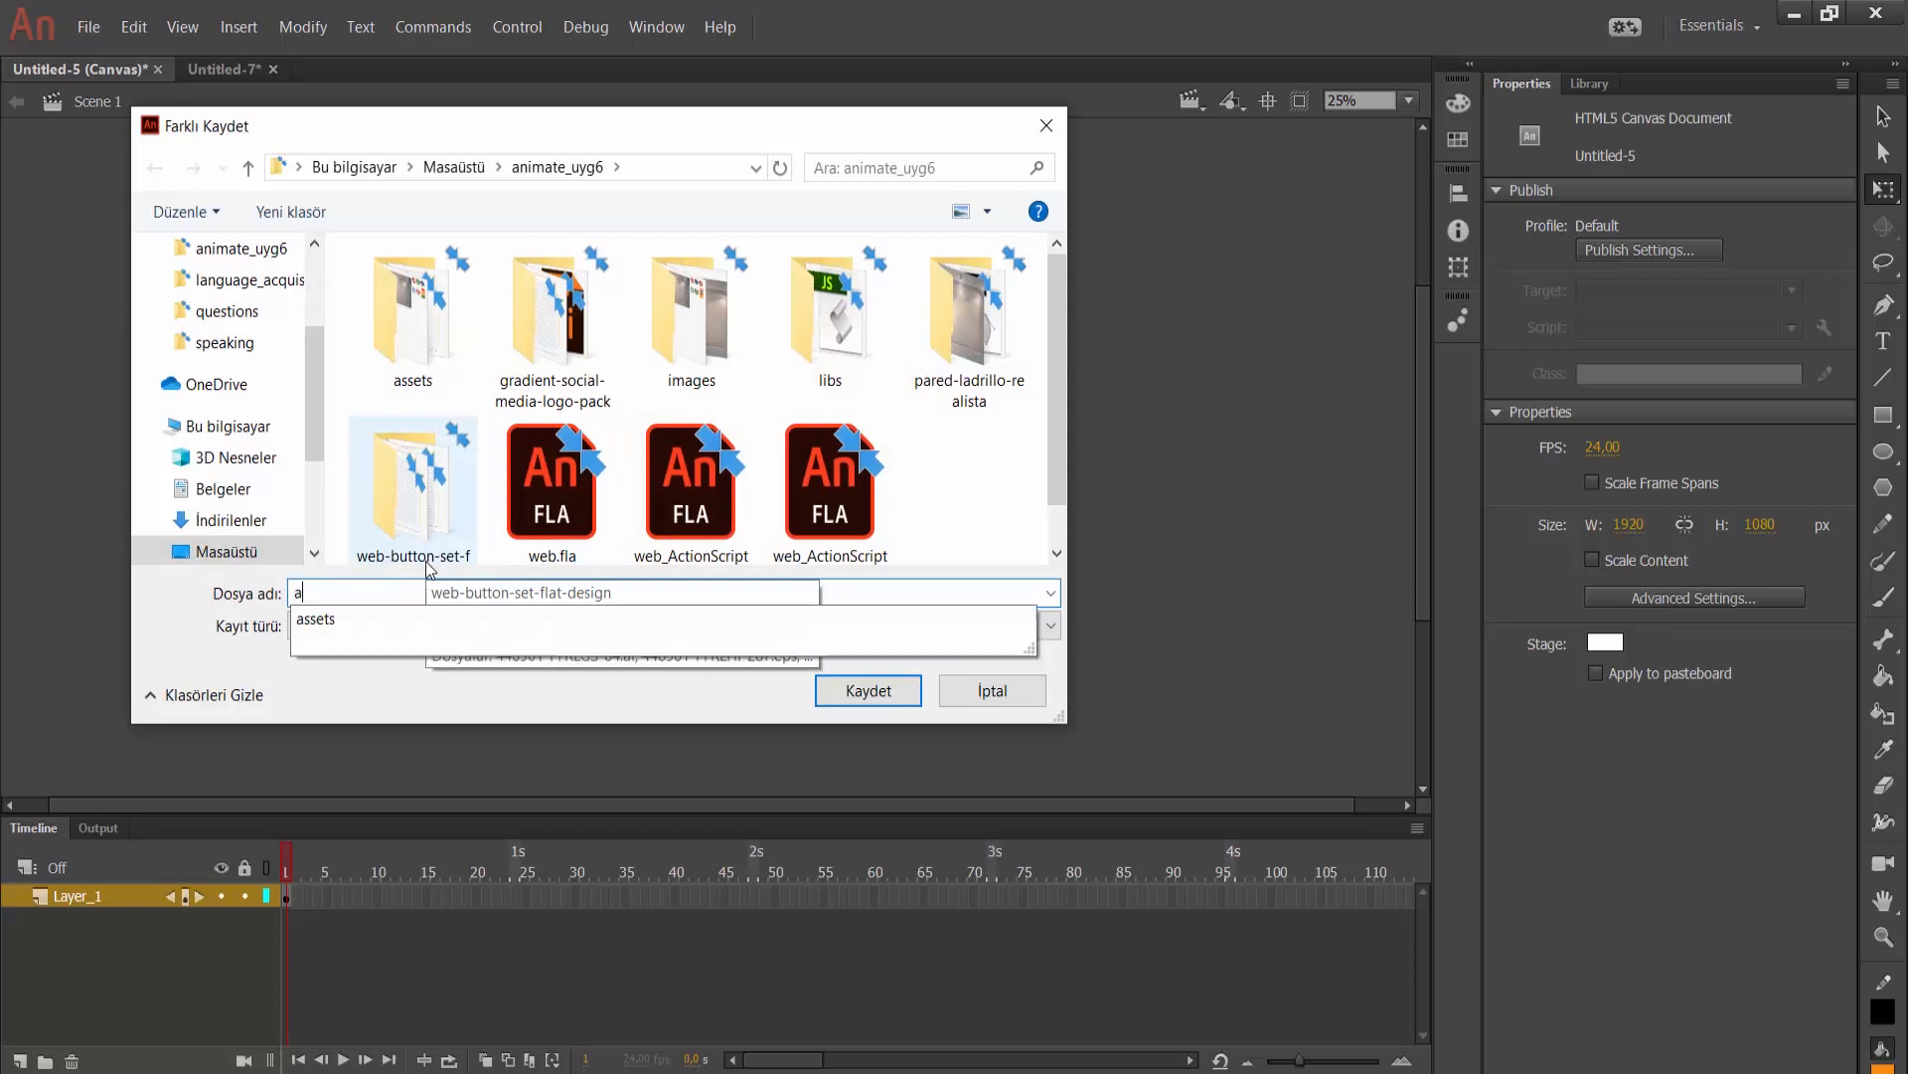
type("nimation_for_w")
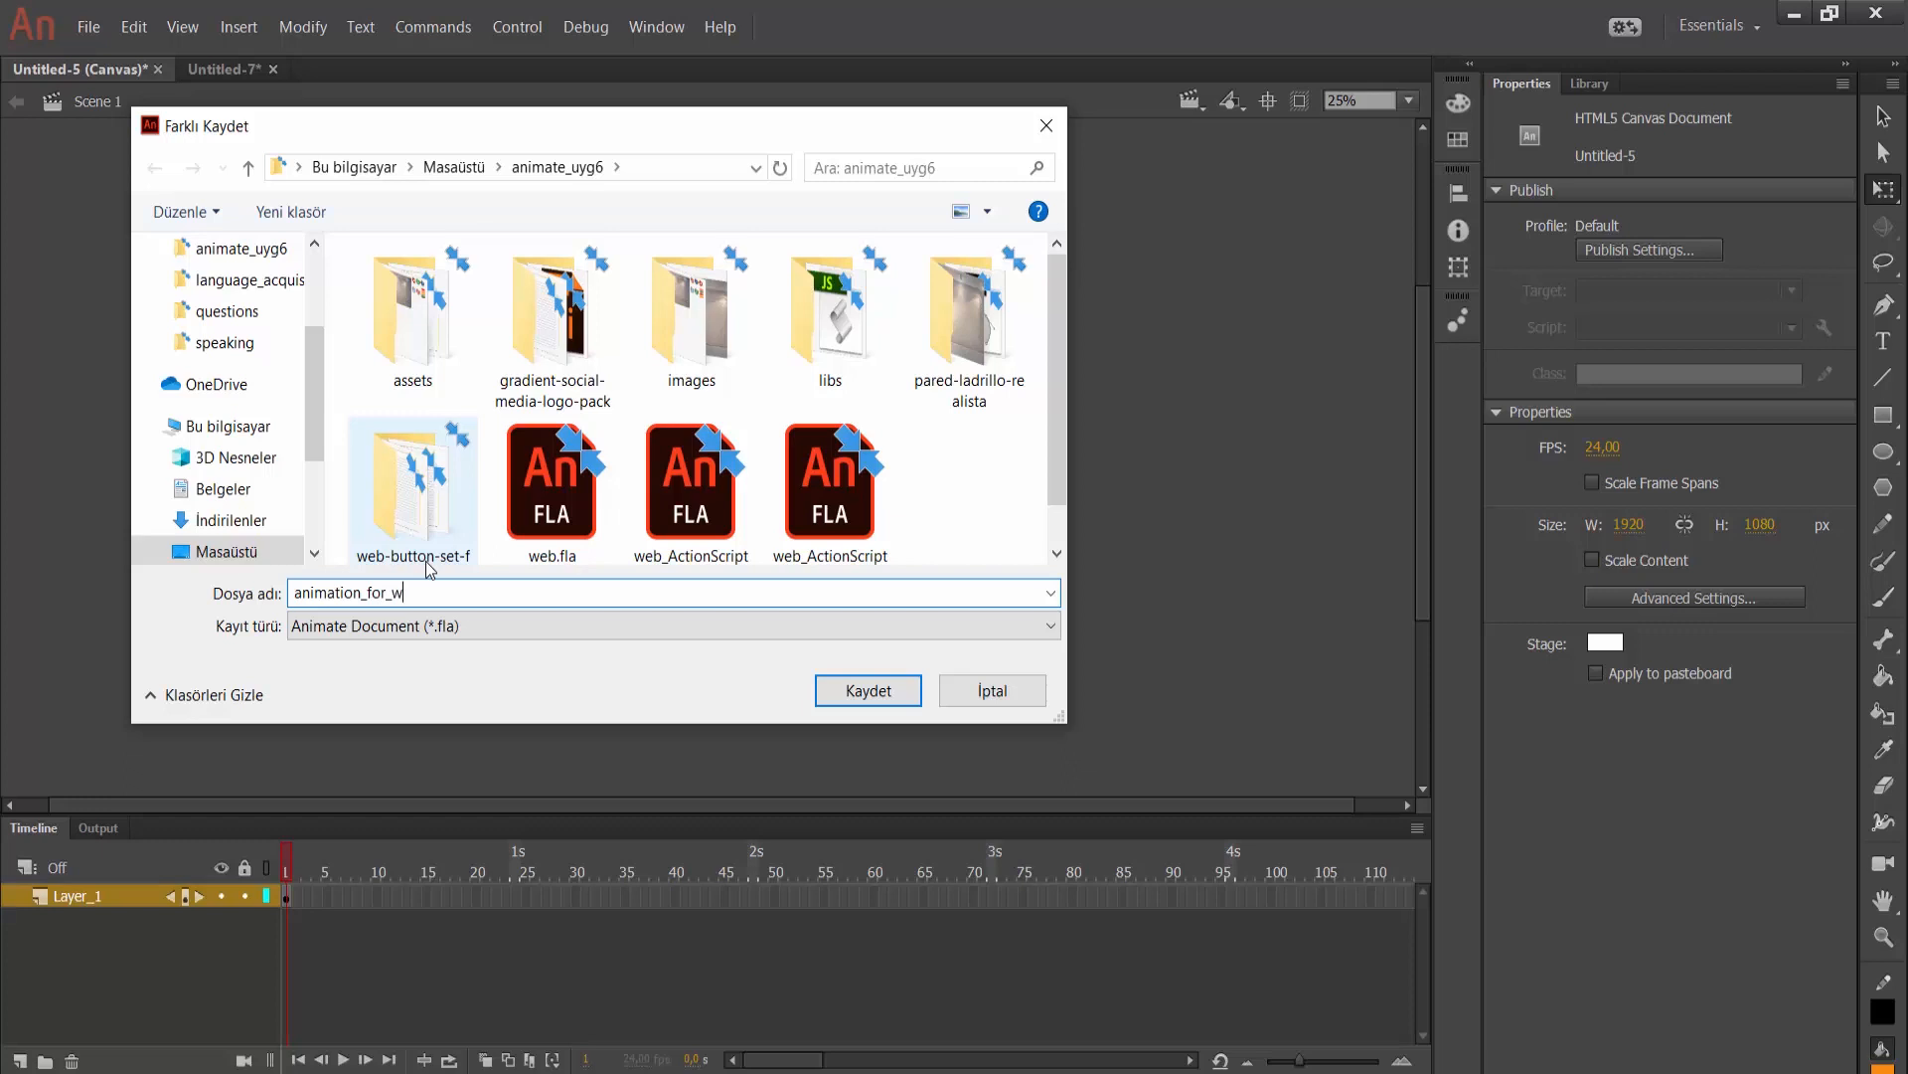
type("eb")
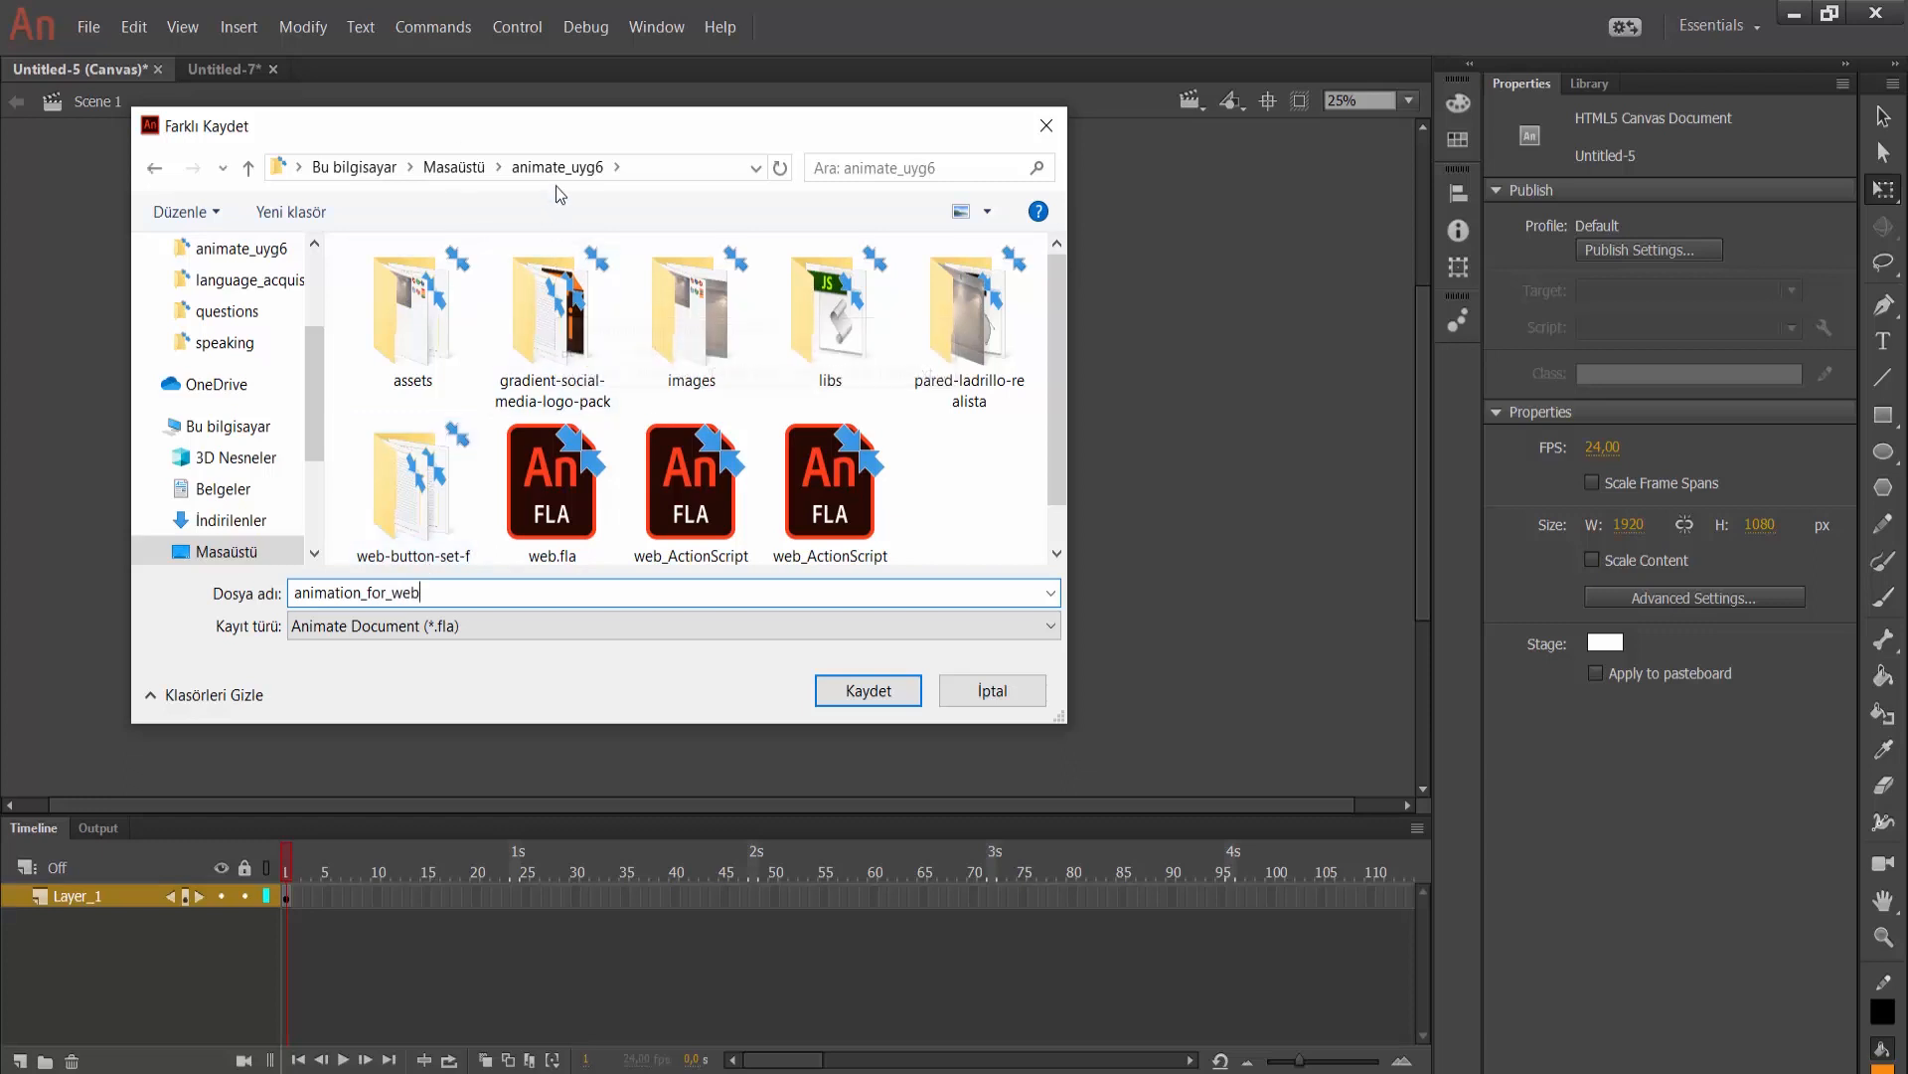
mouse_move(647, 228)
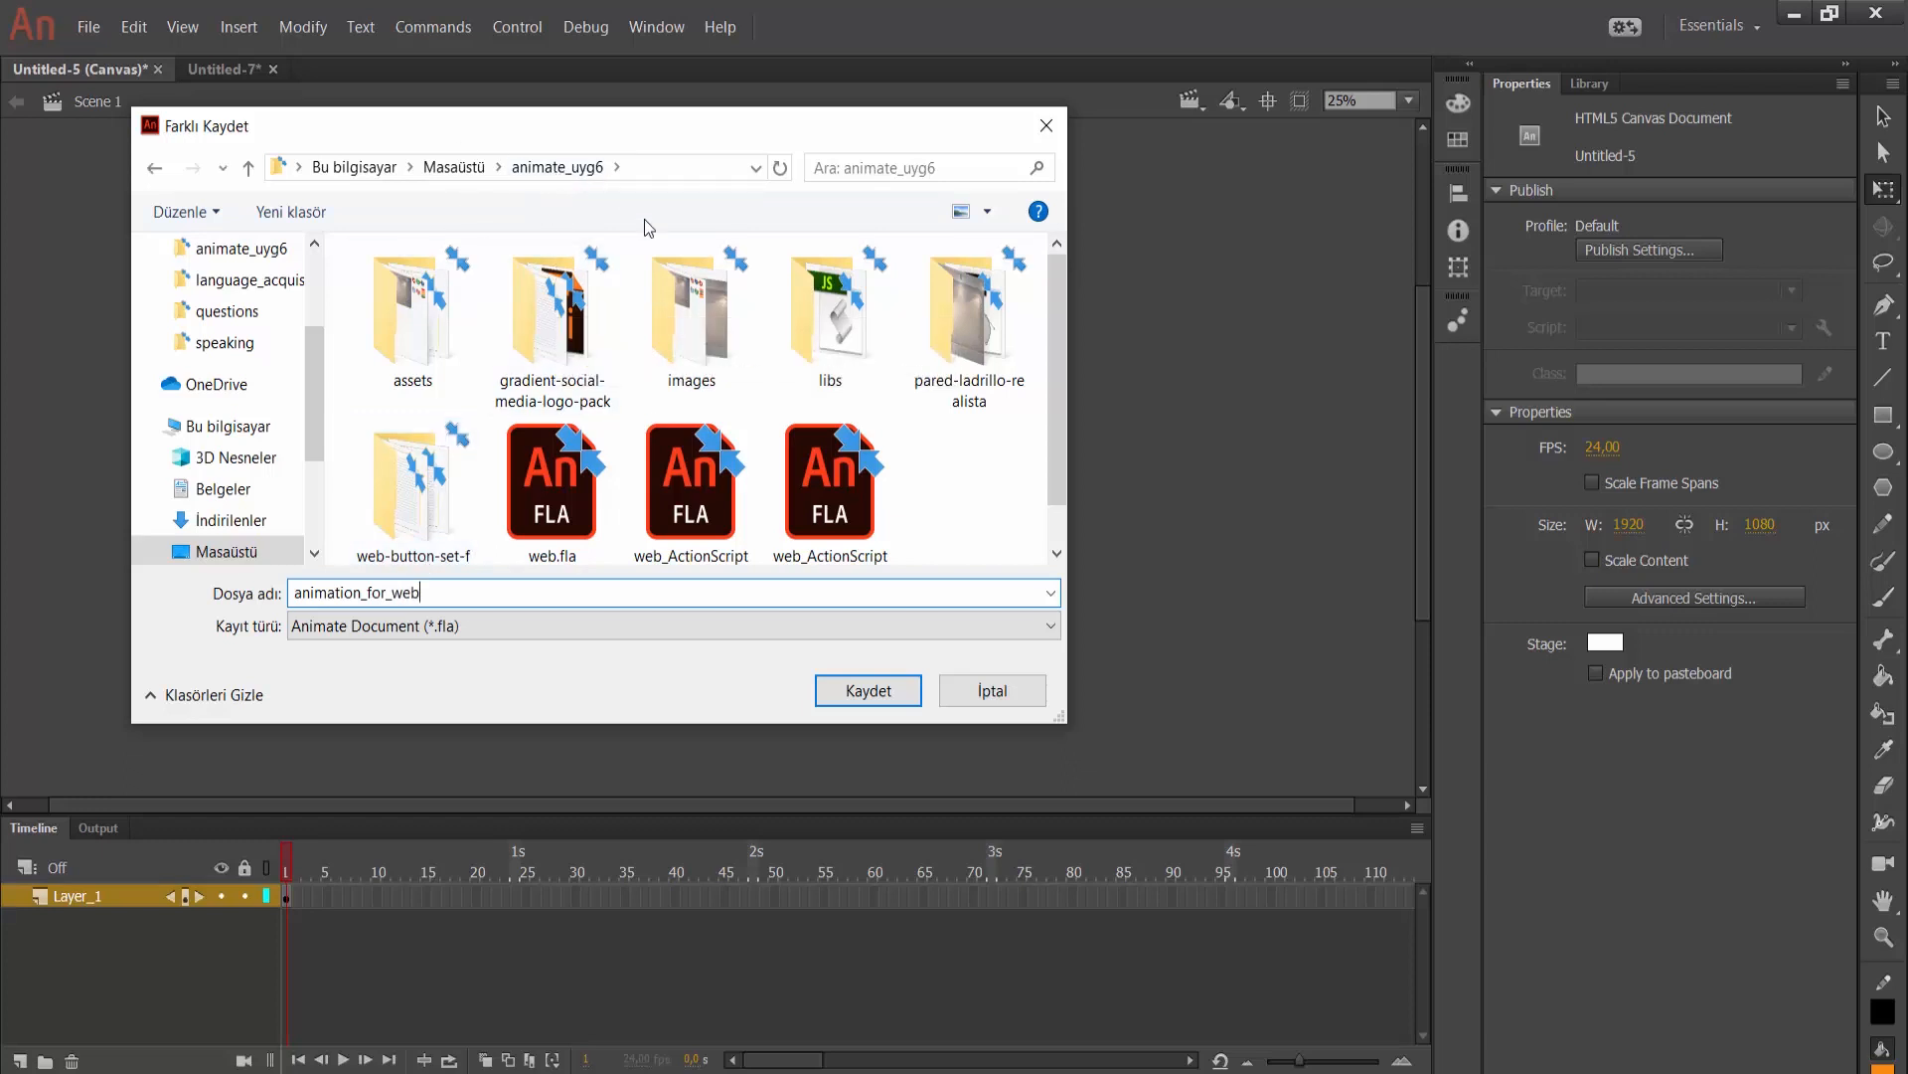
left_click(867, 690)
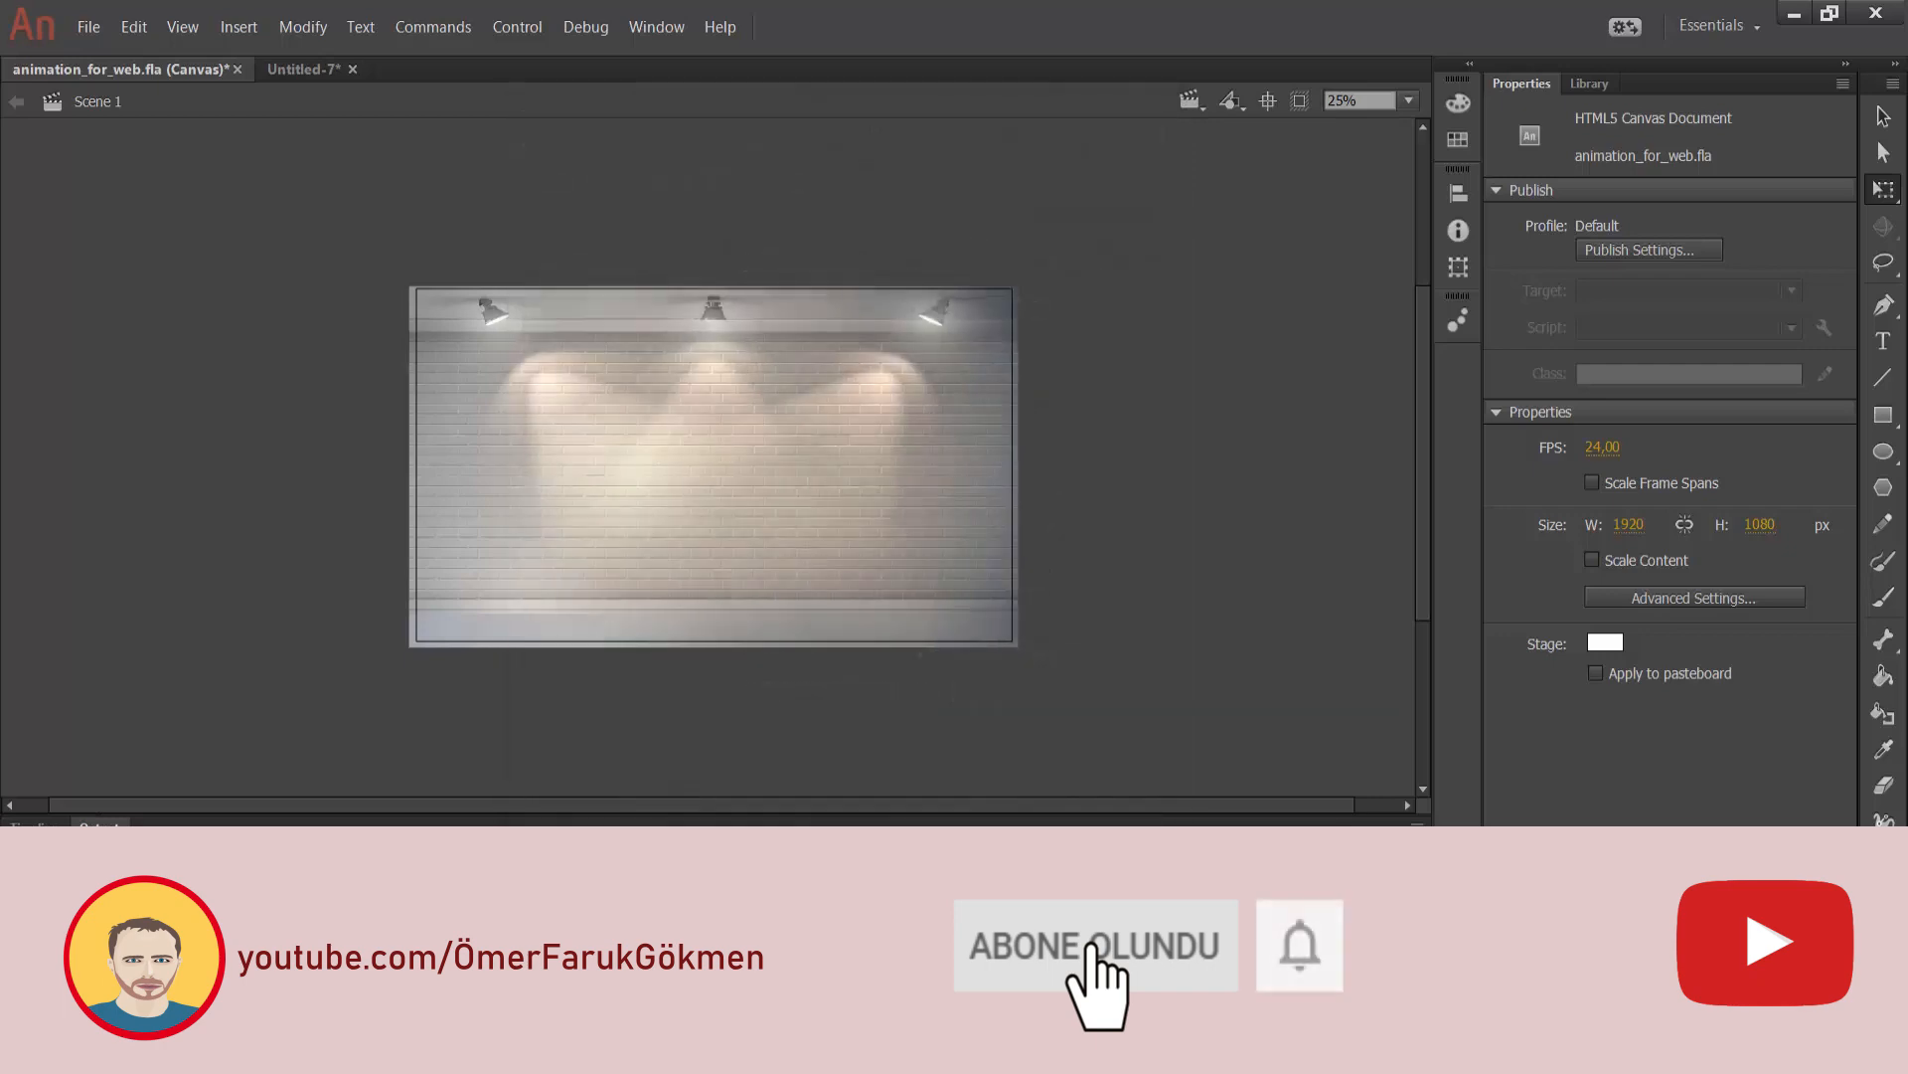
mouse_move(1300, 961)
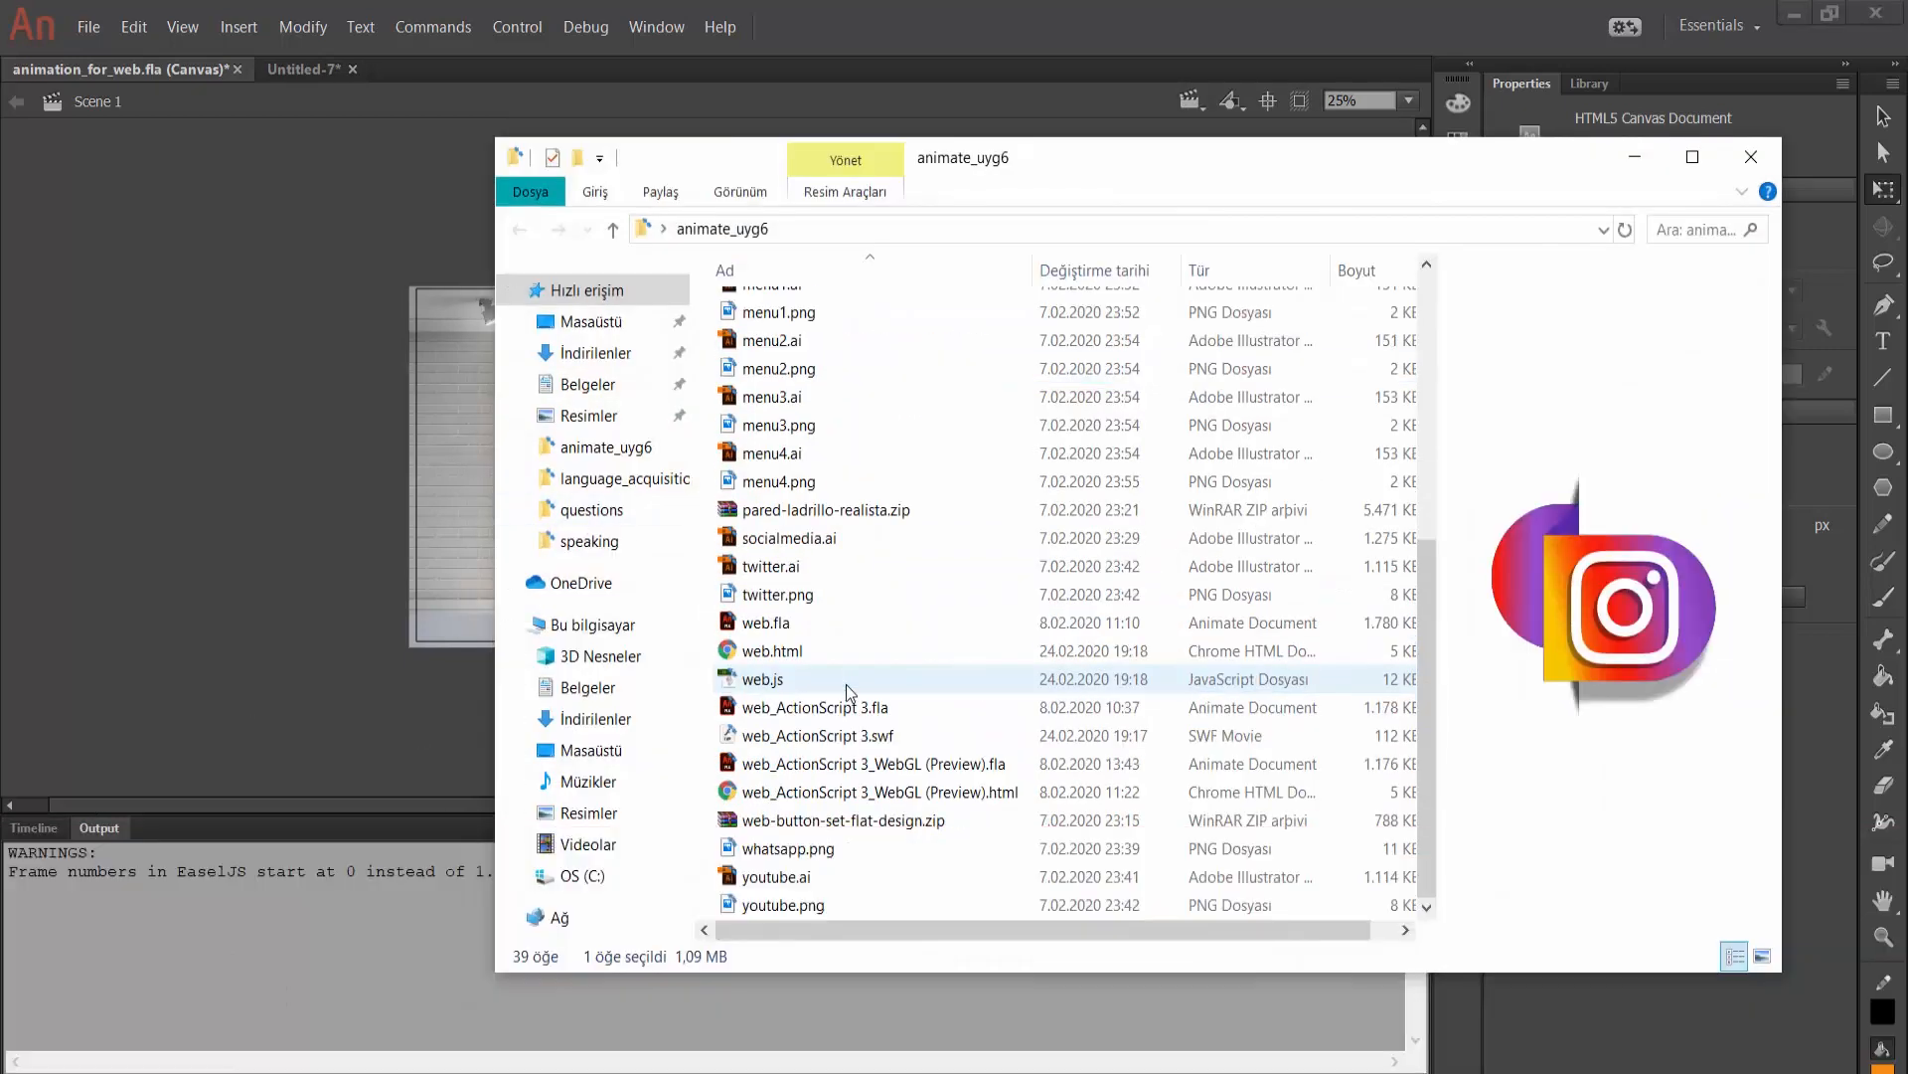
- Open the published animation_for_web.html from the animate_uyg6 folder in File Explorer
left_click(841, 819)
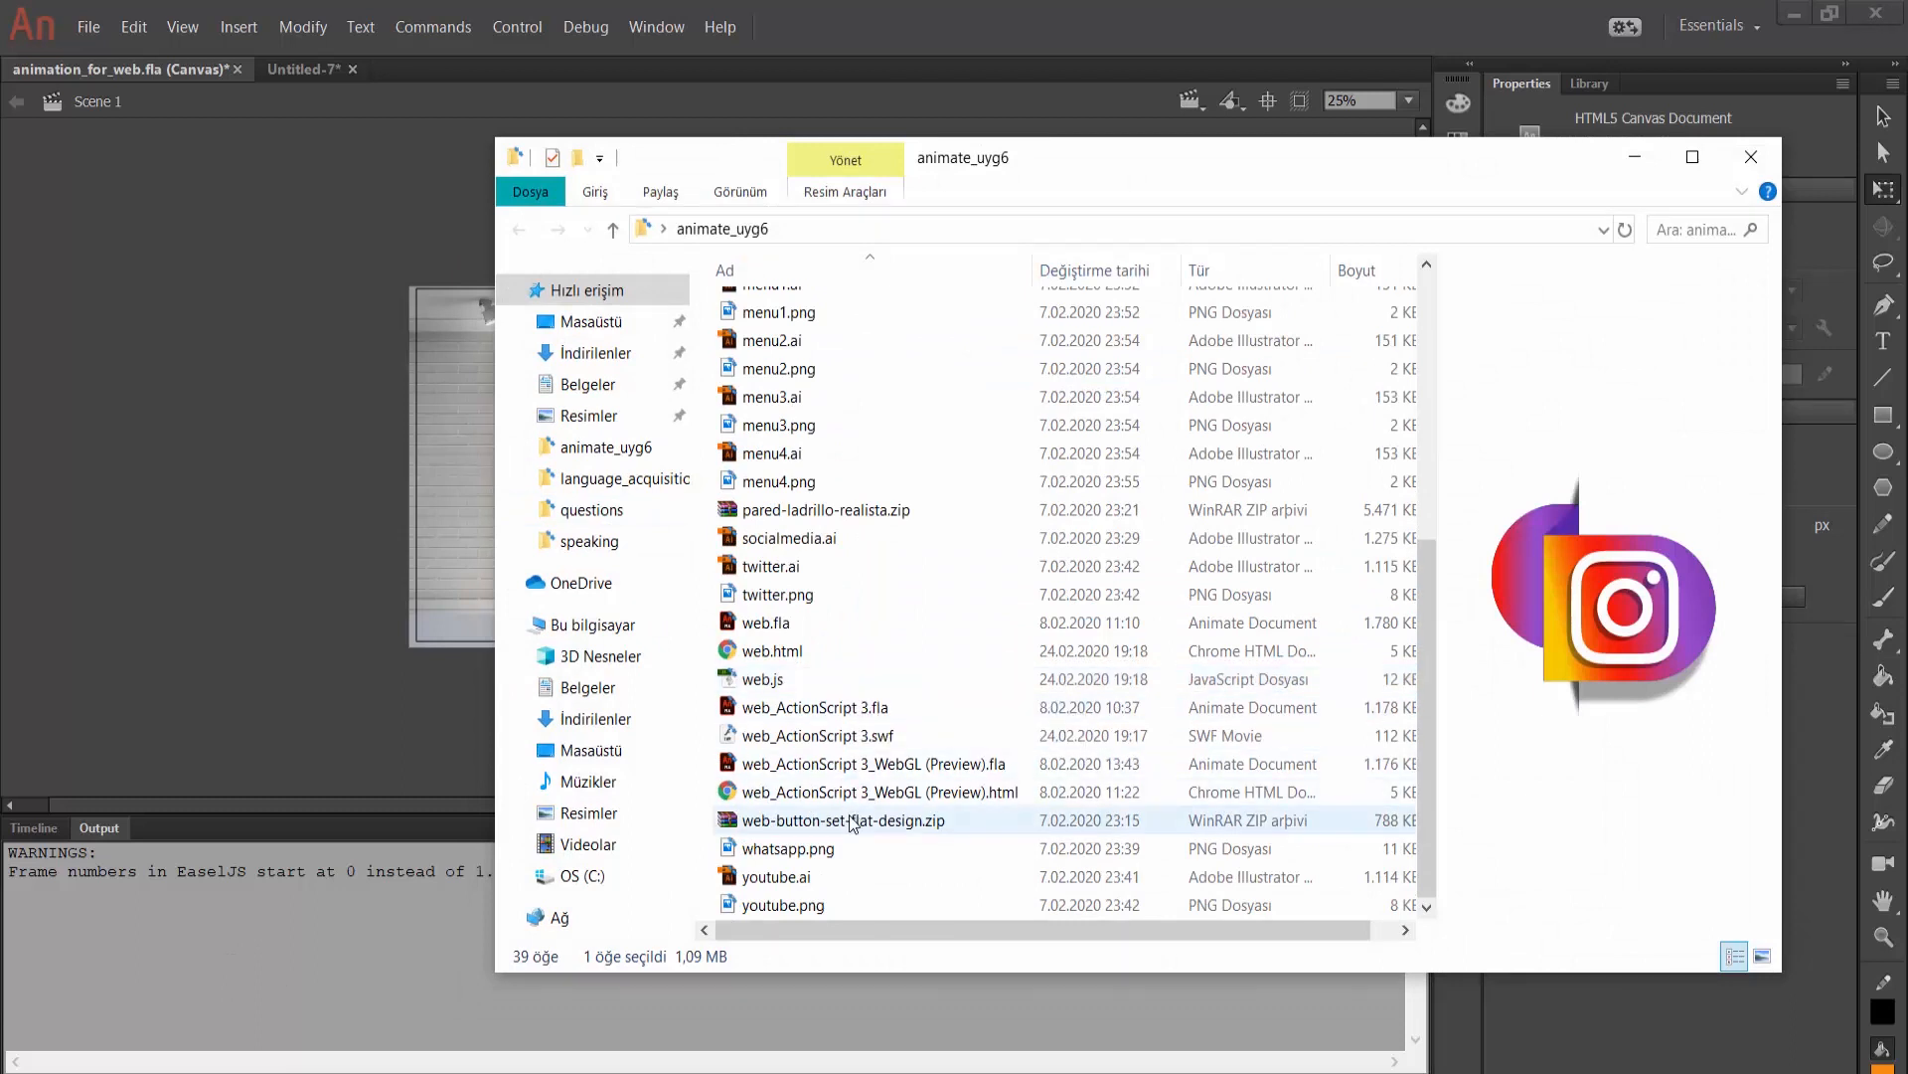
scroll("up", 3)
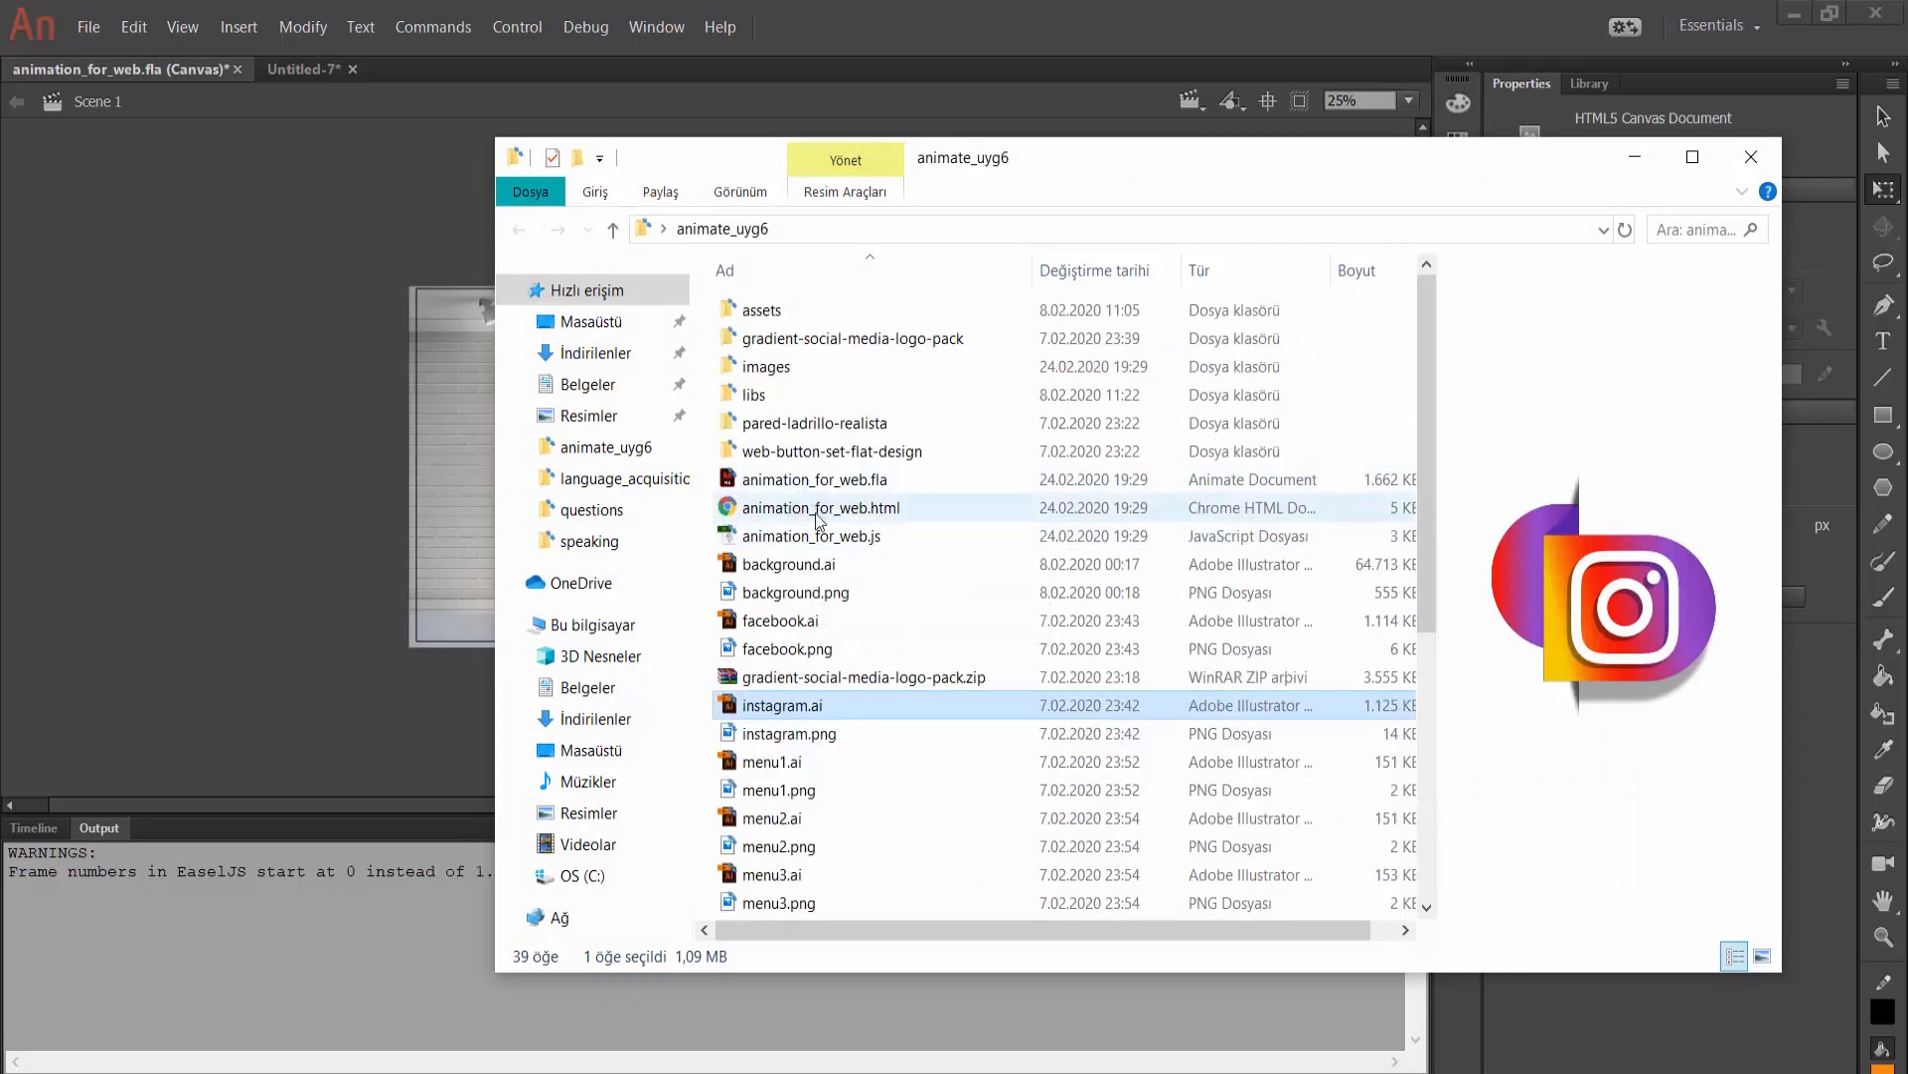
mouse_move(825, 508)
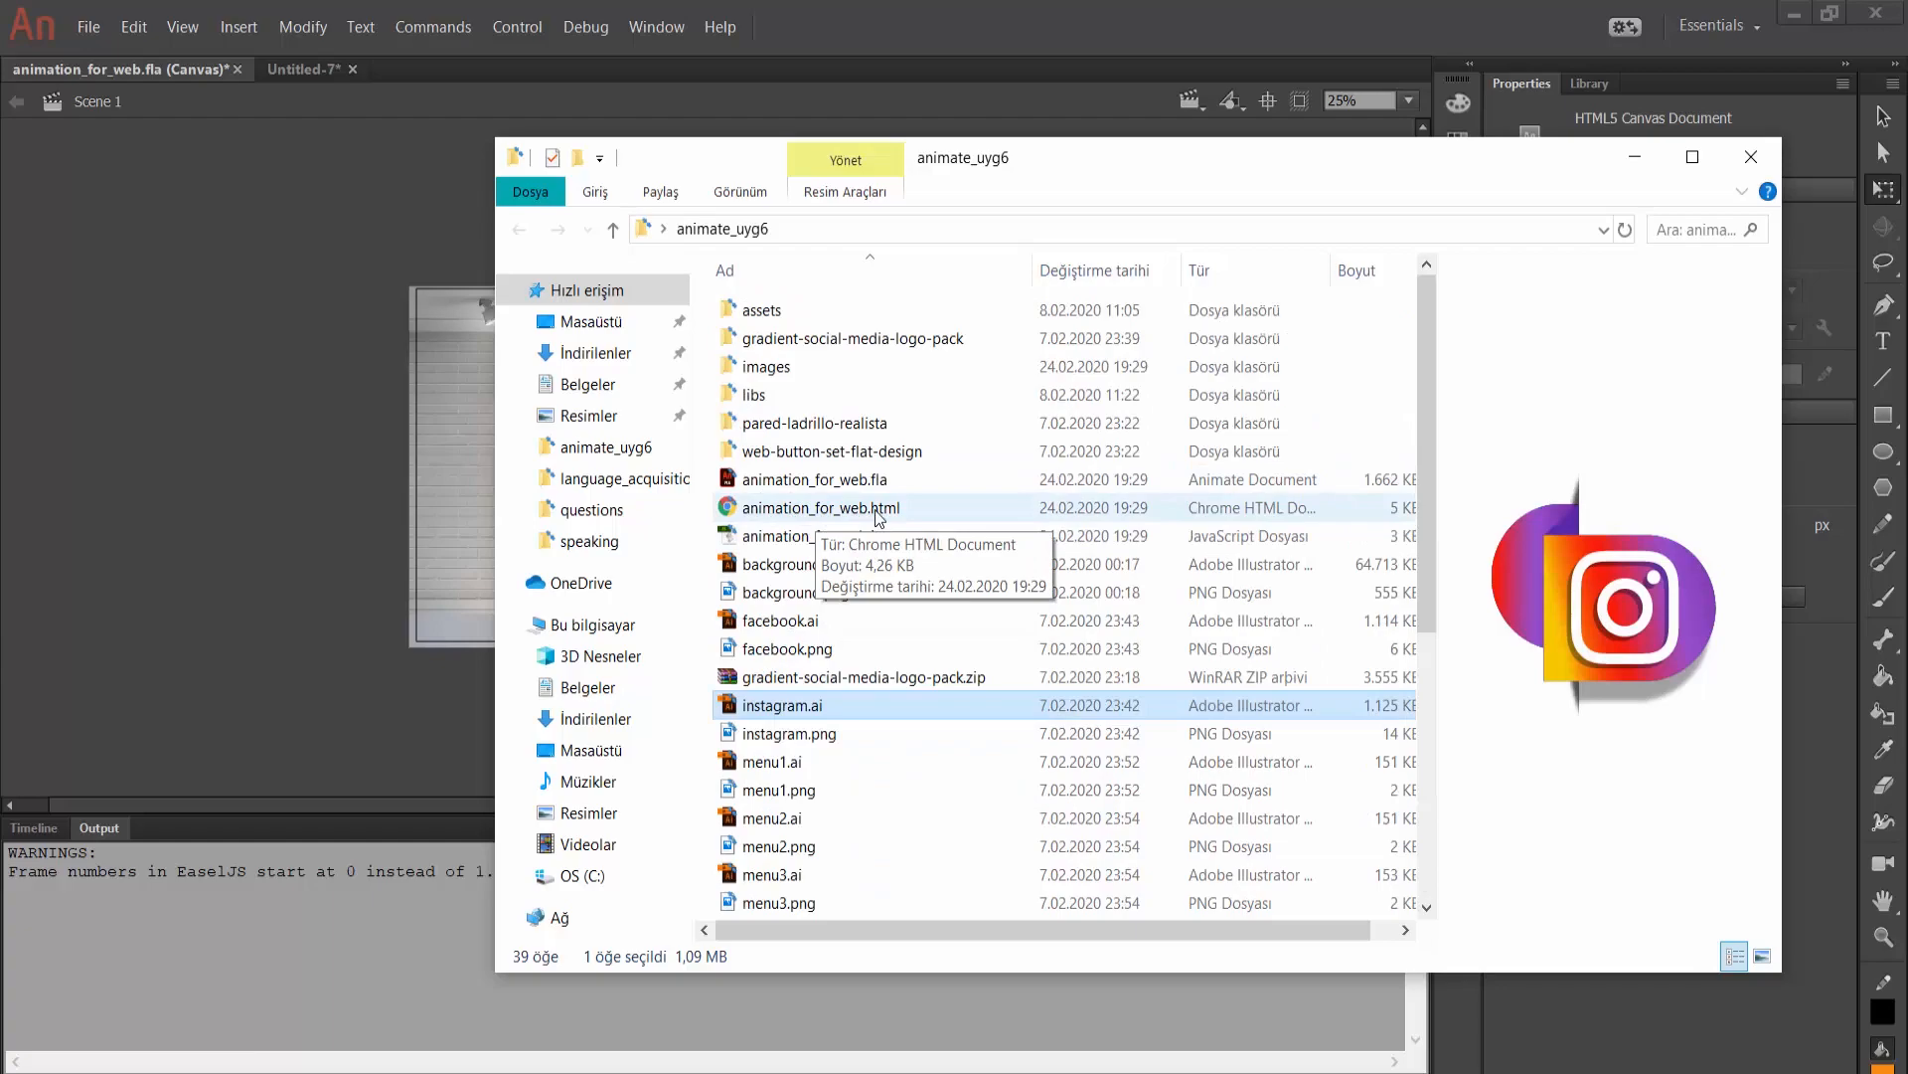
double_click(824, 508)
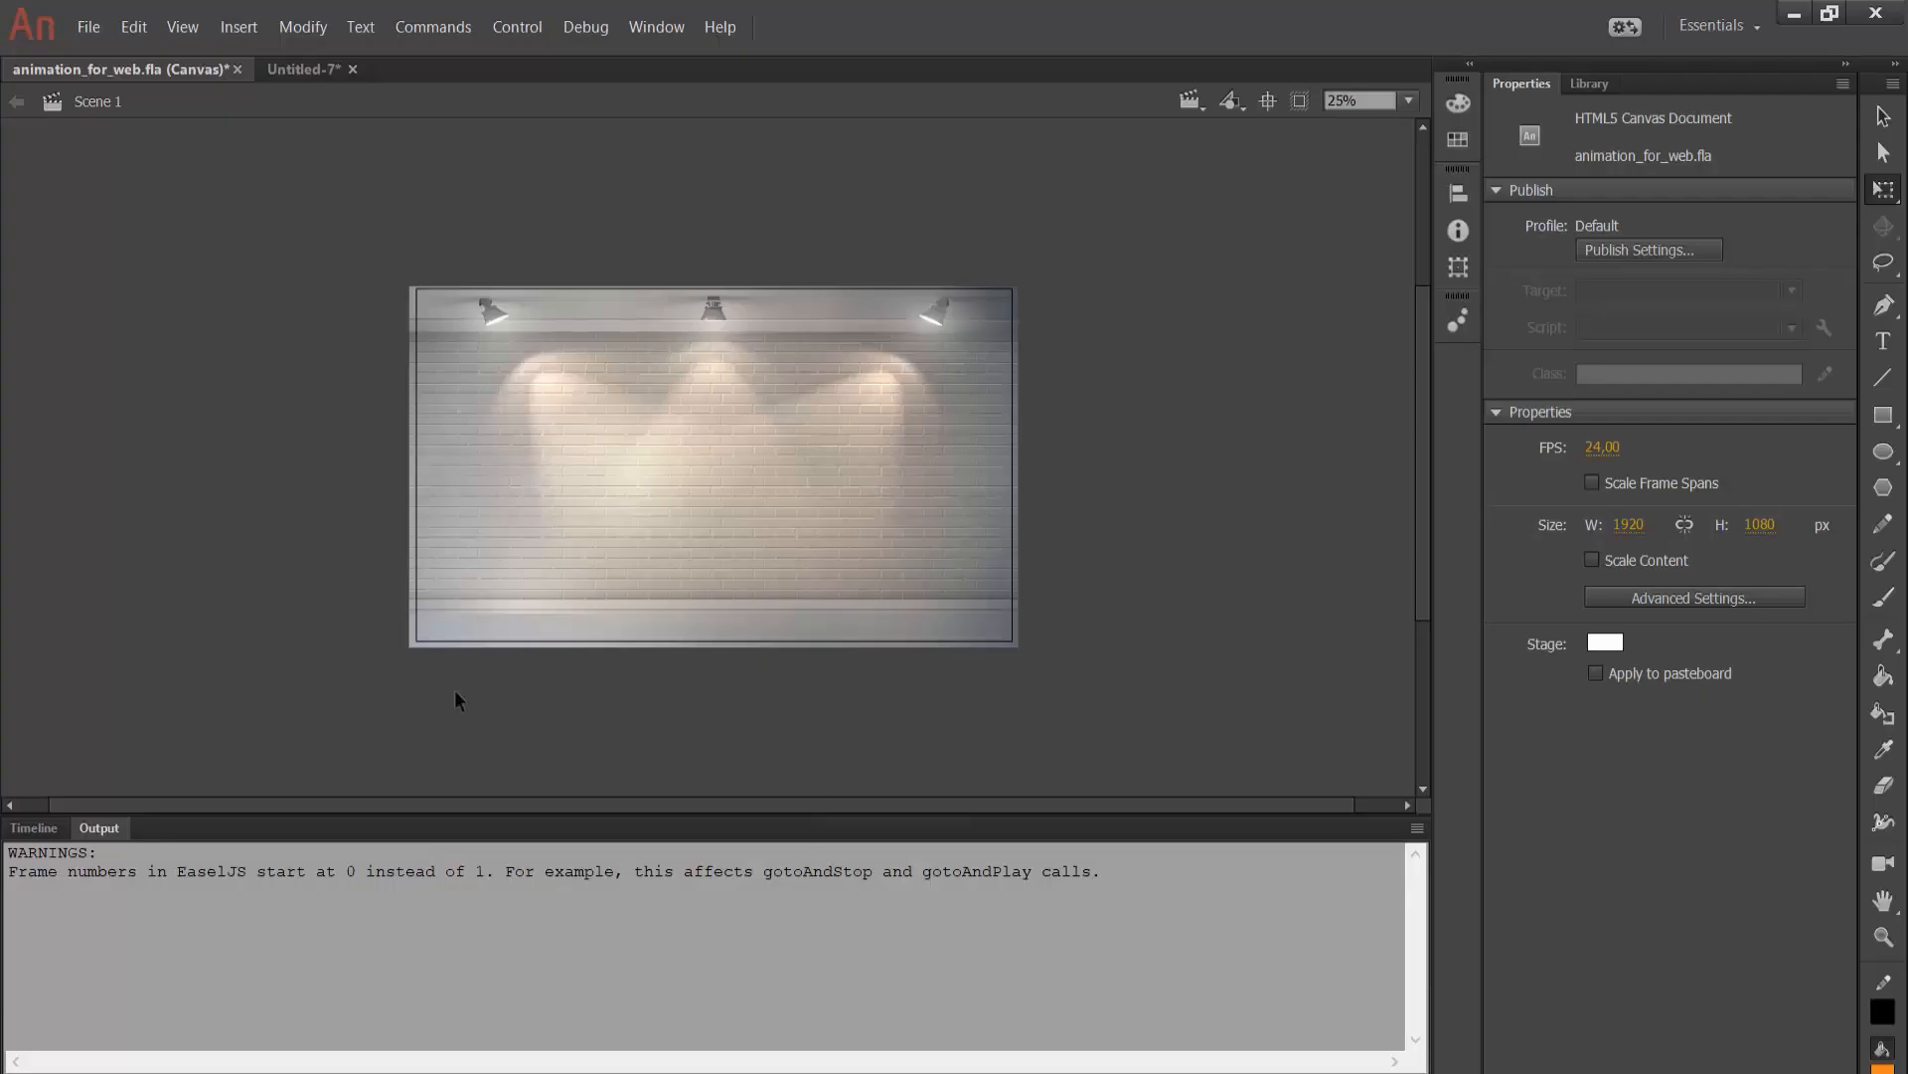
mouse_move(314, 405)
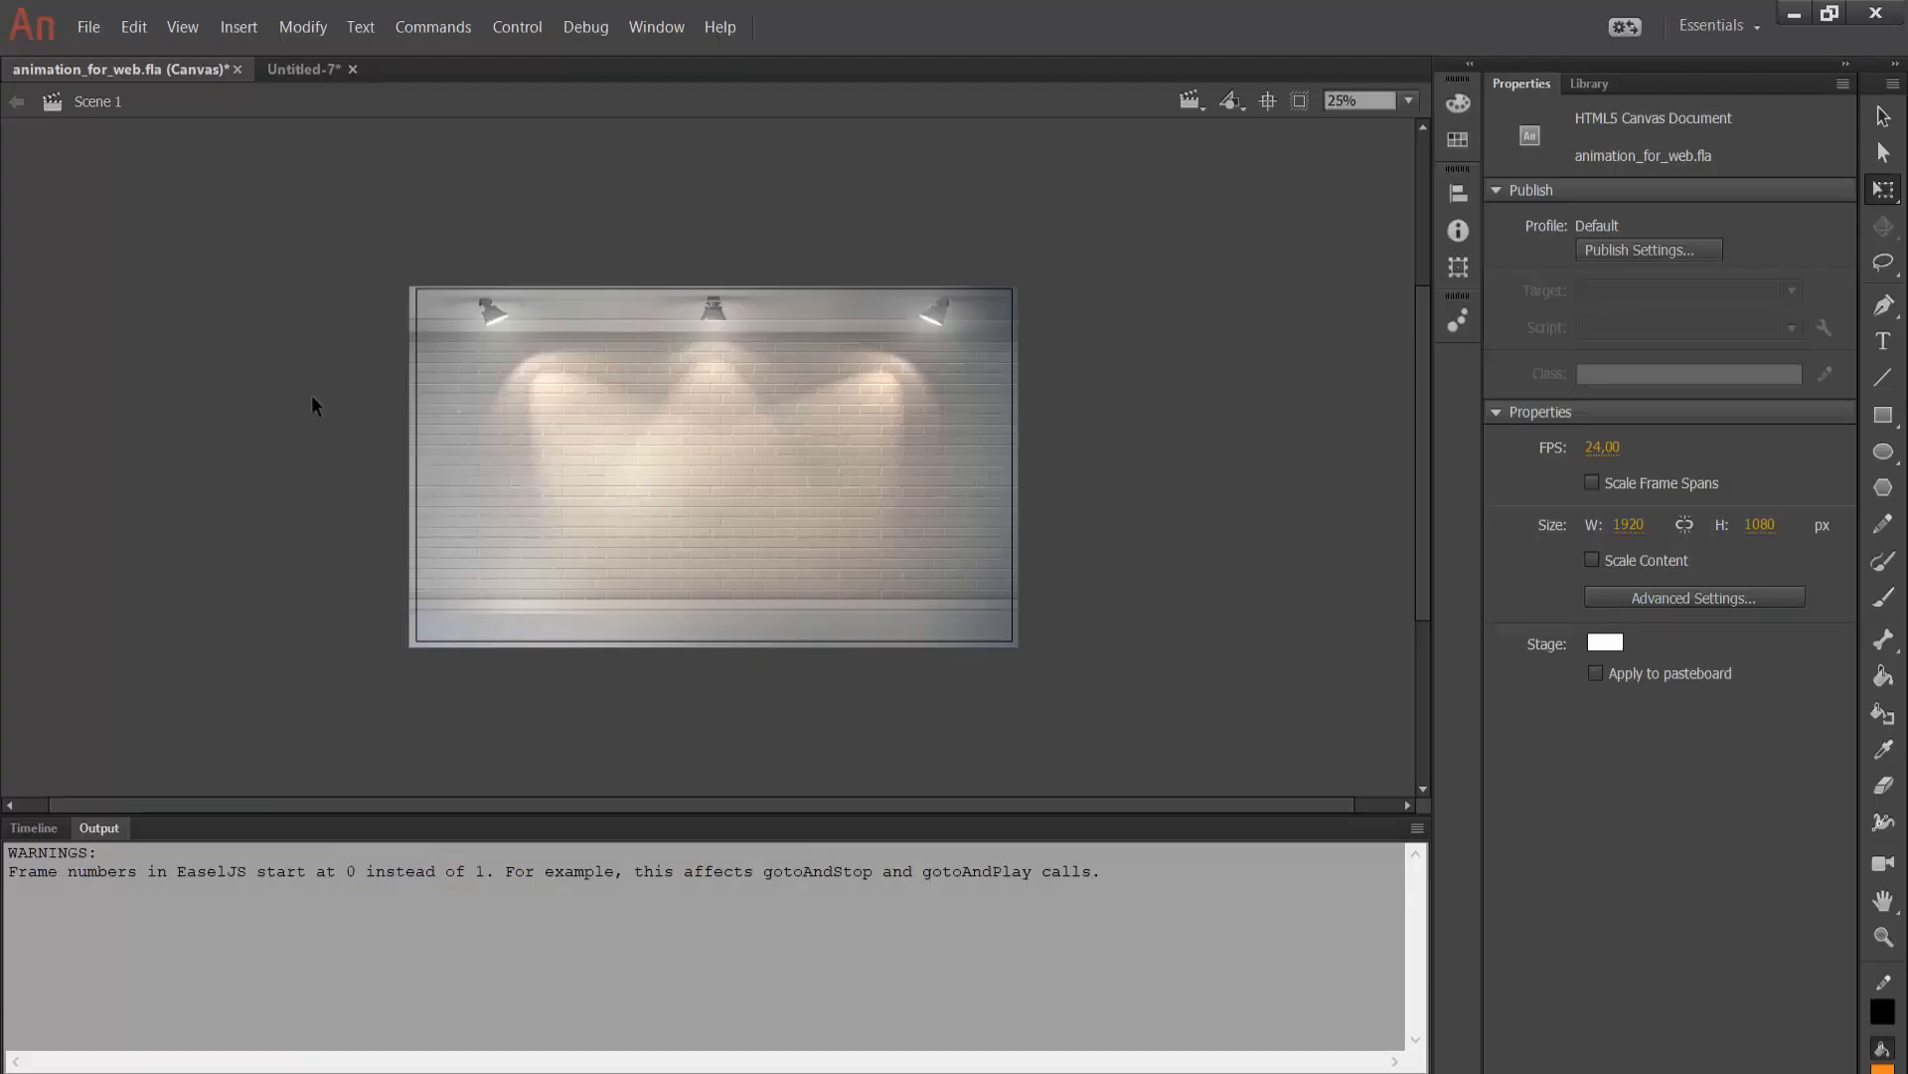
left_click(88, 27)
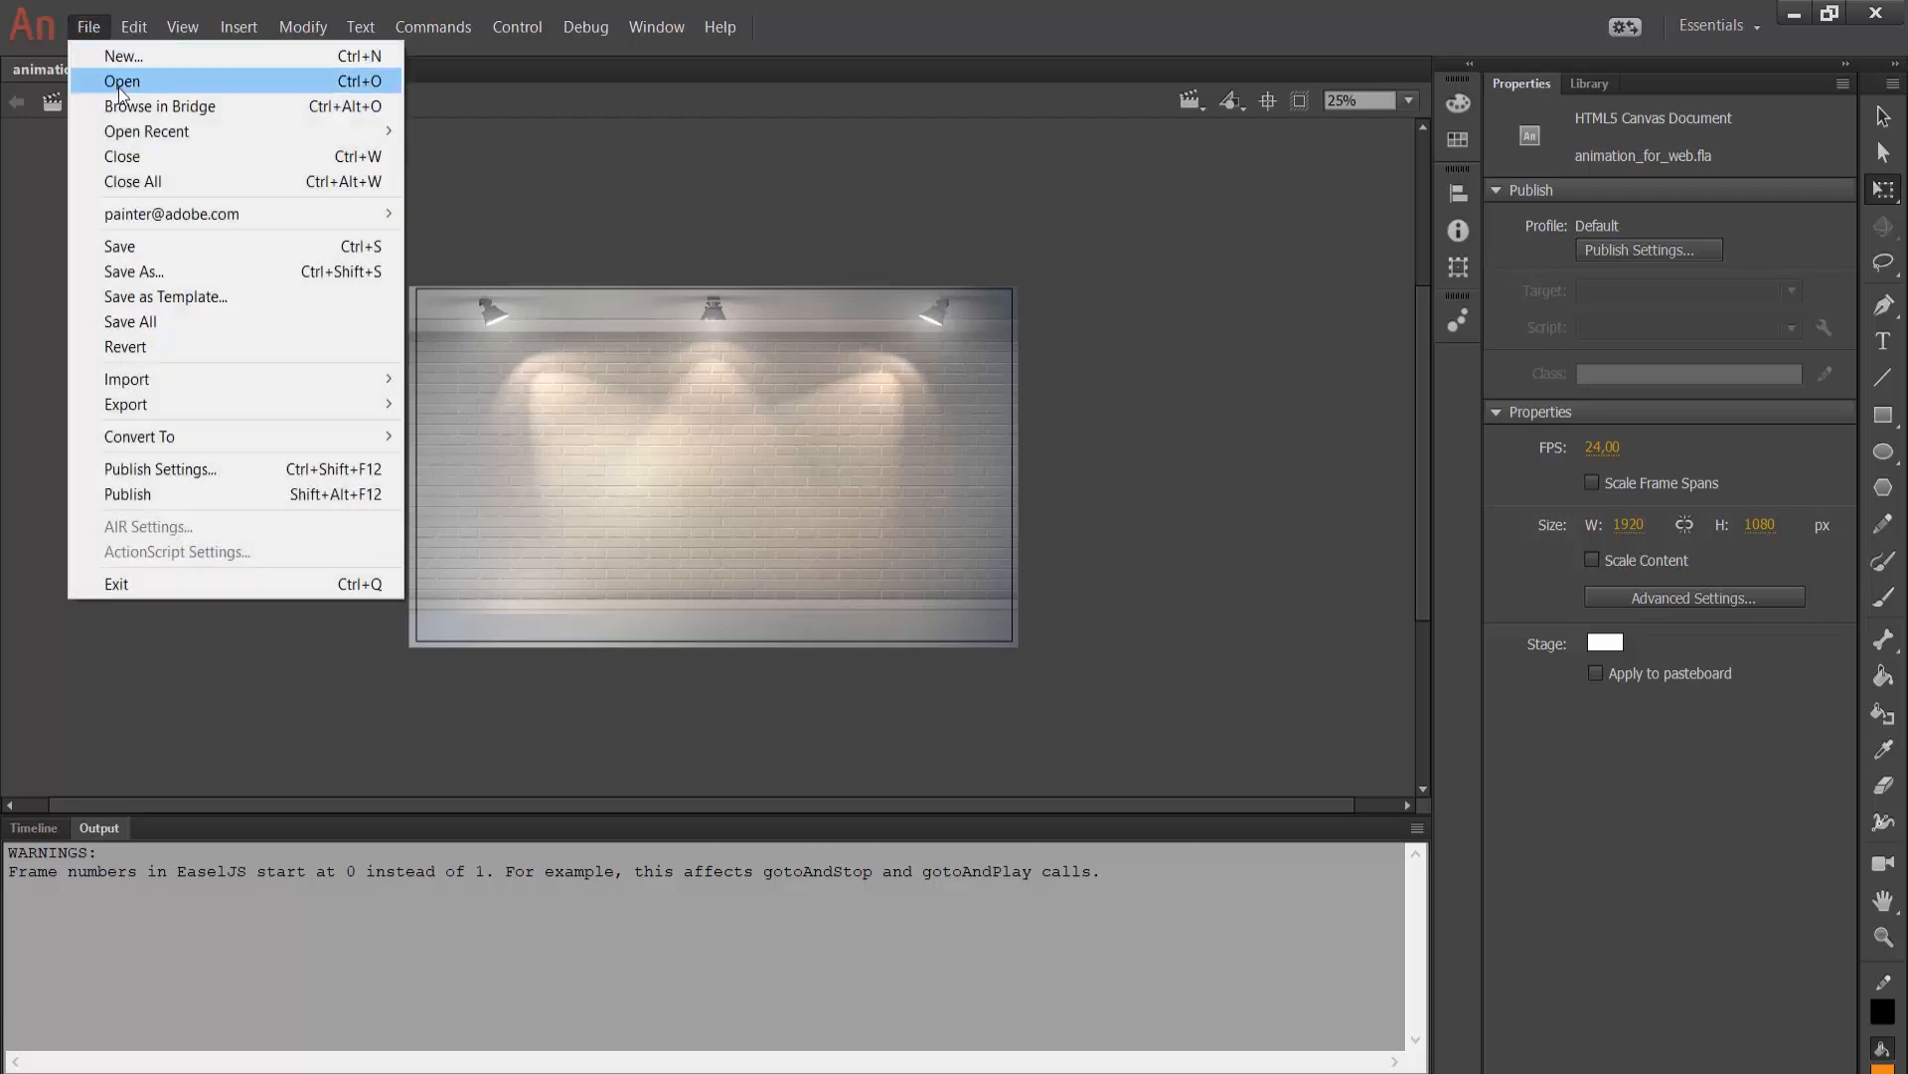
left_click(124, 56)
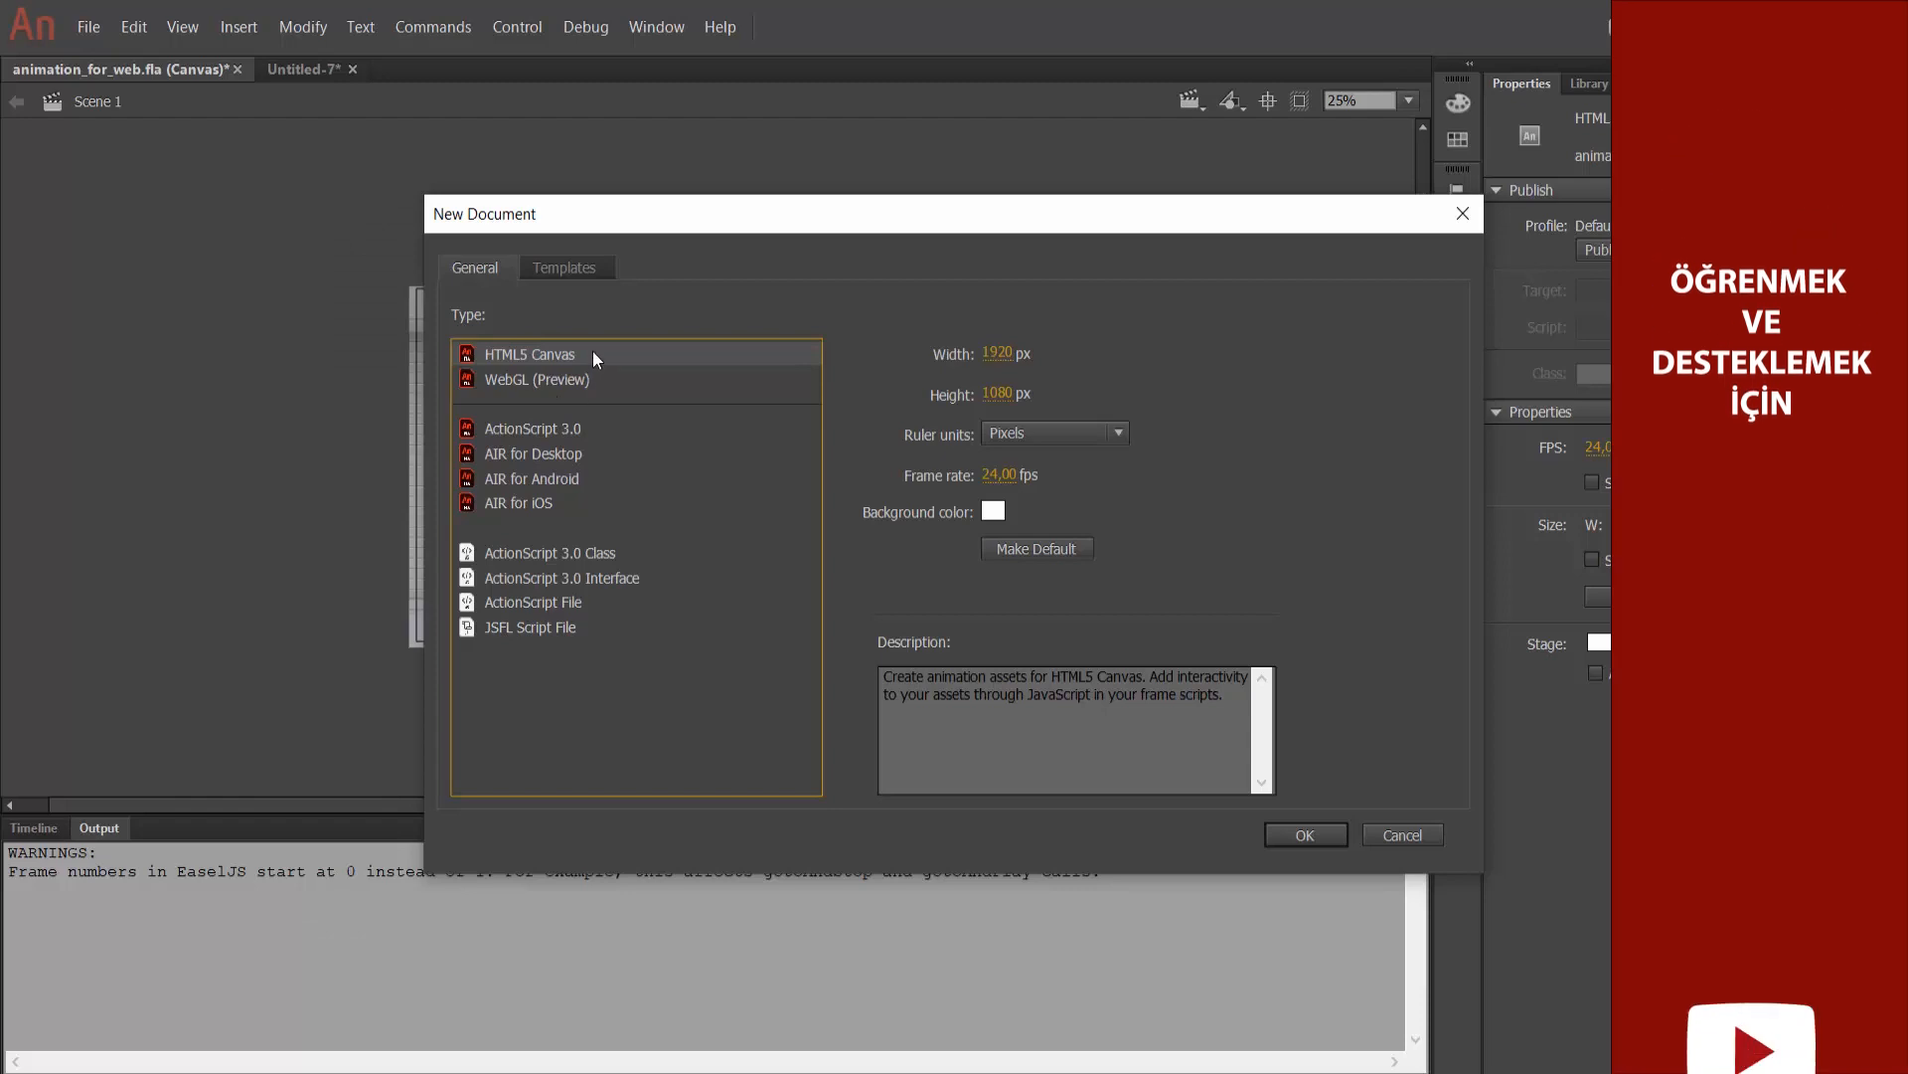
mouse_move(689, 386)
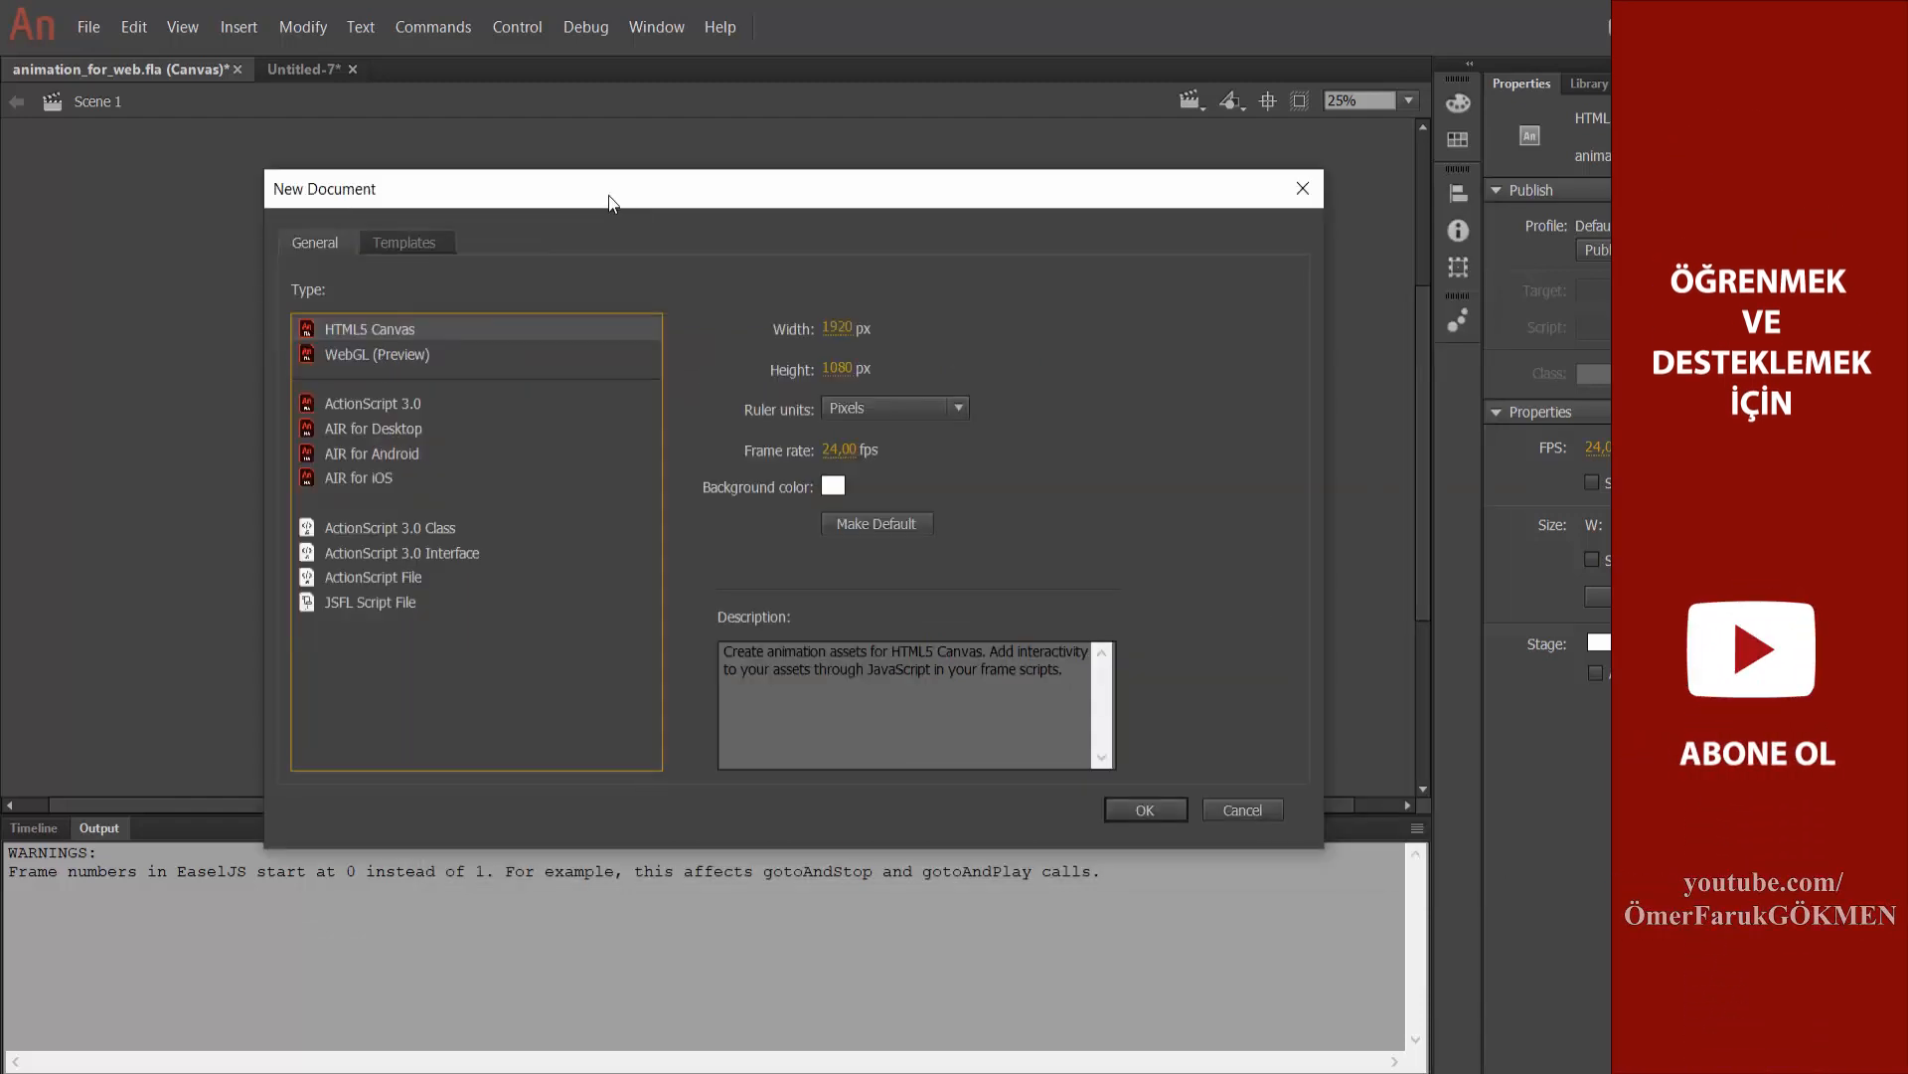
mouse_move(554, 307)
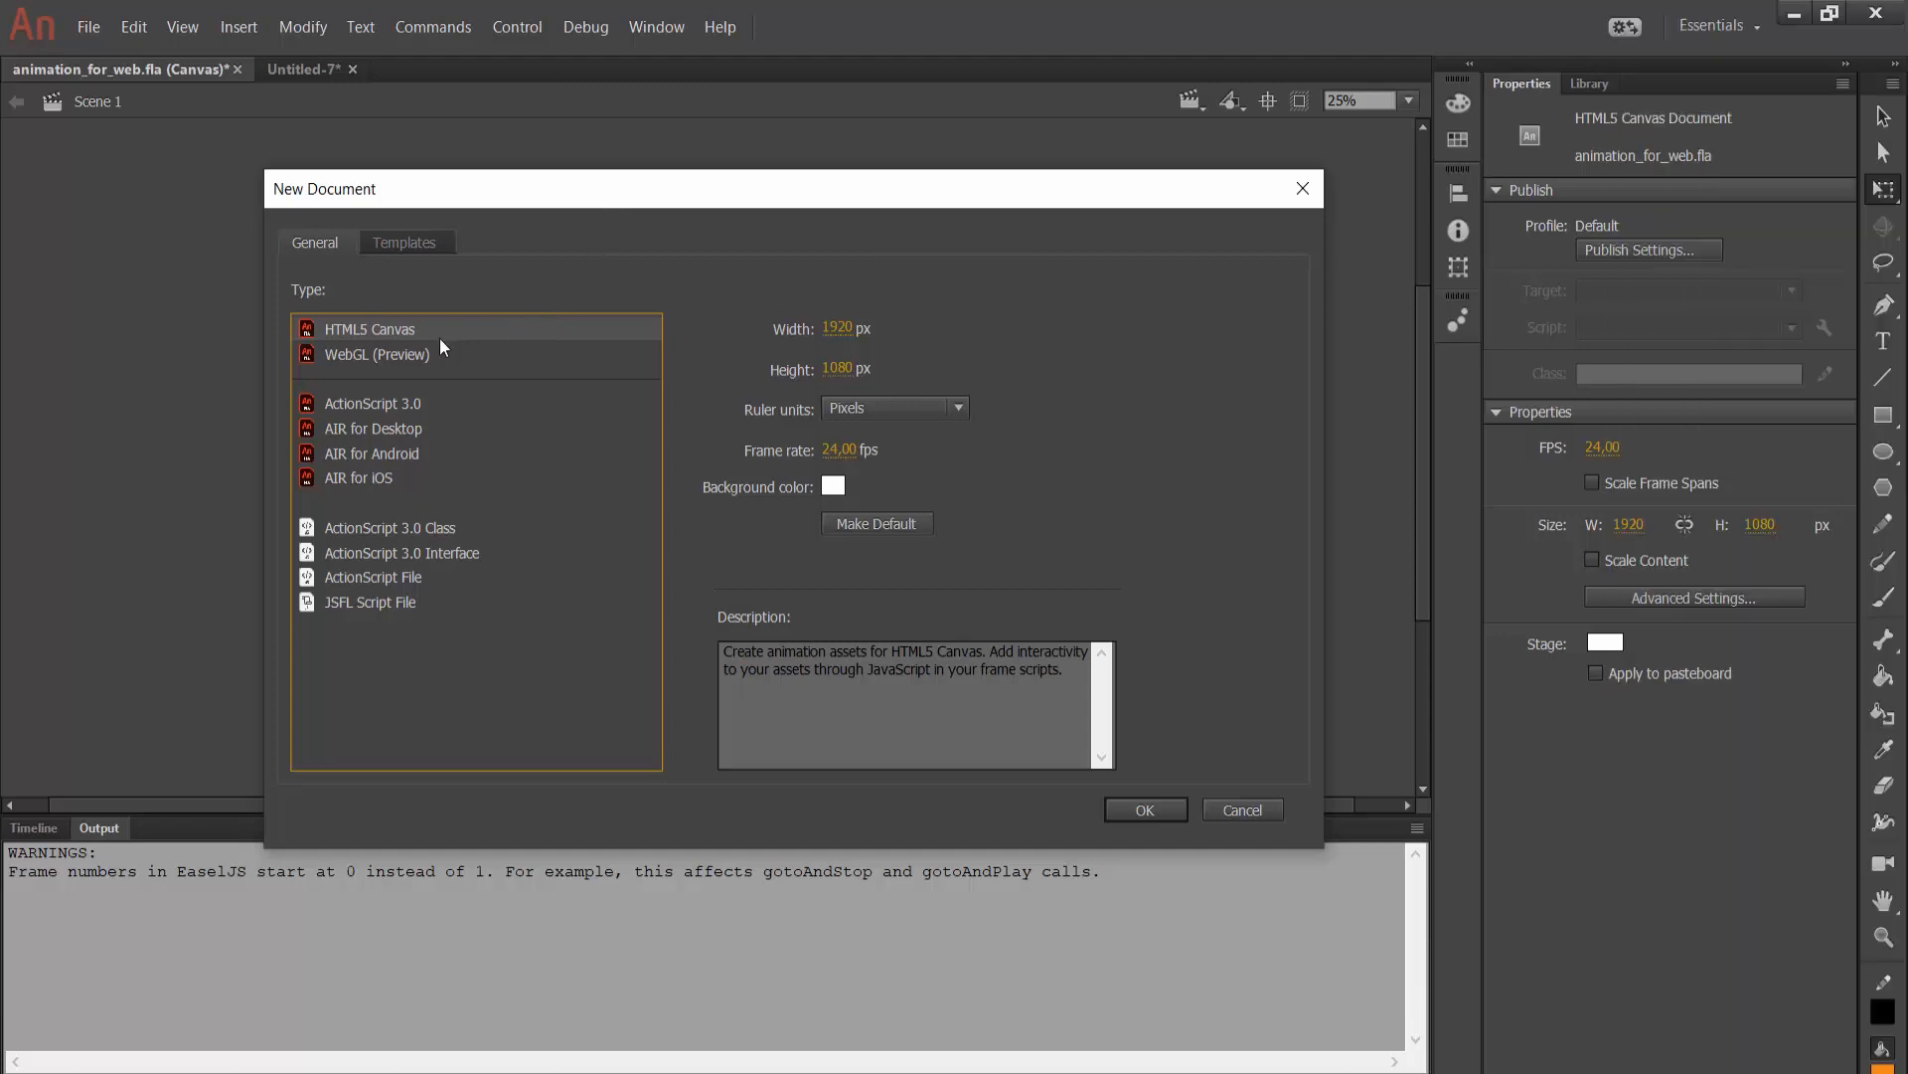
mouse_move(1023, 536)
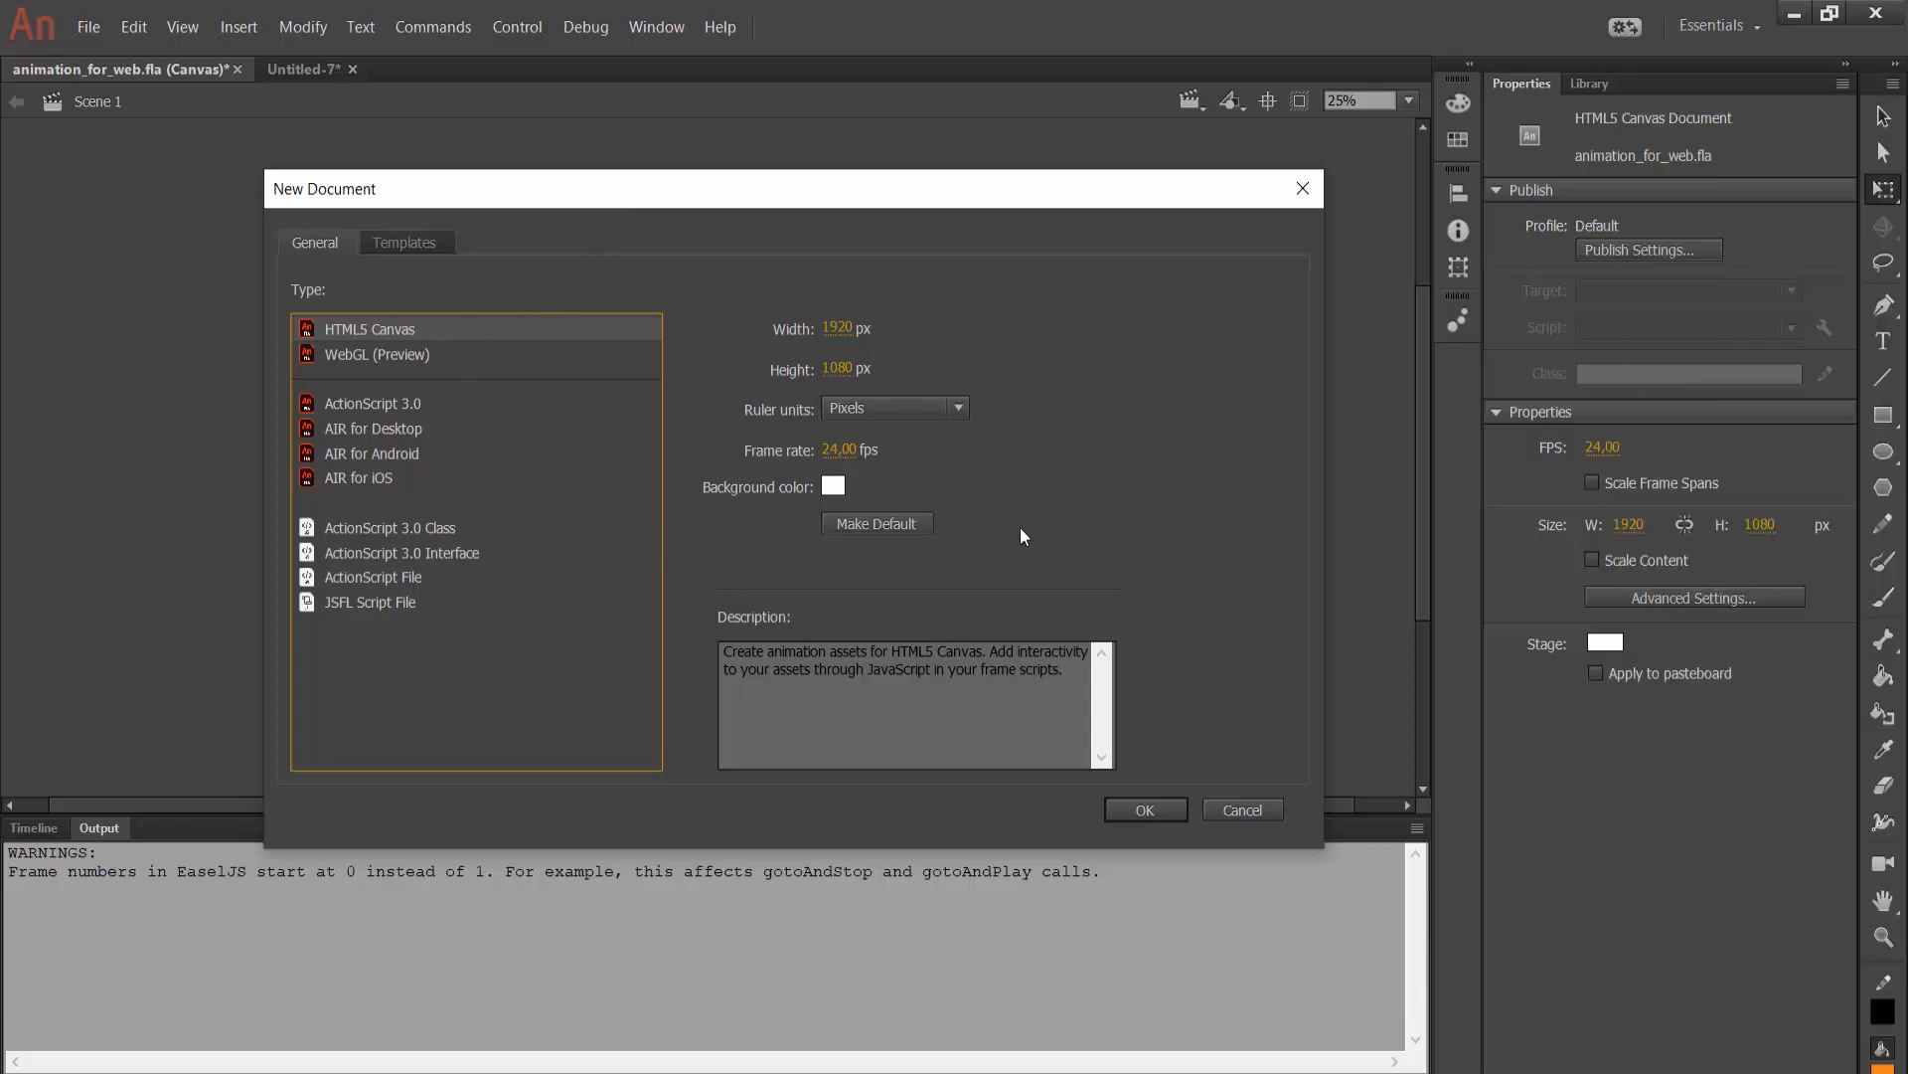
mouse_move(1128, 763)
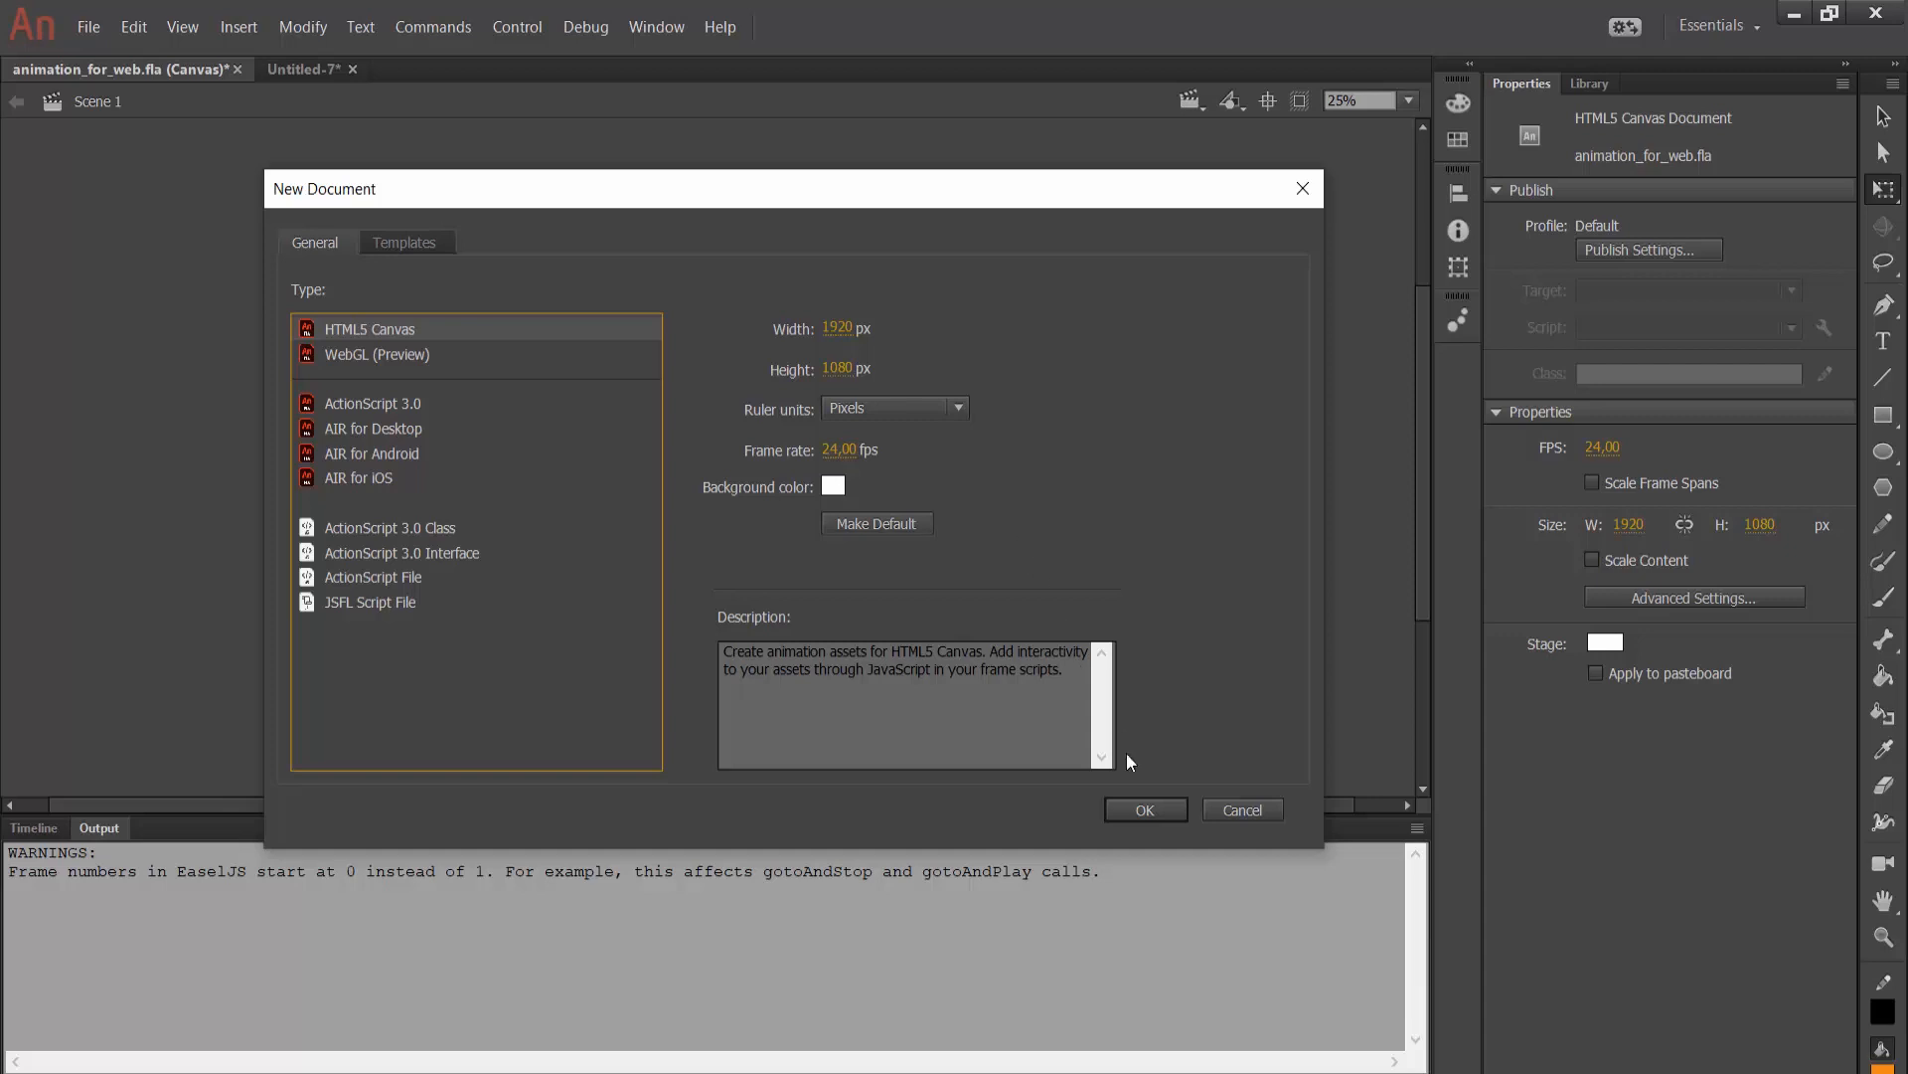
left_click(1143, 809)
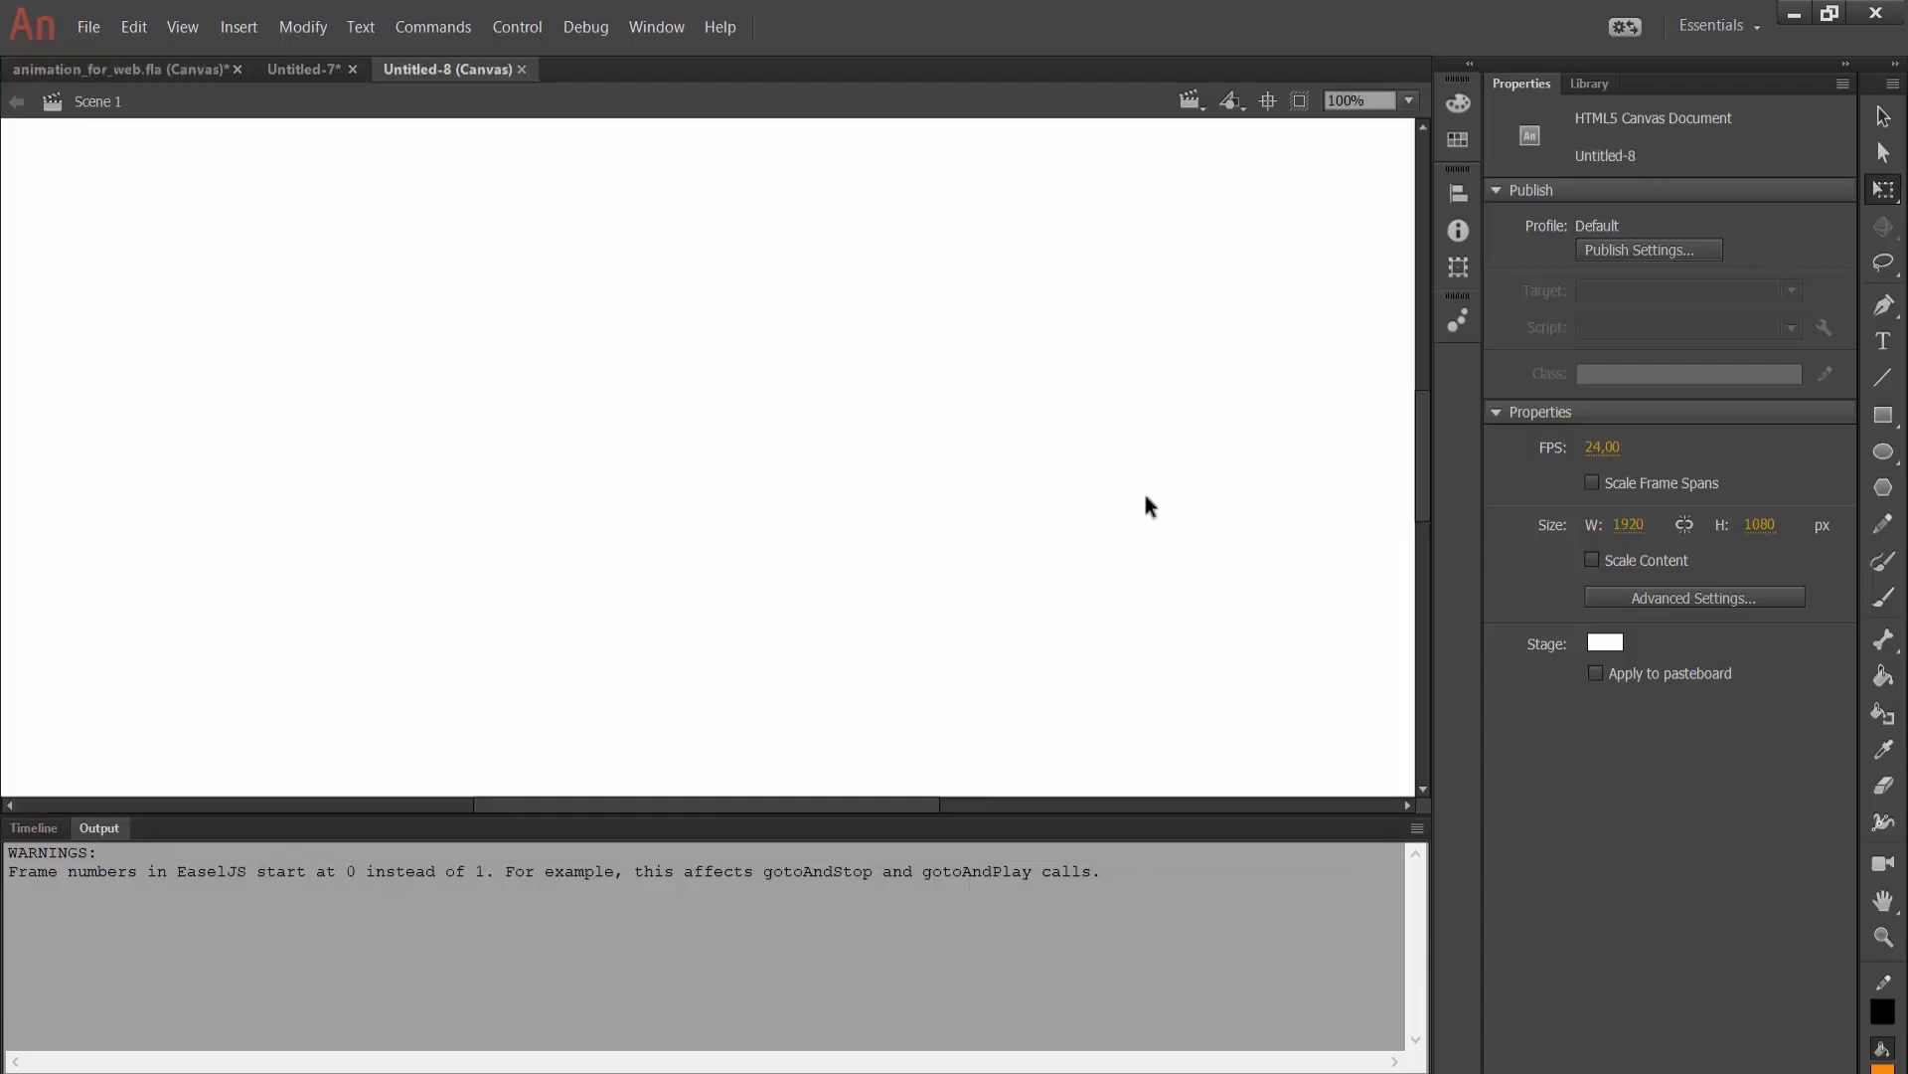
left_click(115, 69)
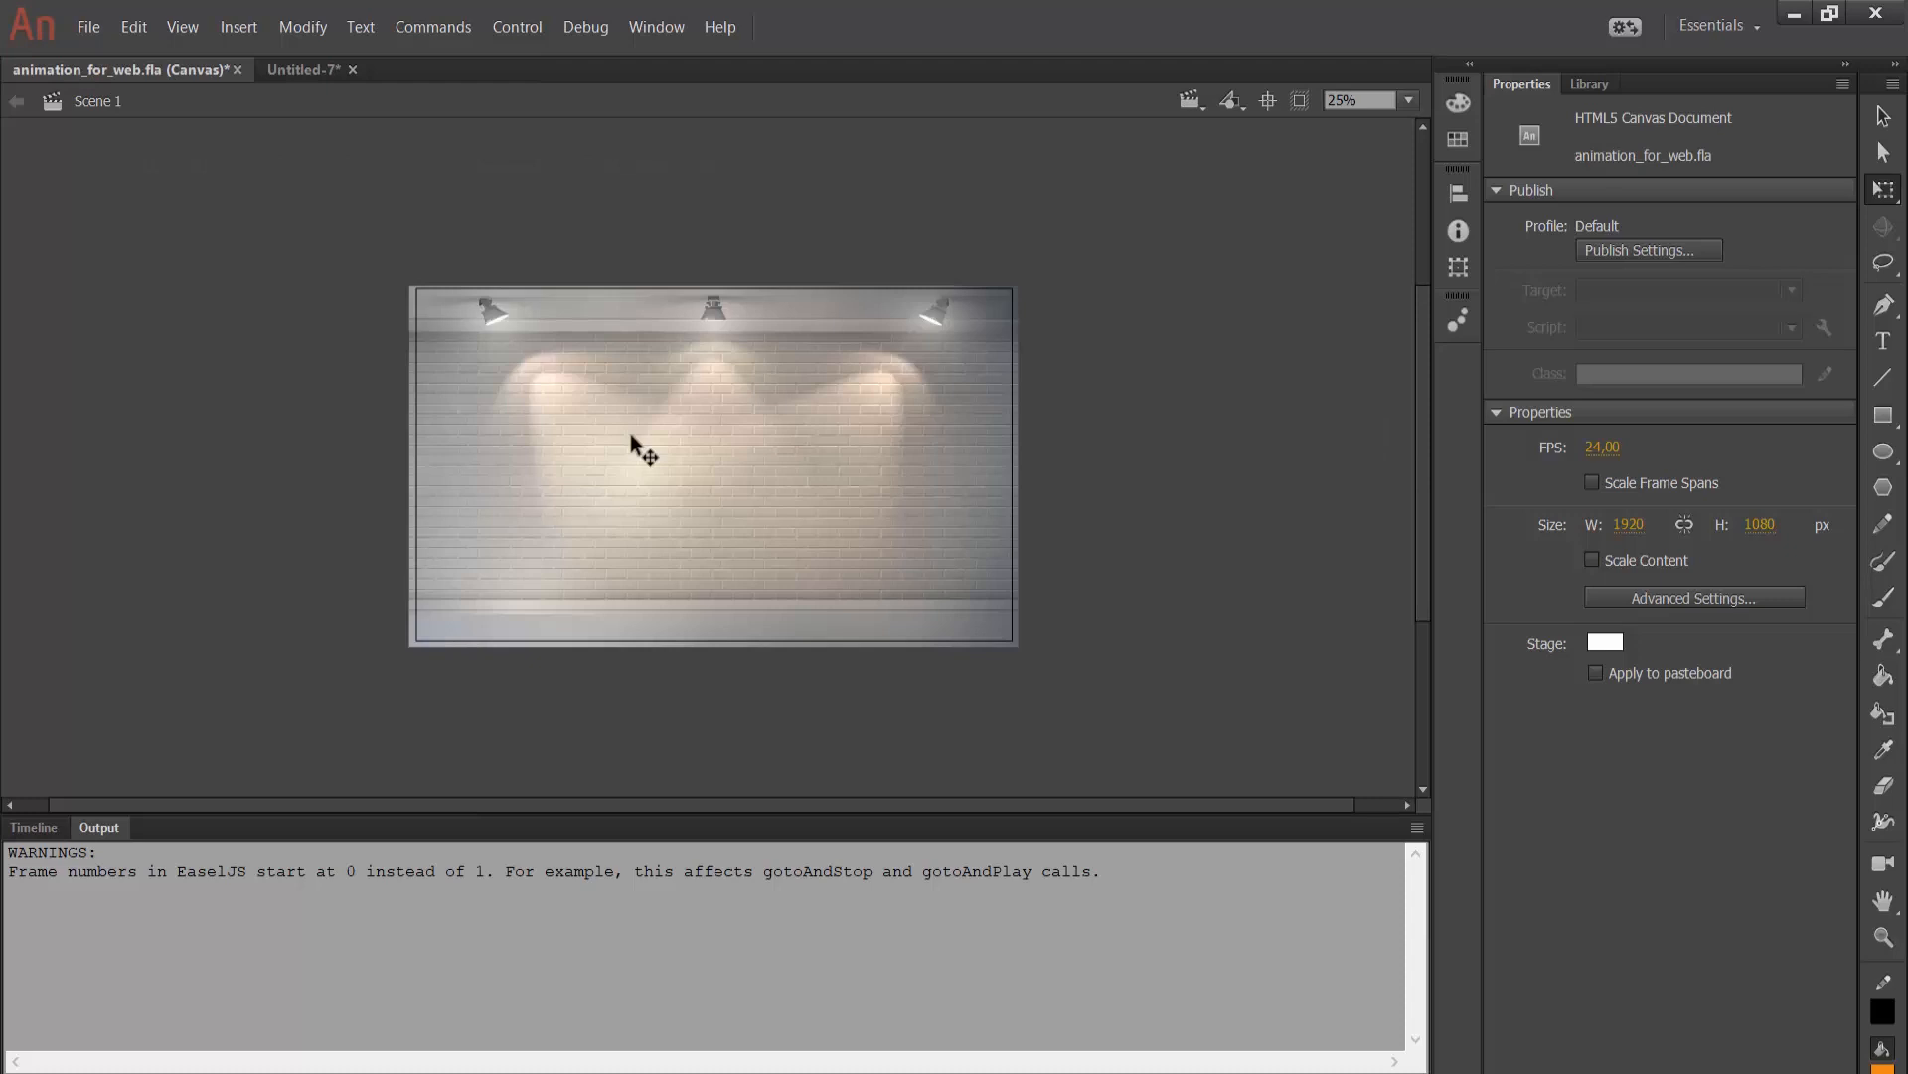